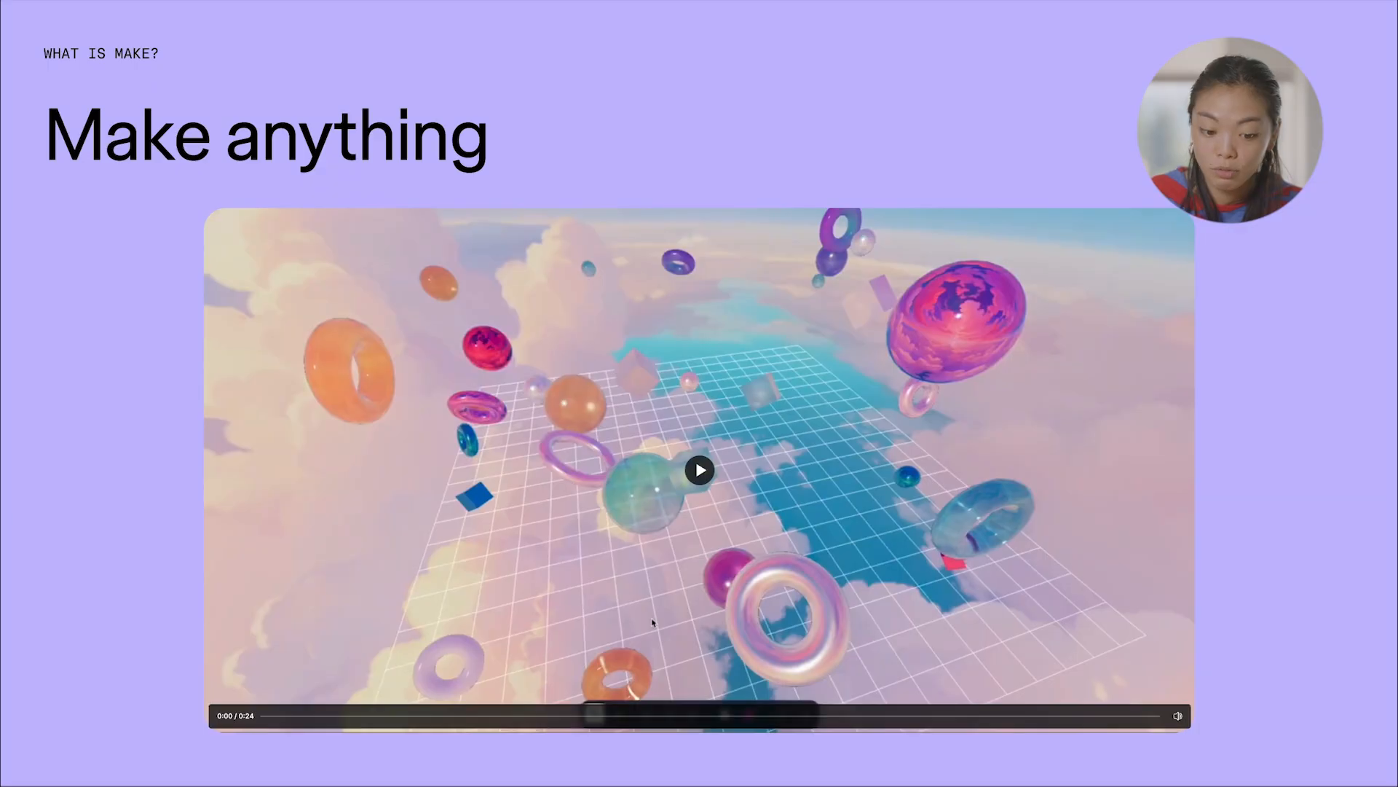
# - Play the Make anything demo video and advance to the Sign up flows slide
pyautogui.click(699, 471)
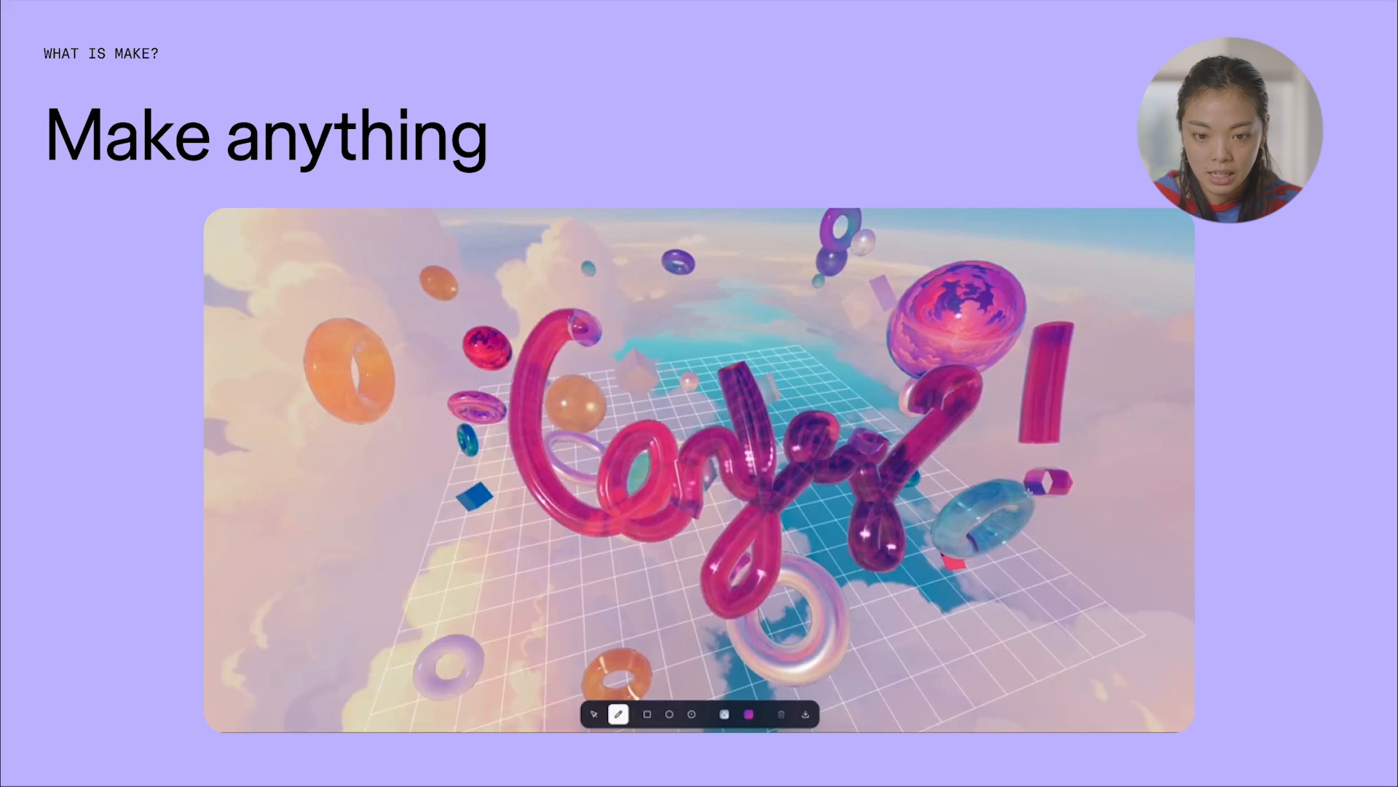
pyautogui.click(592, 714)
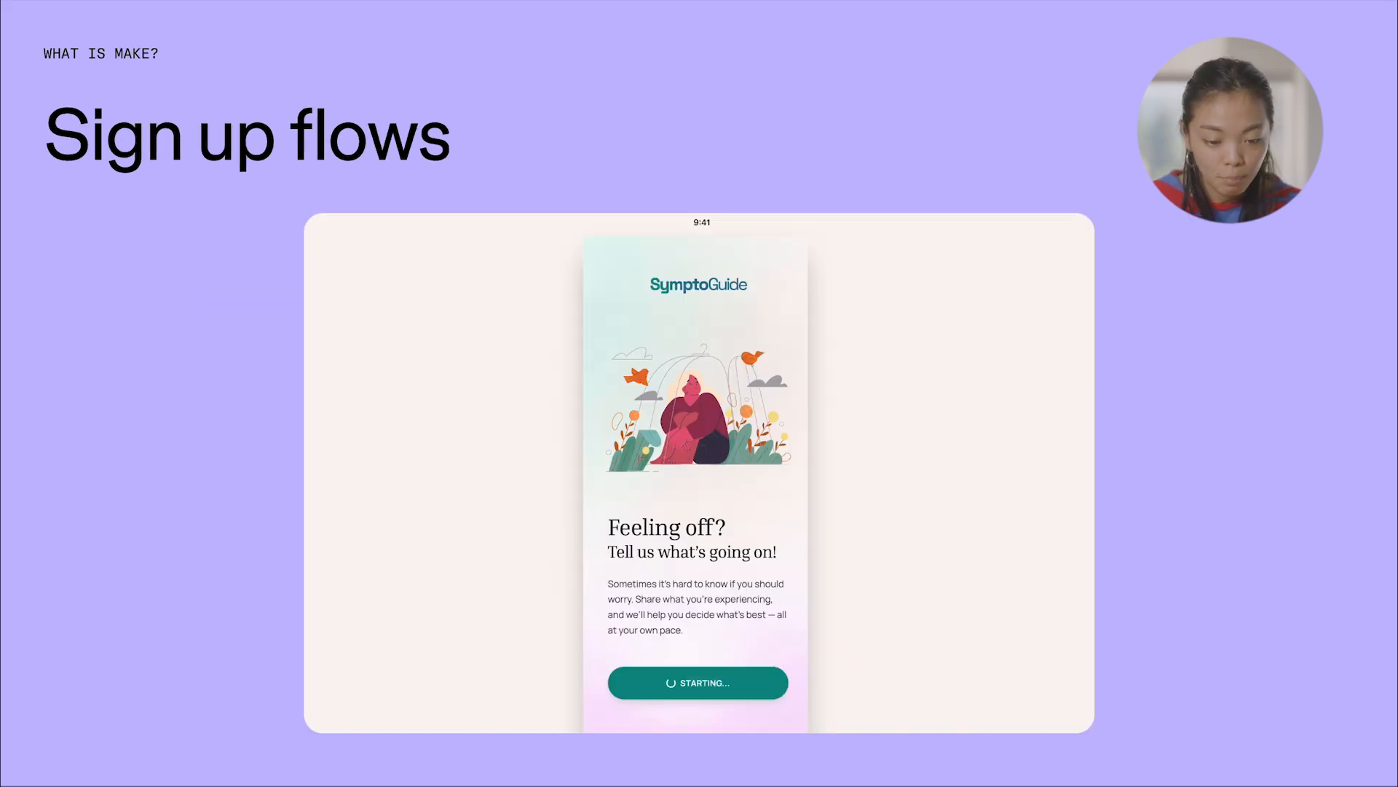
# - Step through the sign-up flow demo until the Design system documentation slide appears
pyautogui.click(698, 681)
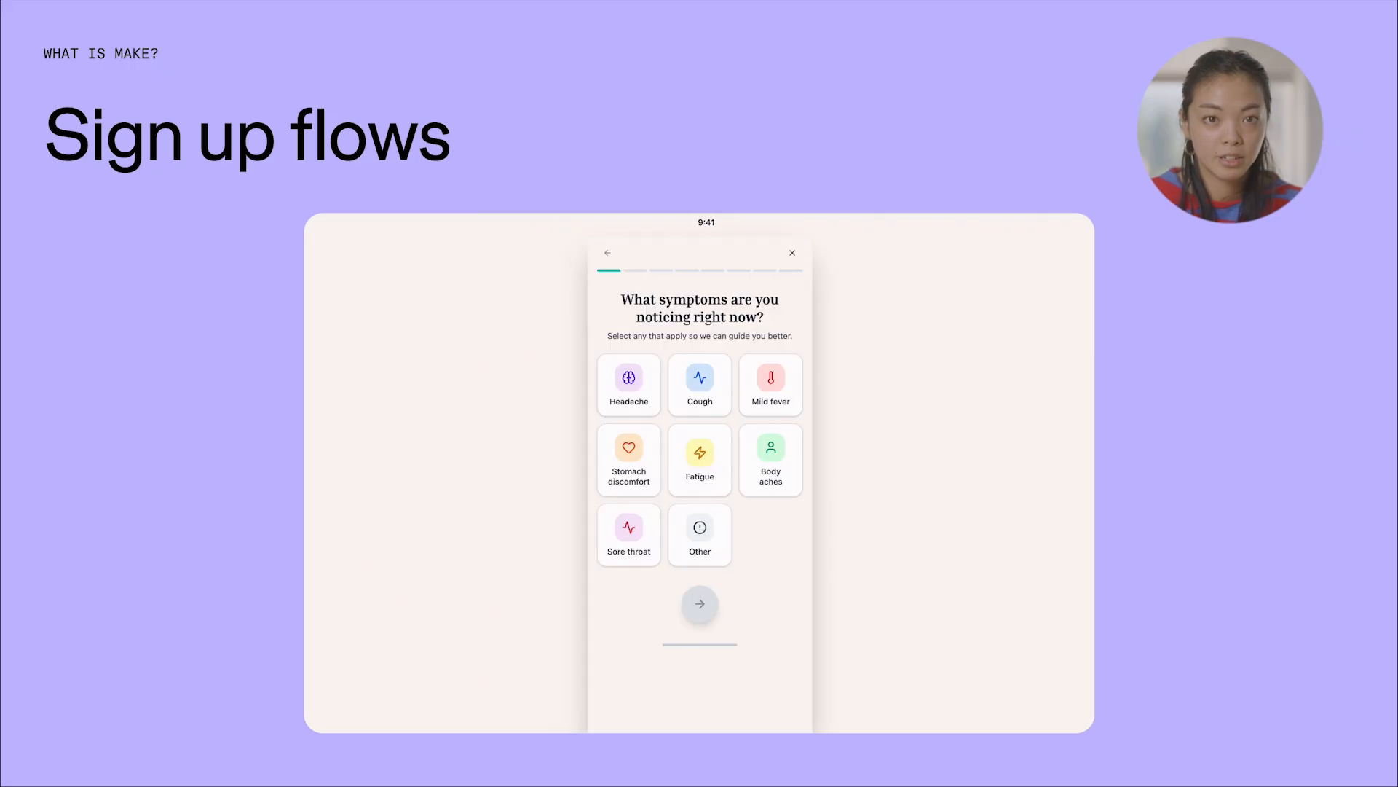
pyautogui.click(699, 459)
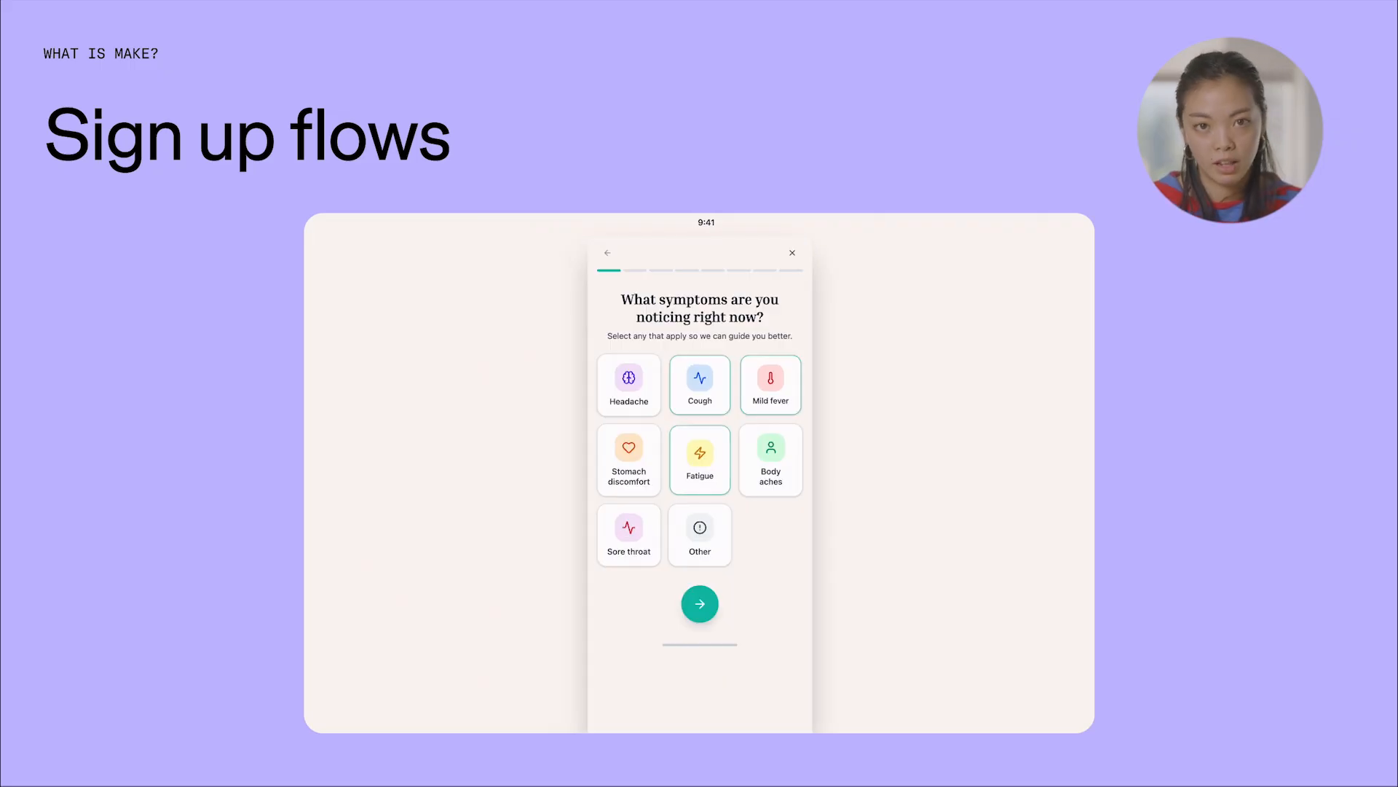
pyautogui.click(701, 603)
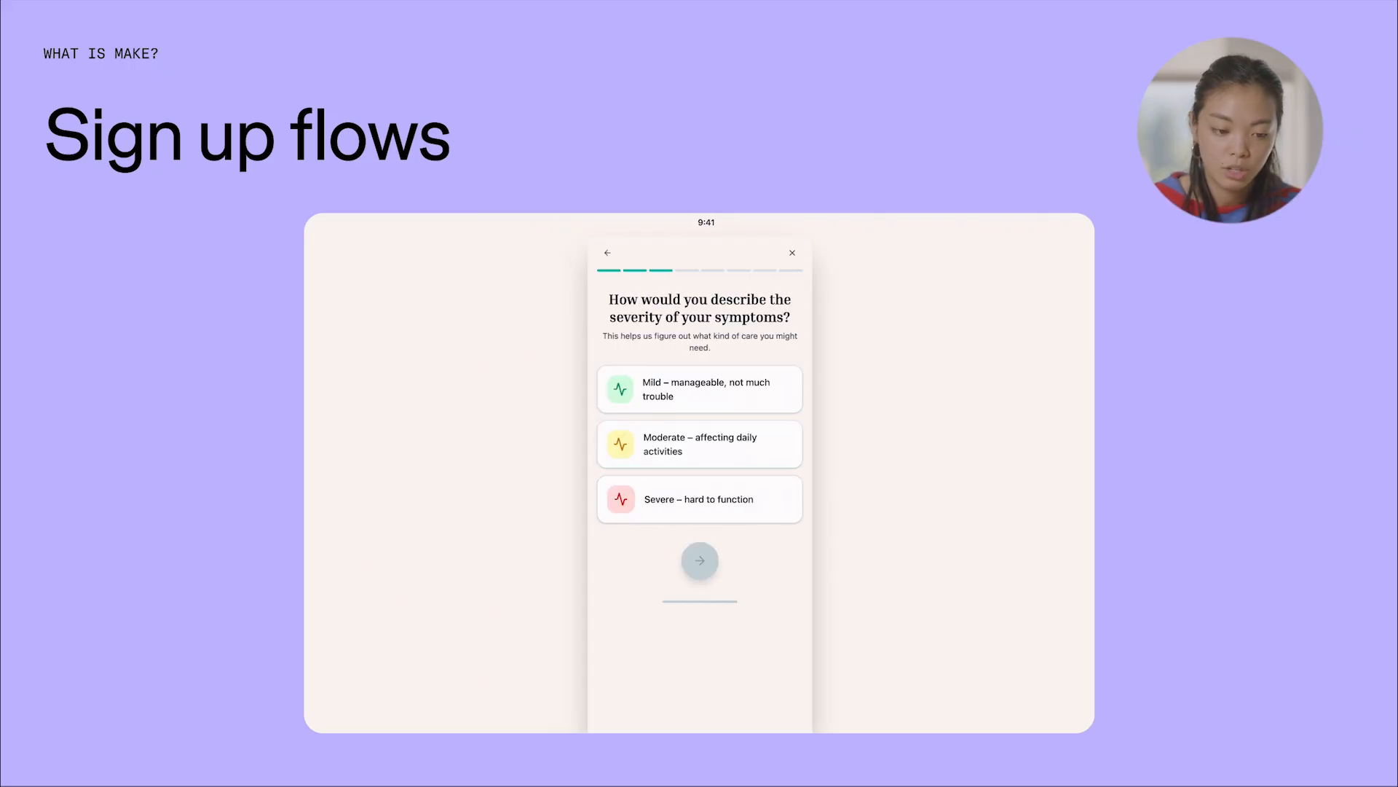
pyautogui.click(699, 560)
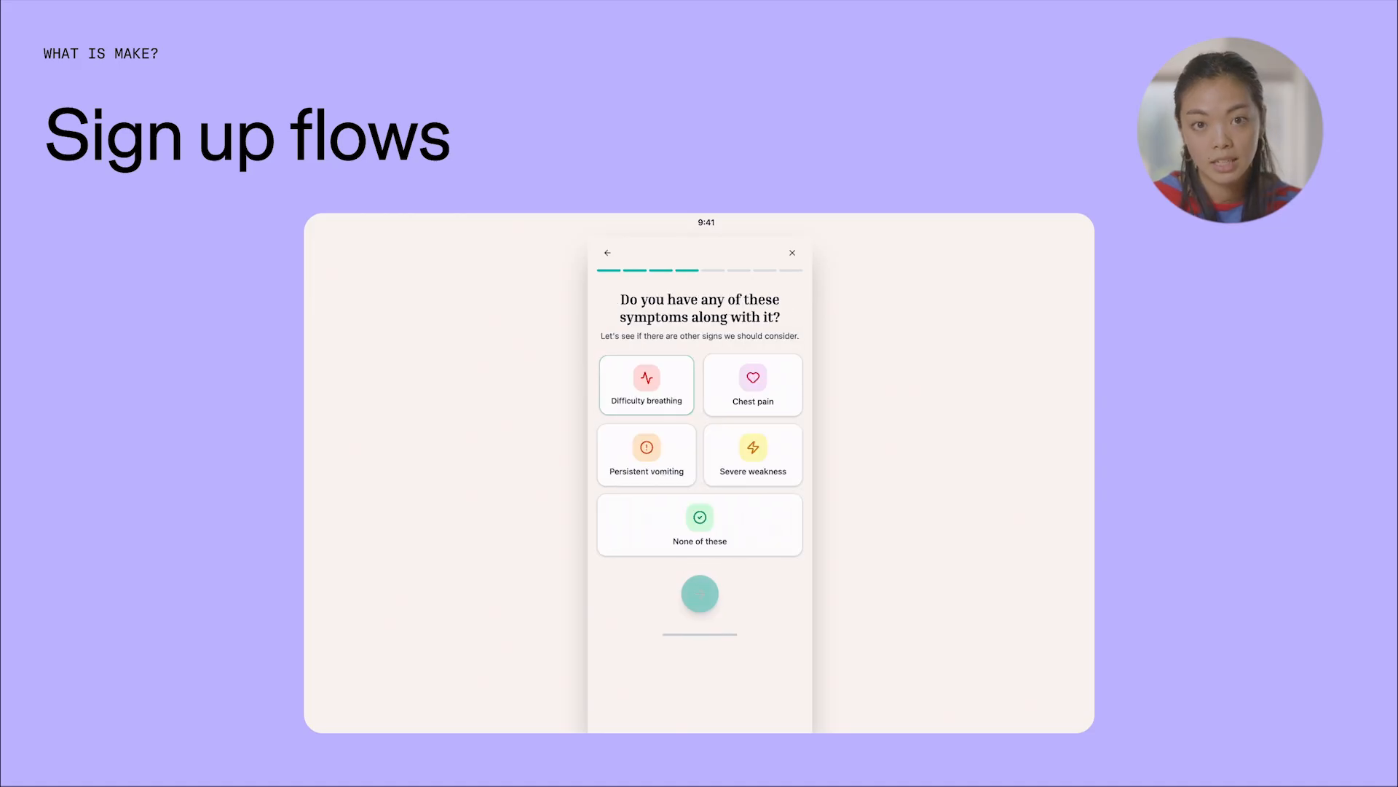
pyautogui.click(699, 593)
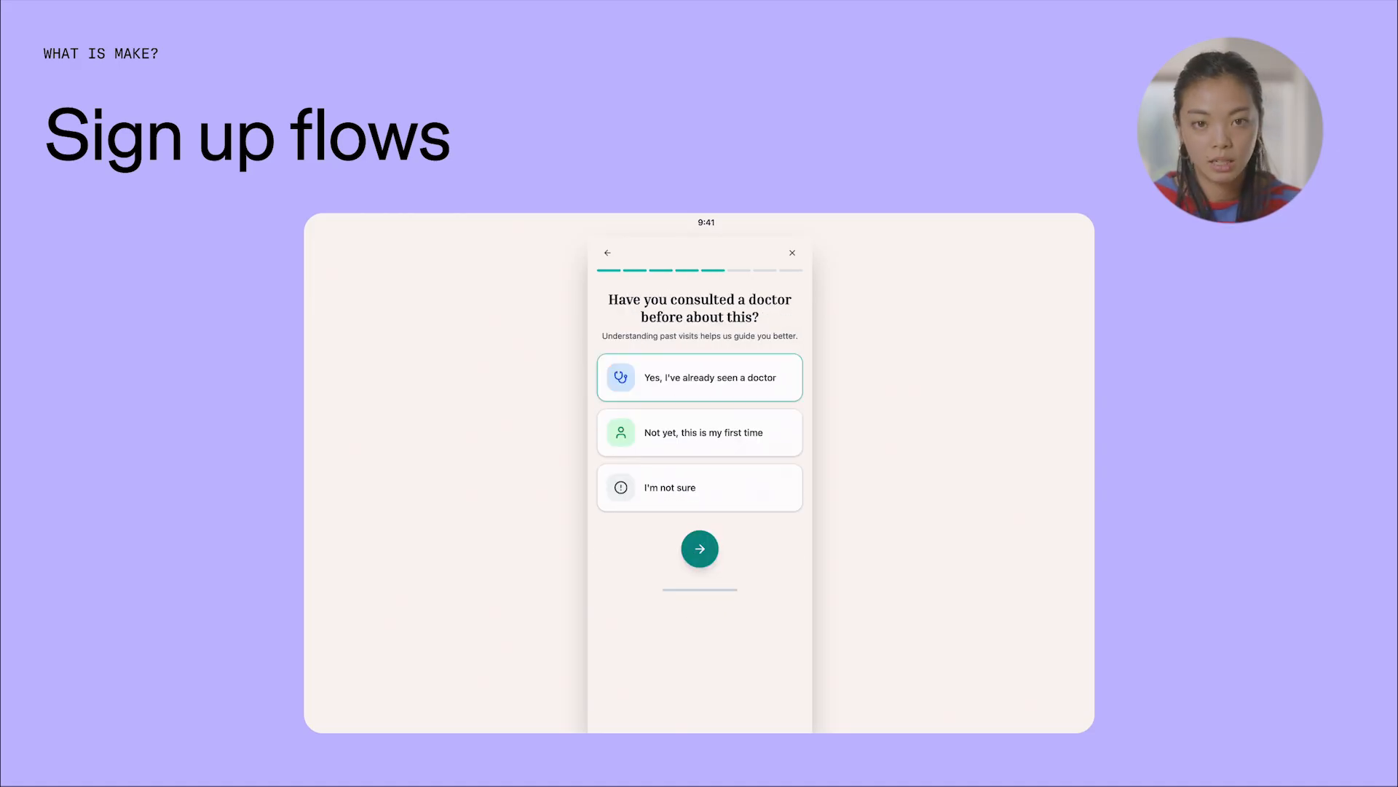
pyautogui.click(699, 548)
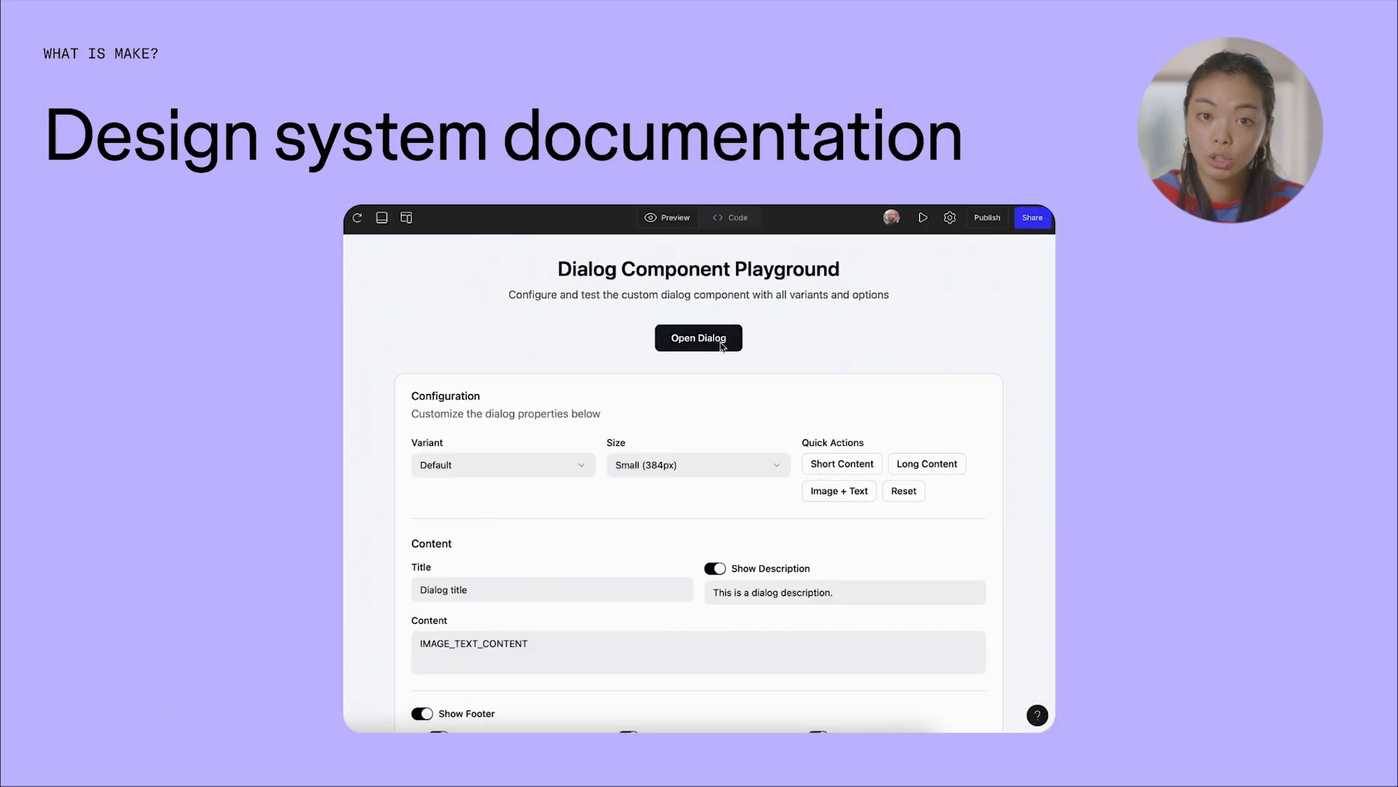
# - Advance to the Designer handoff slide about going from Make files to designs
pyautogui.click(697, 464)
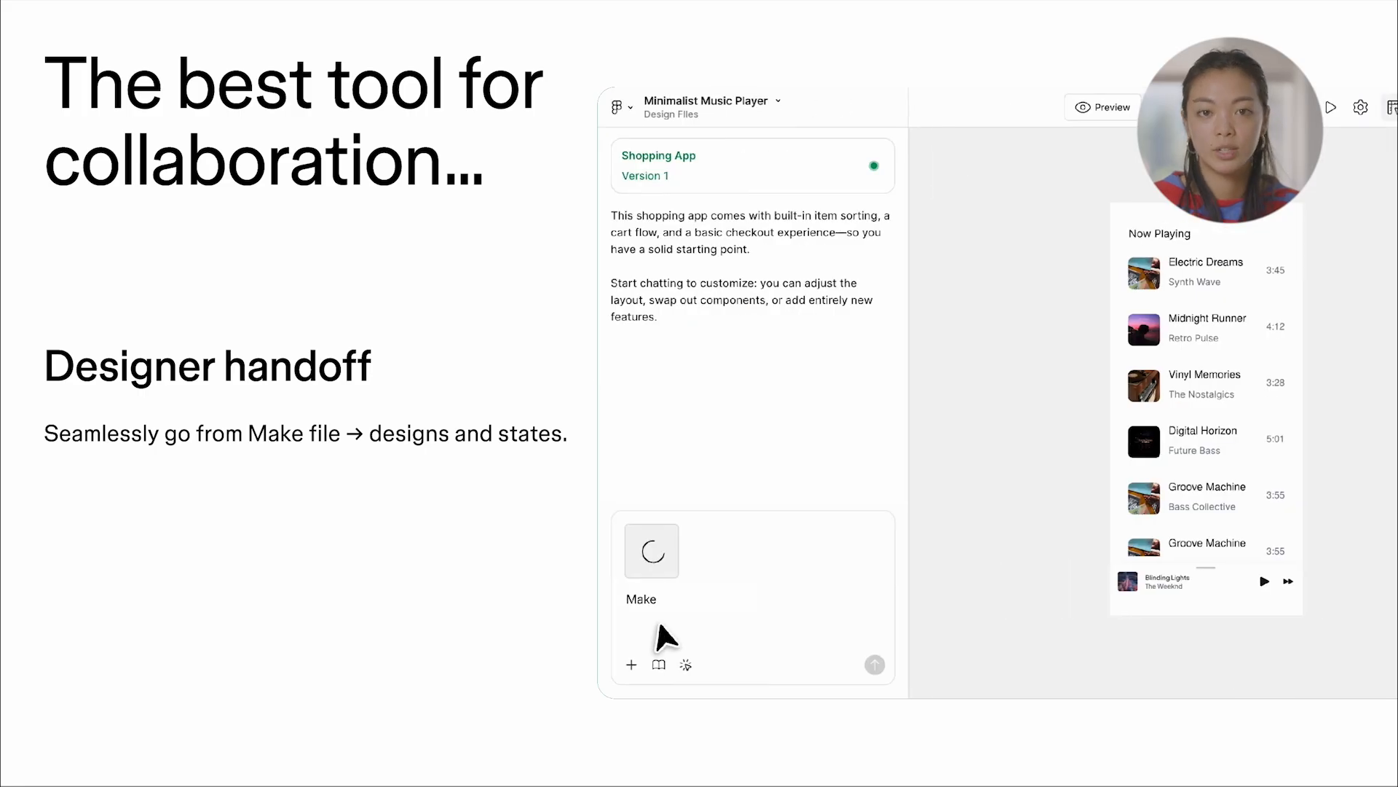
pyautogui.click(875, 664)
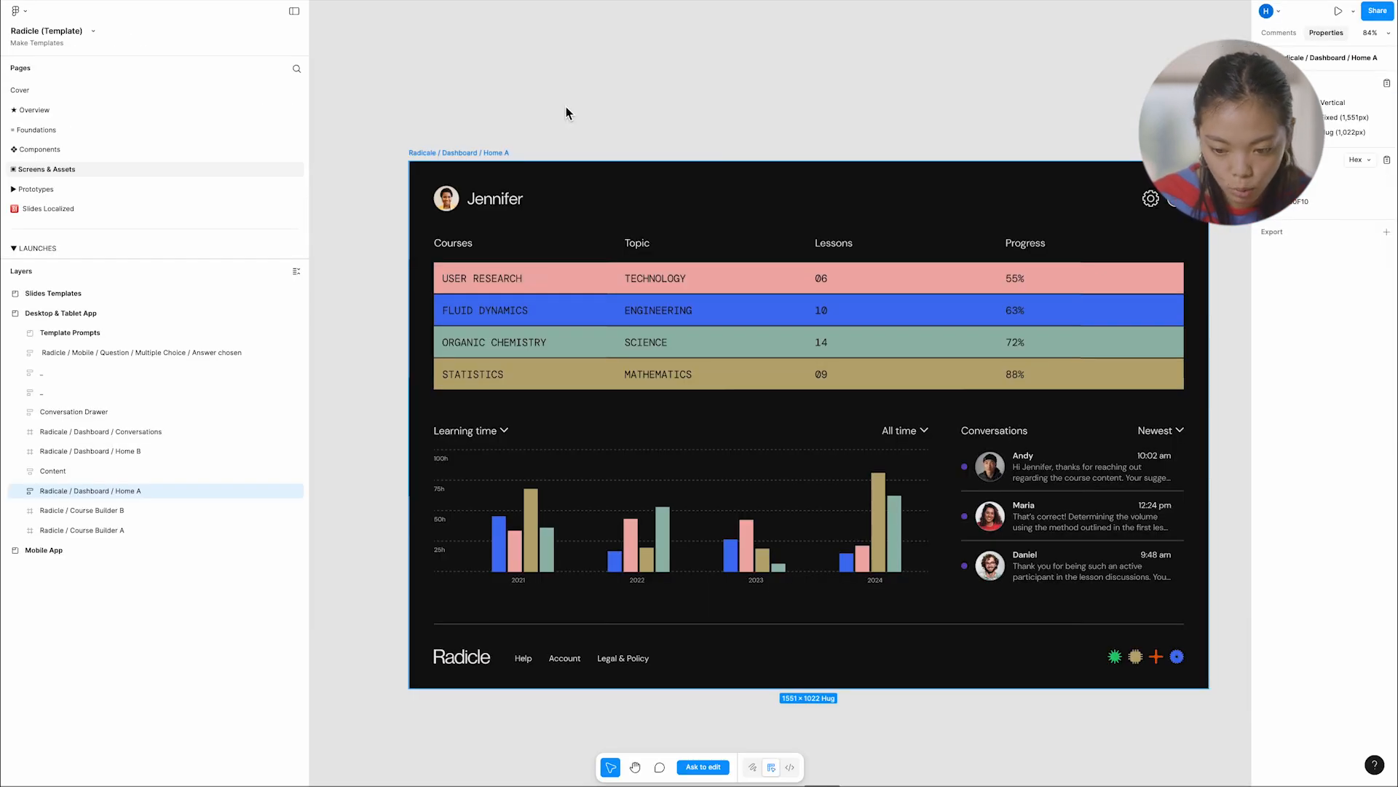
pyautogui.moveTo(546, 130)
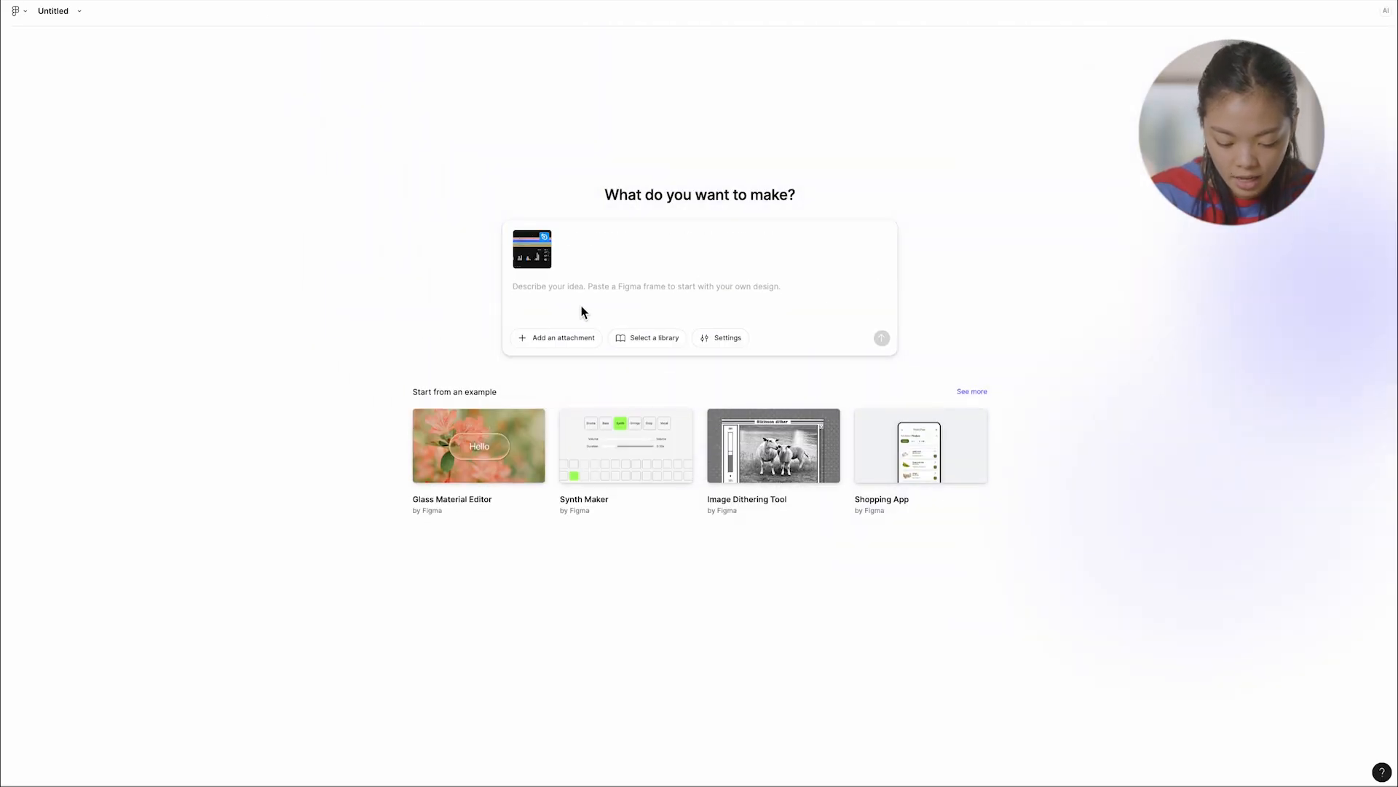
# - Send the prompt 'Build this dashboard for me' asking for hover interactions and chart hover data
pyautogui.write('Build')
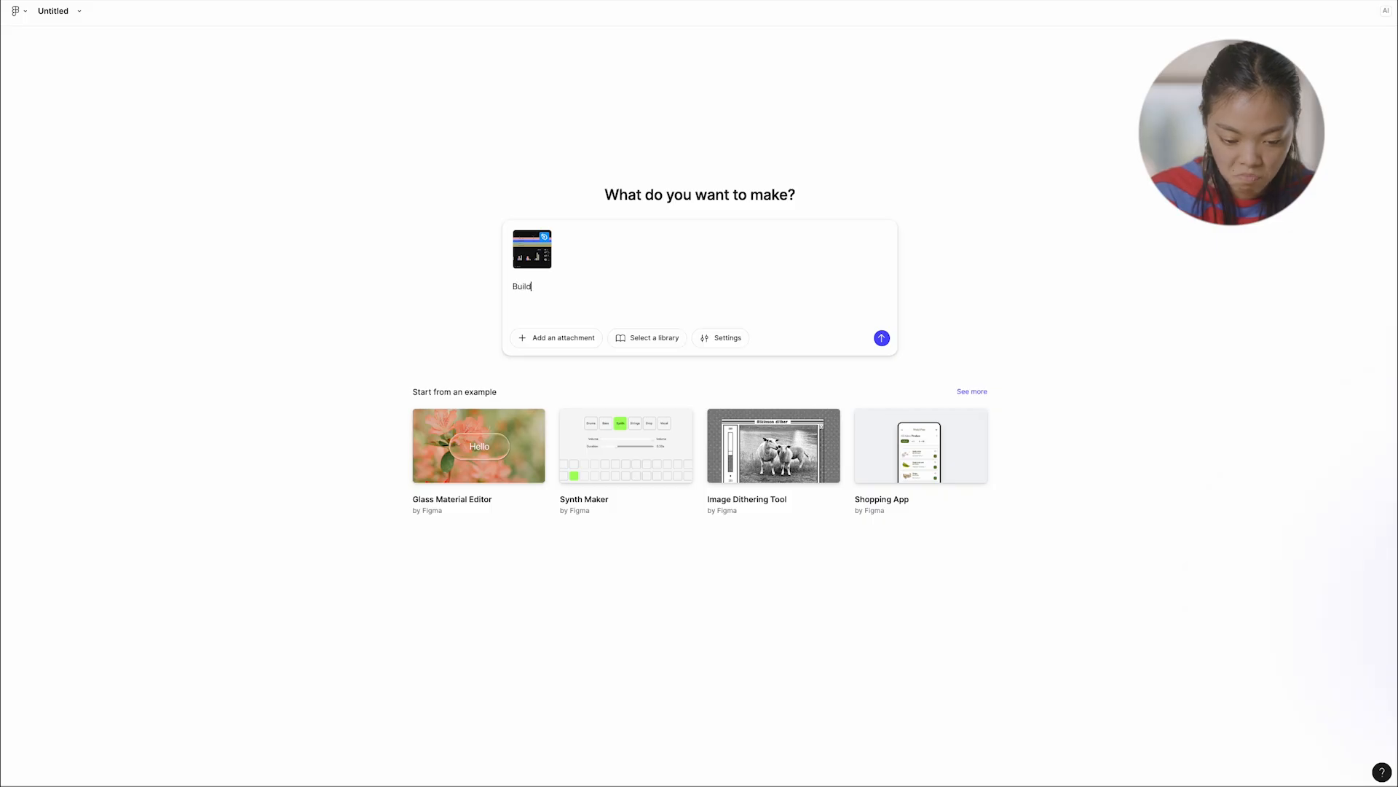
pyautogui.write('this dashboard for me.')
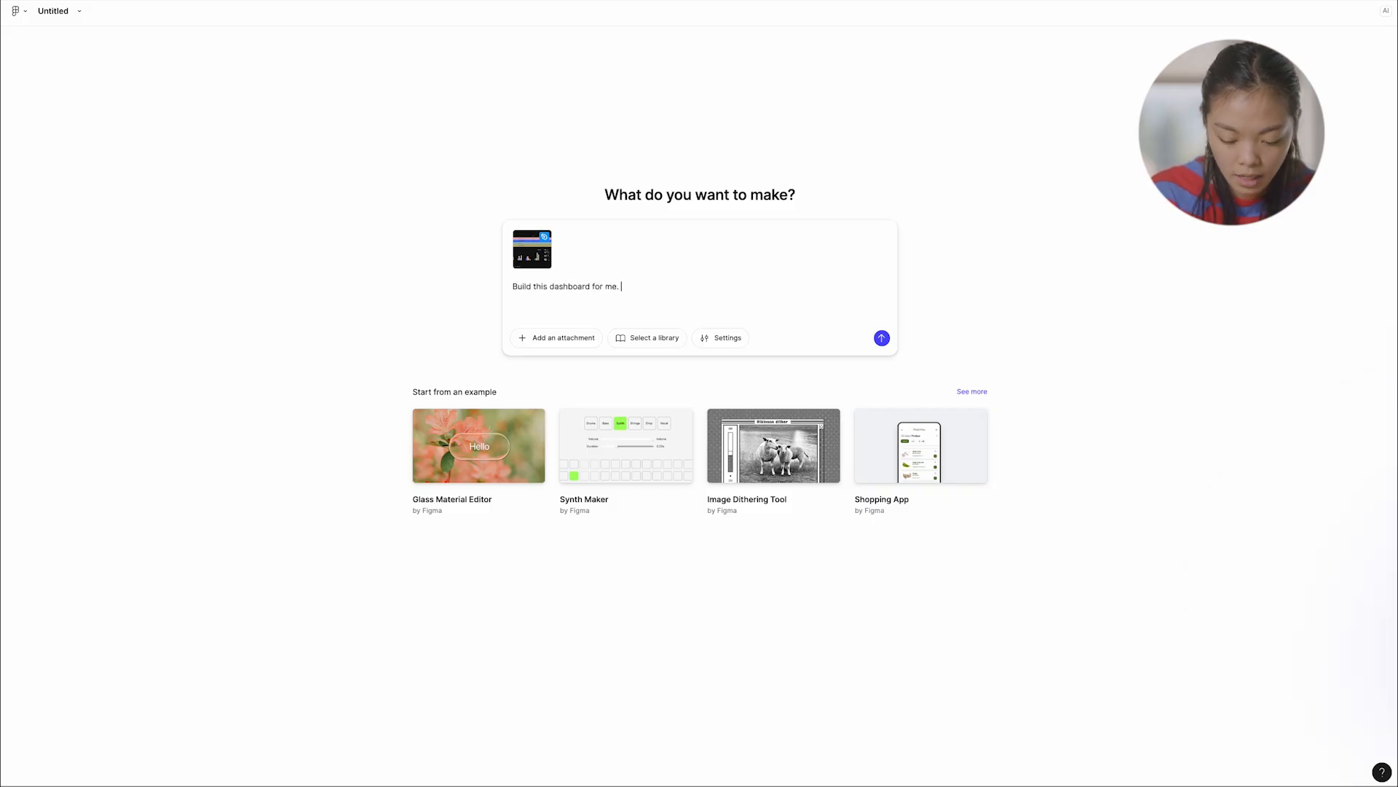
pyautogui.write('A')
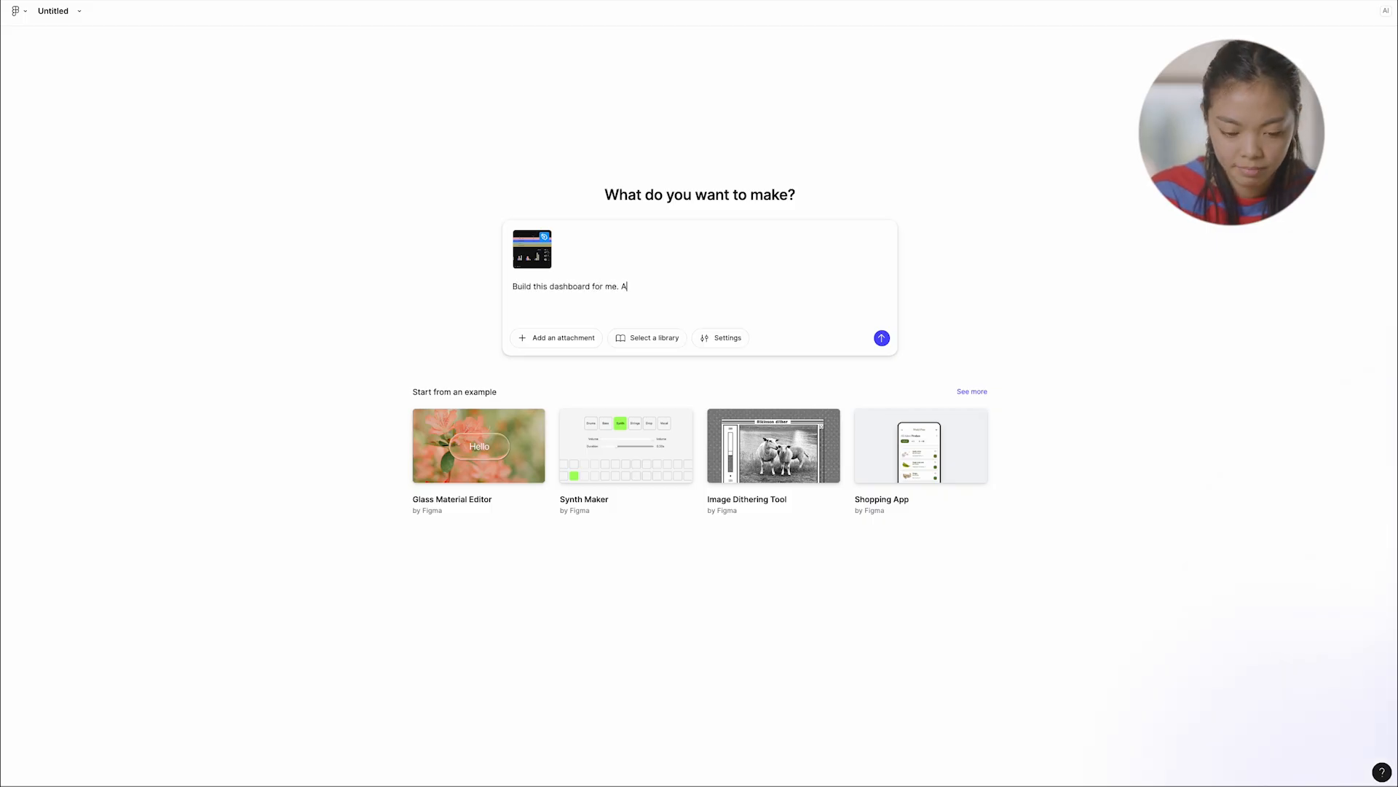
pyautogui.write('Make sure there are')
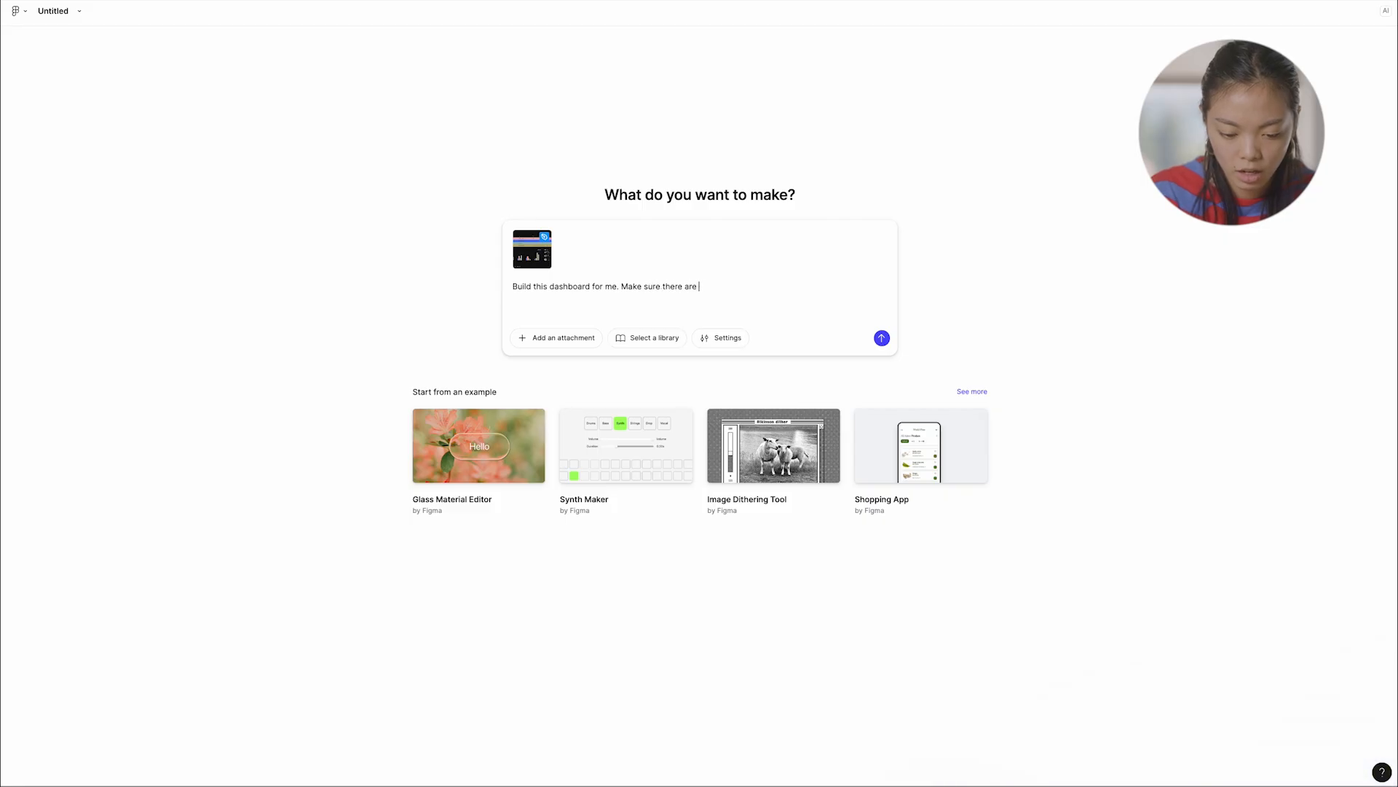
pyautogui.write('hover interactions n')
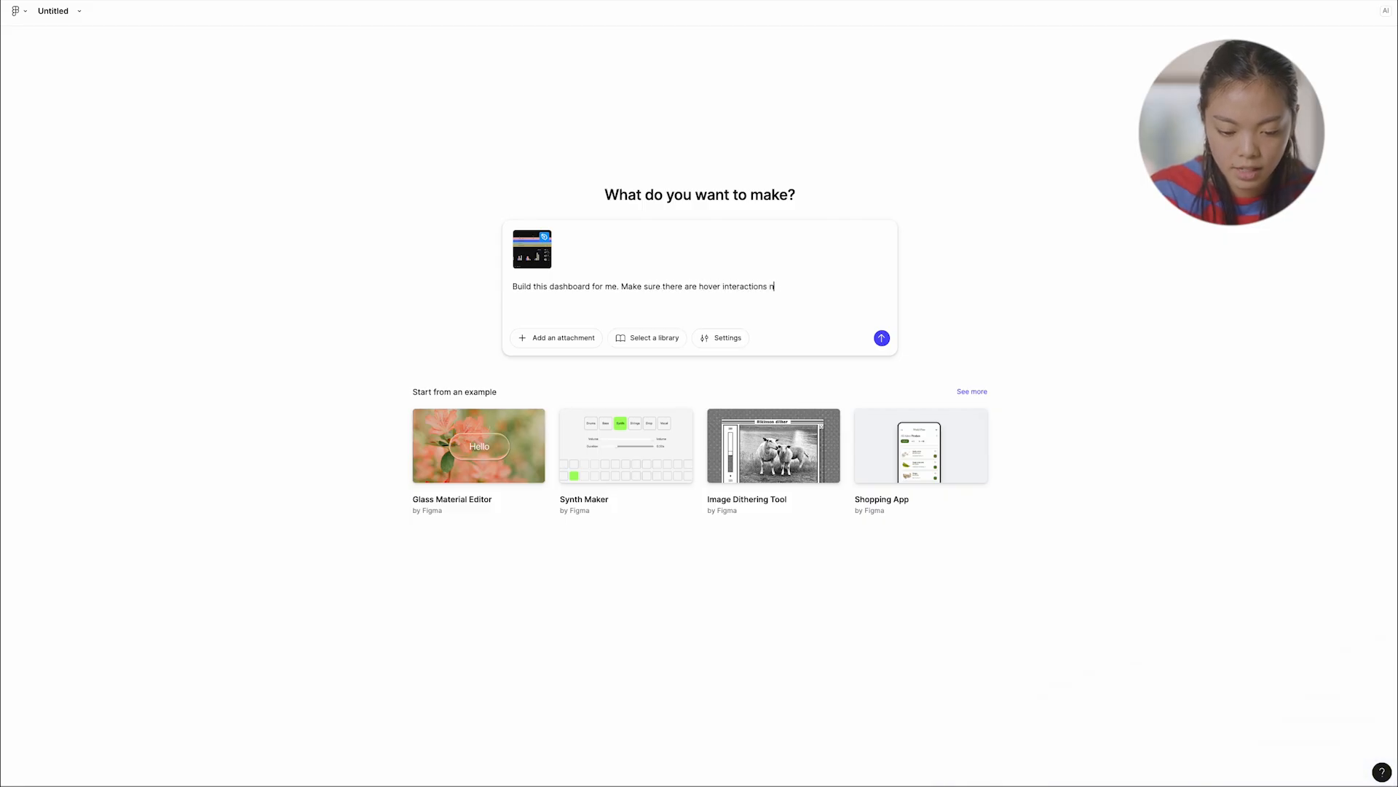
pyautogui.write('and feel free')
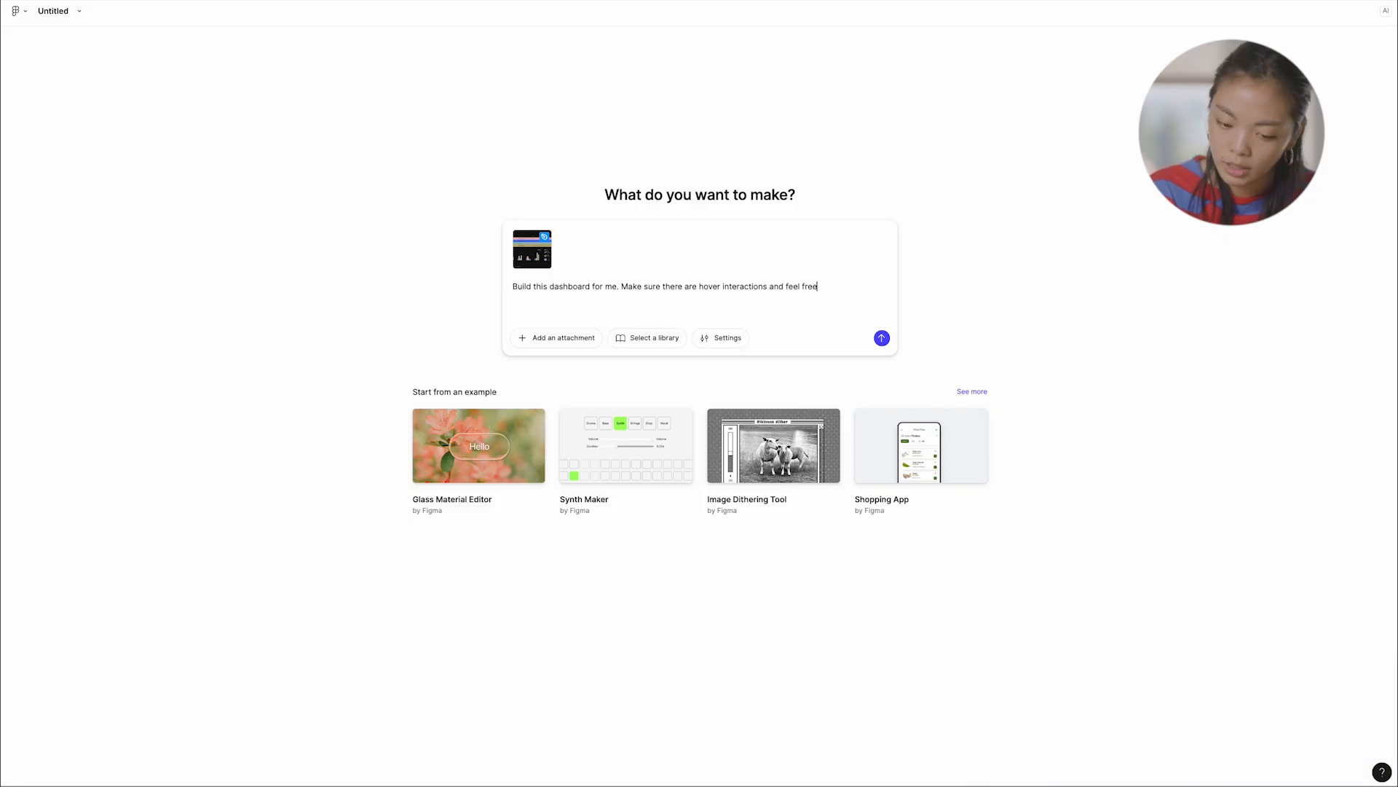
pyautogui.write('to add')
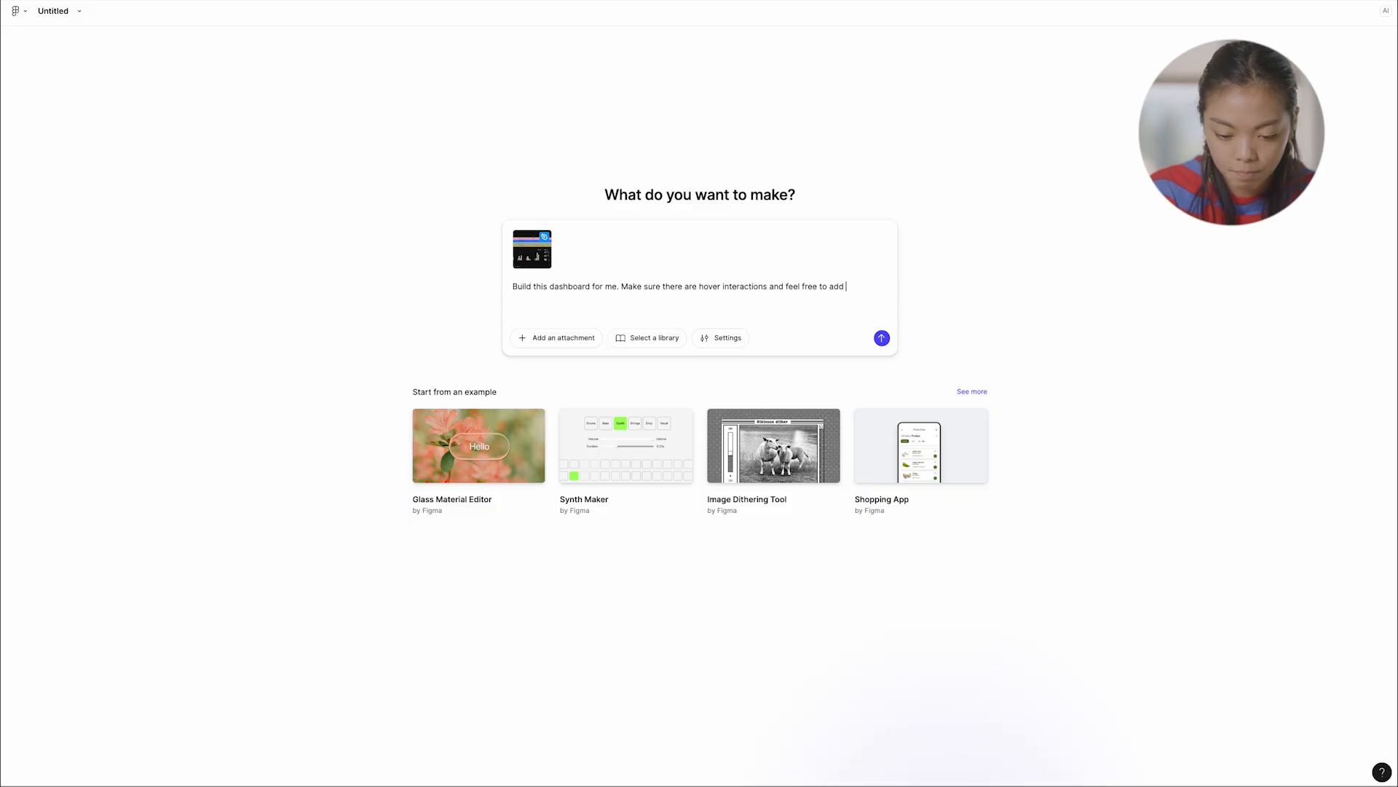
pyautogui.write('data that shows up on')
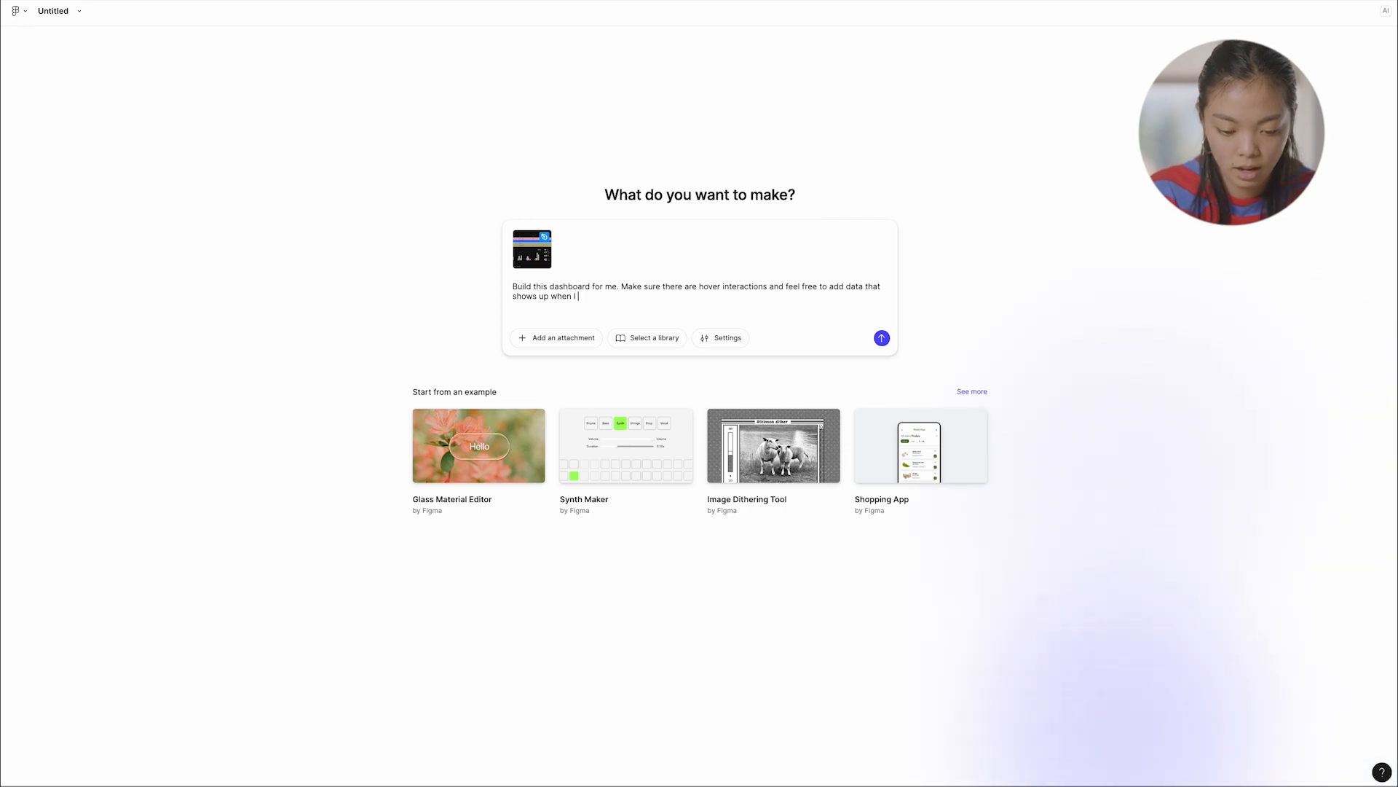
pyautogui.write('hover on the charts.')
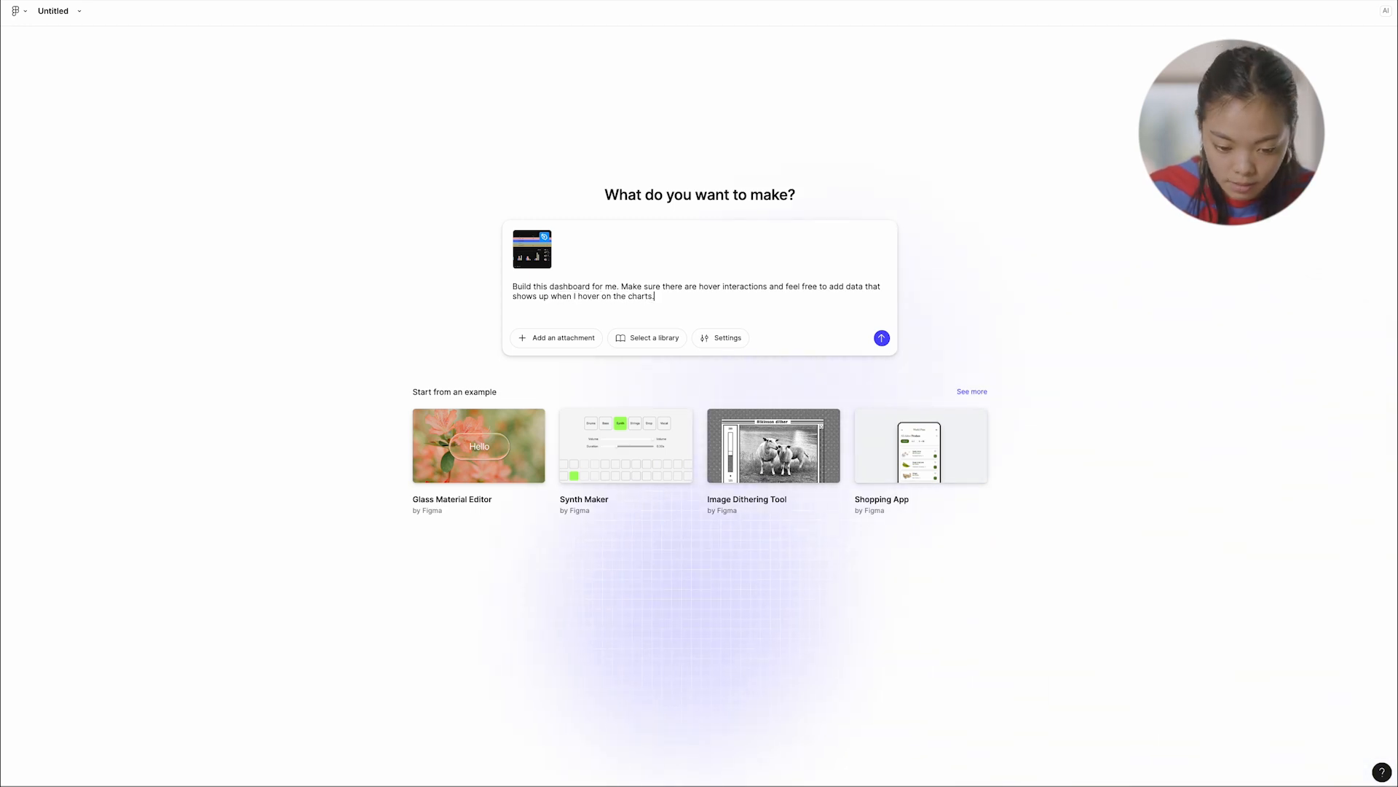
pyautogui.write('Thank you!')
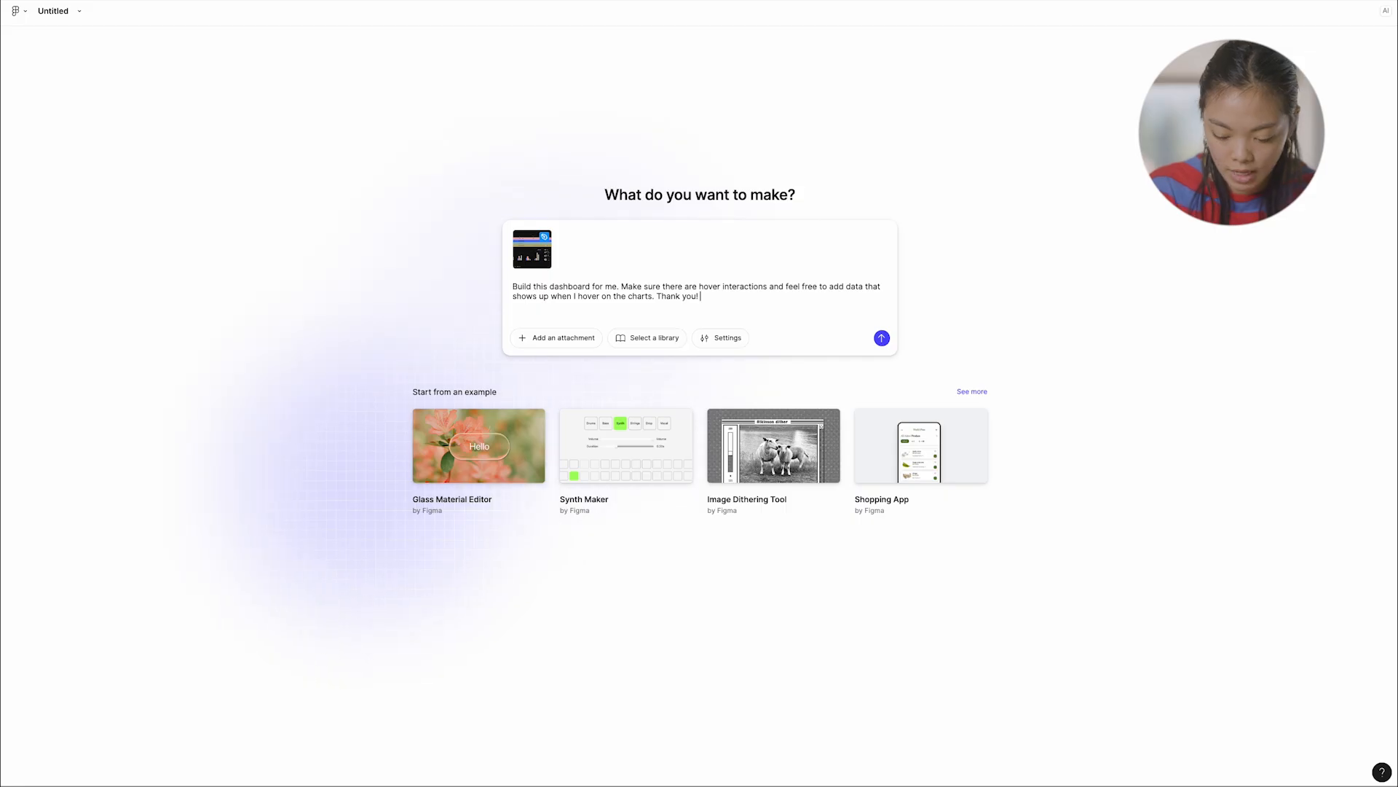
pyautogui.click(881, 336)
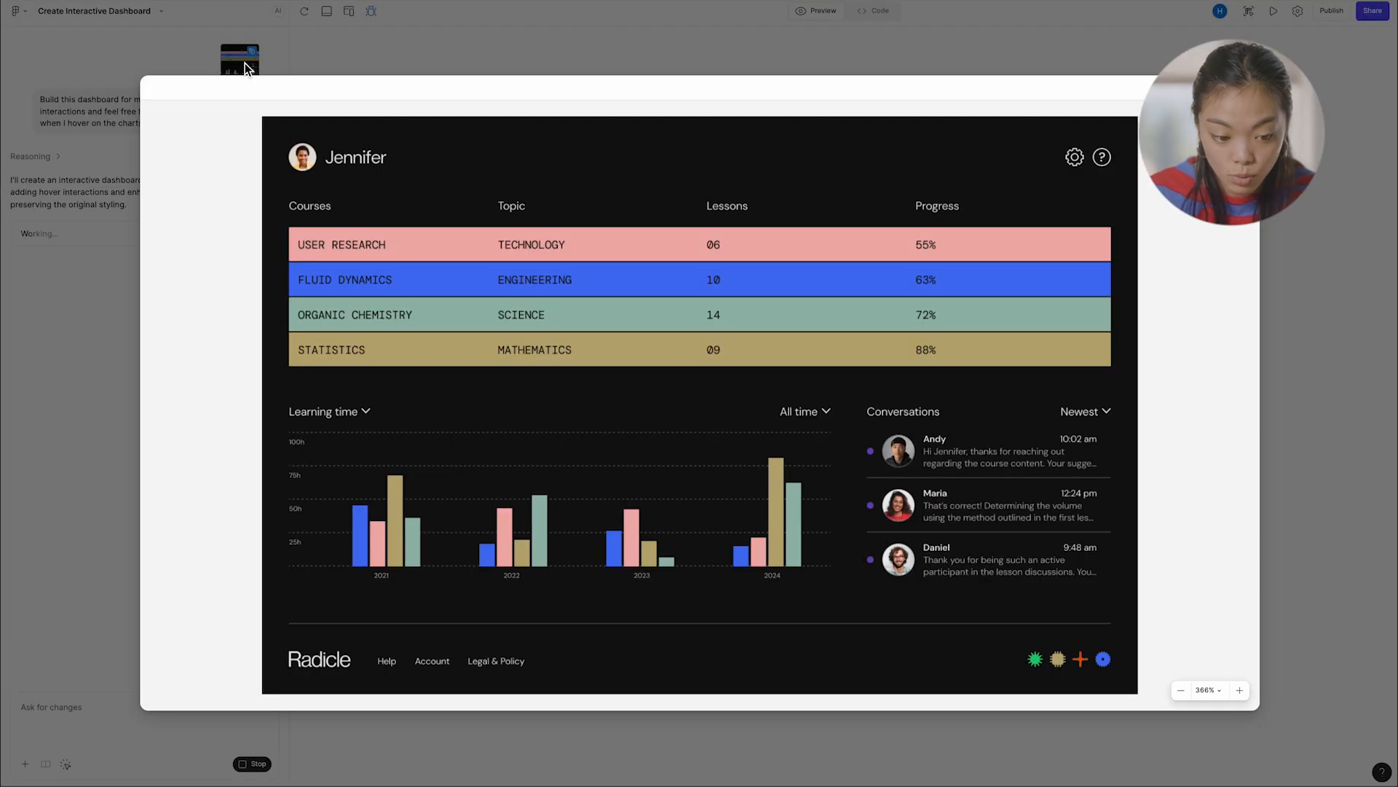
pyautogui.moveTo(252, 58)
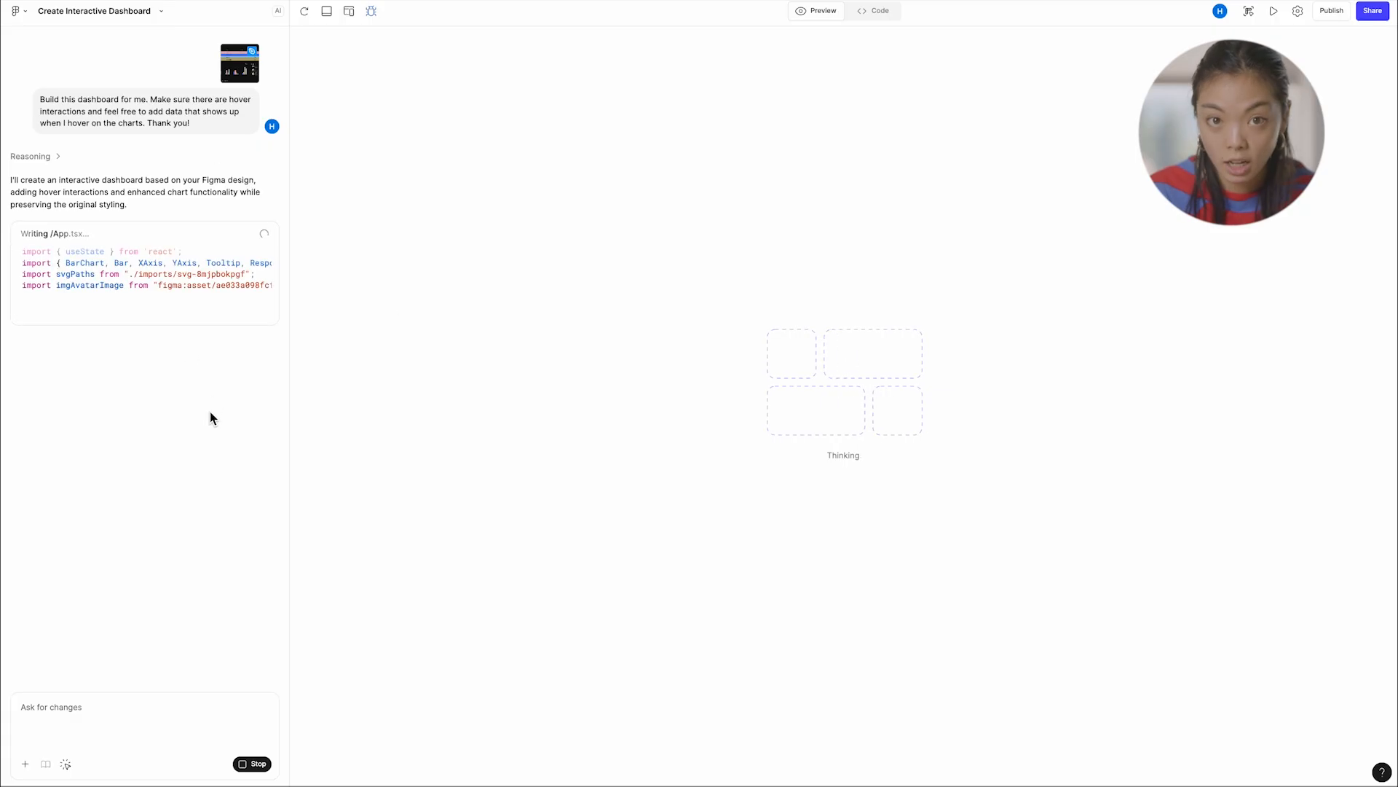
pyautogui.moveTo(533, 137)
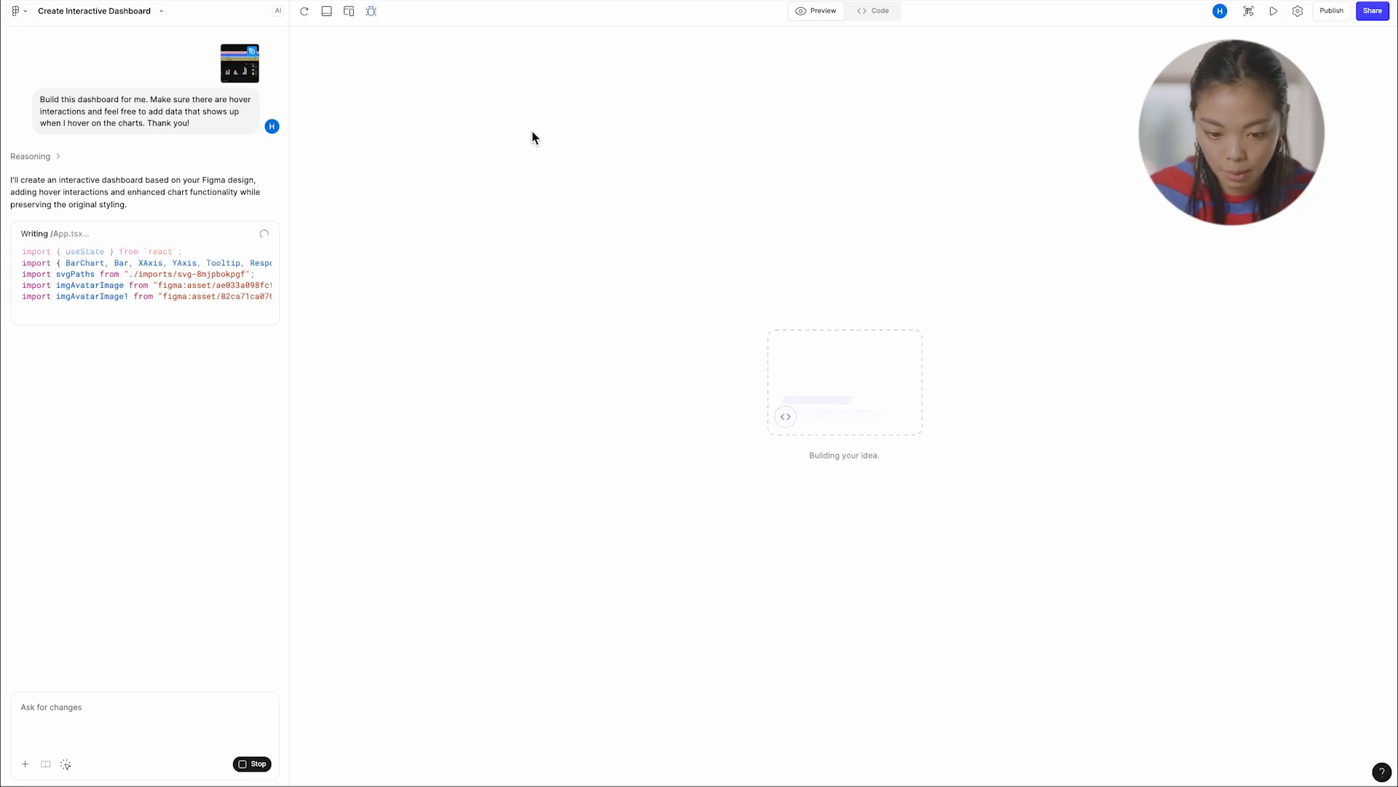
# - In Code view, expand the guidelines folder to reveal Guidelines.md while App.tsx is written
pyautogui.click(877, 10)
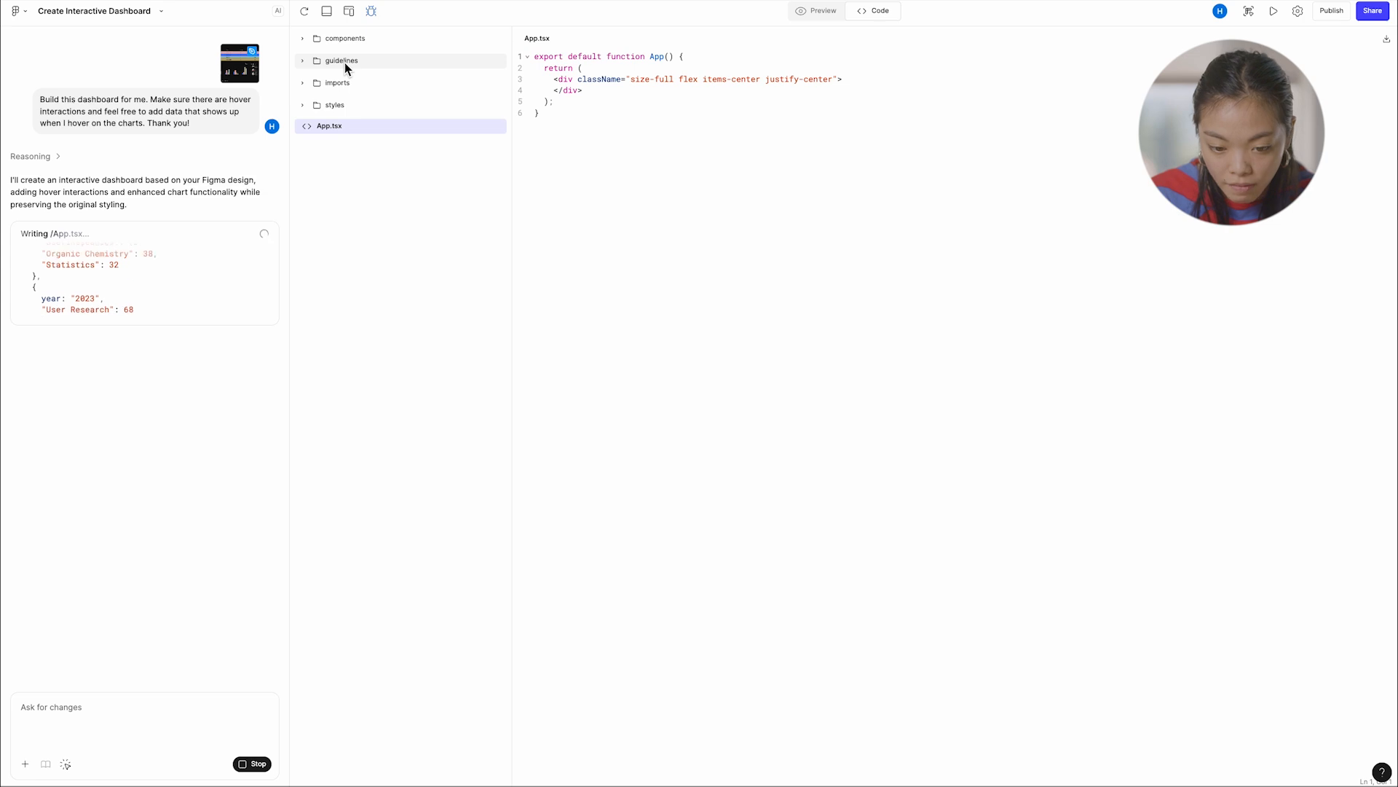
pyautogui.click(341, 59)
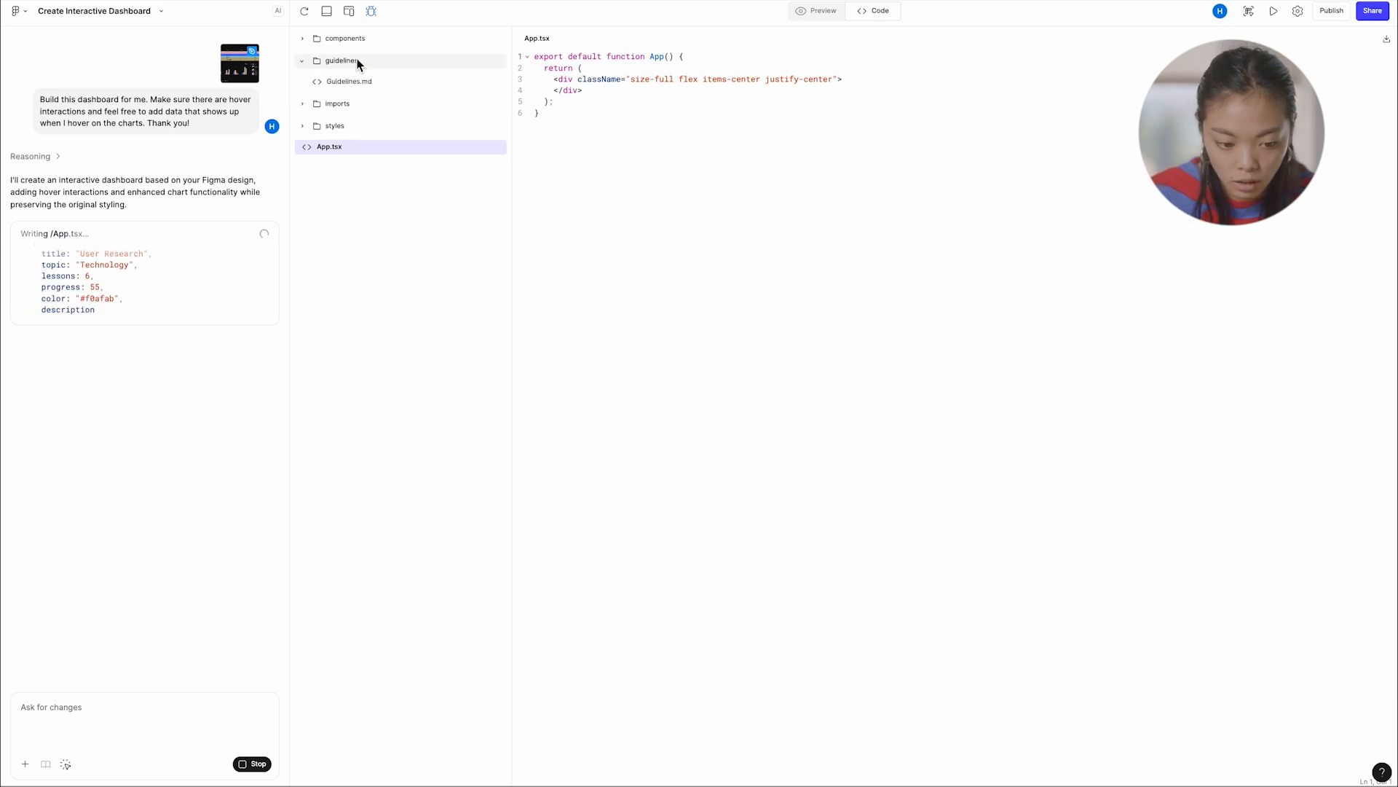
pyautogui.click(348, 81)
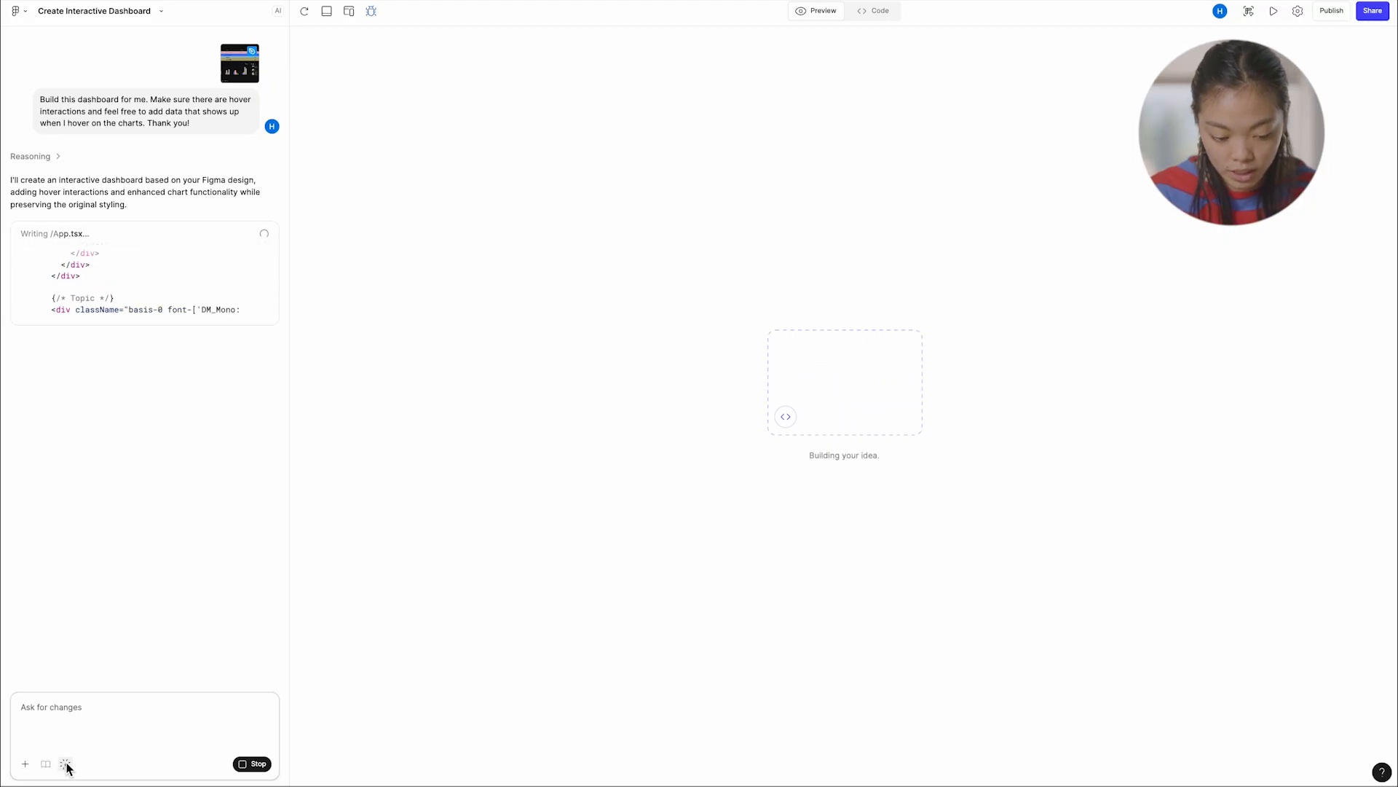
pyautogui.moveTo(66, 763)
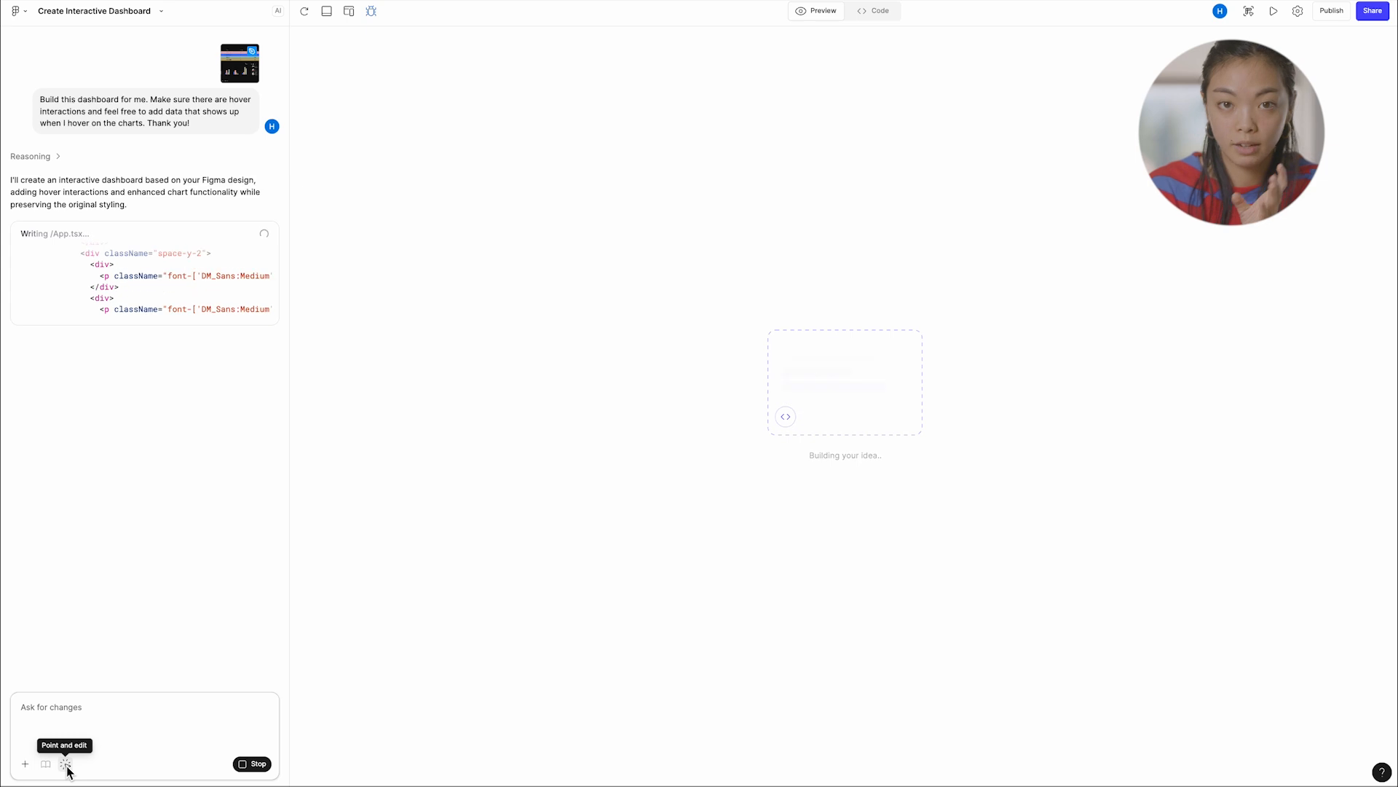
pyautogui.moveTo(562, 462)
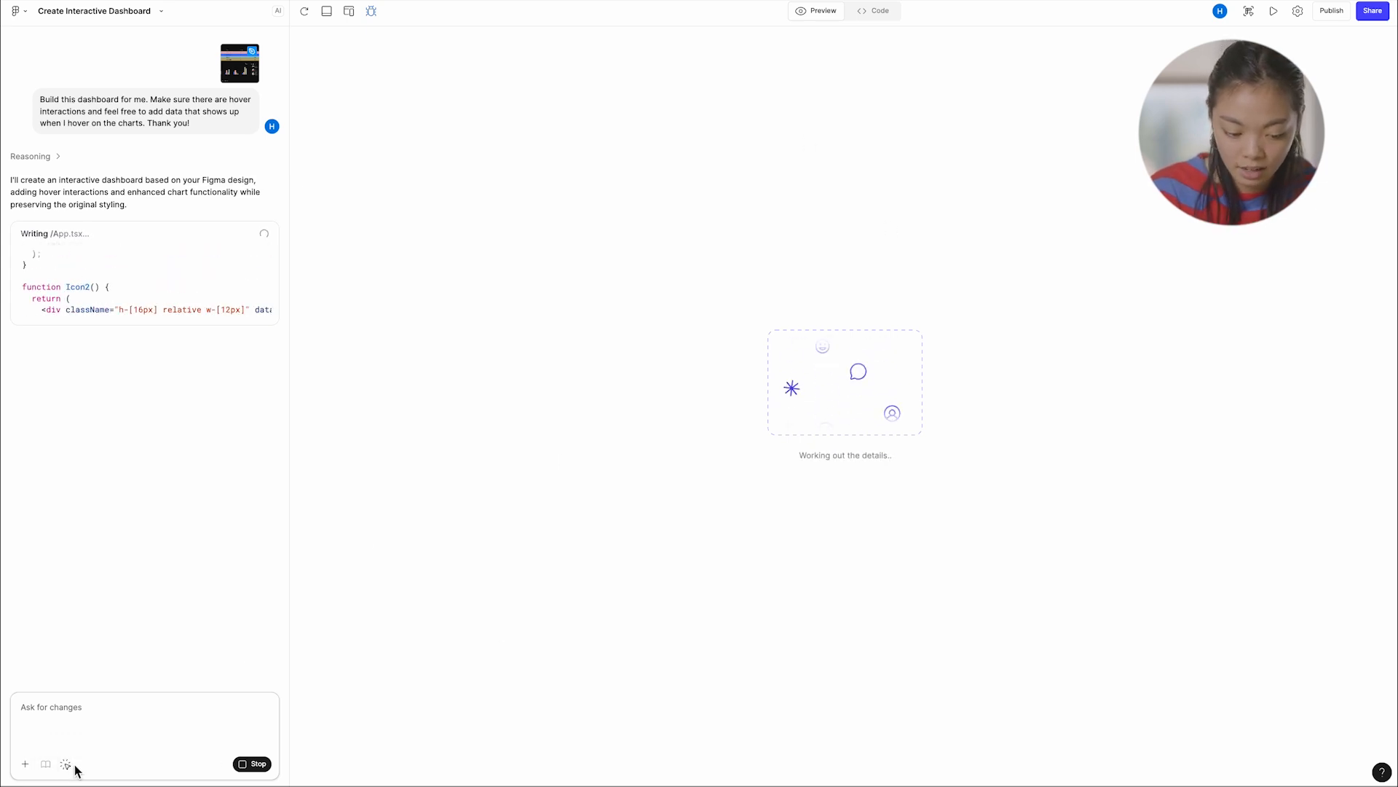
pyautogui.moveTo(64, 765)
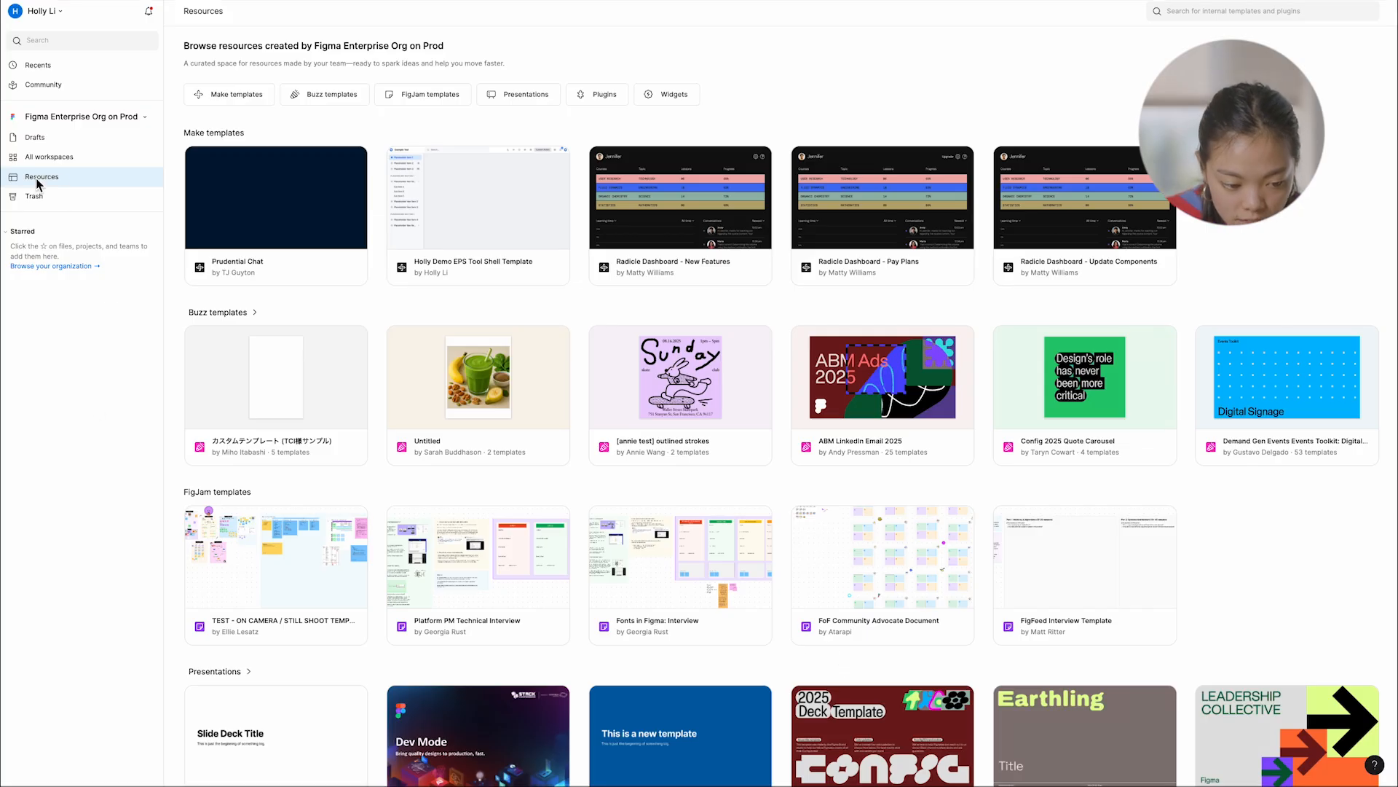
pyautogui.moveTo(571, 327)
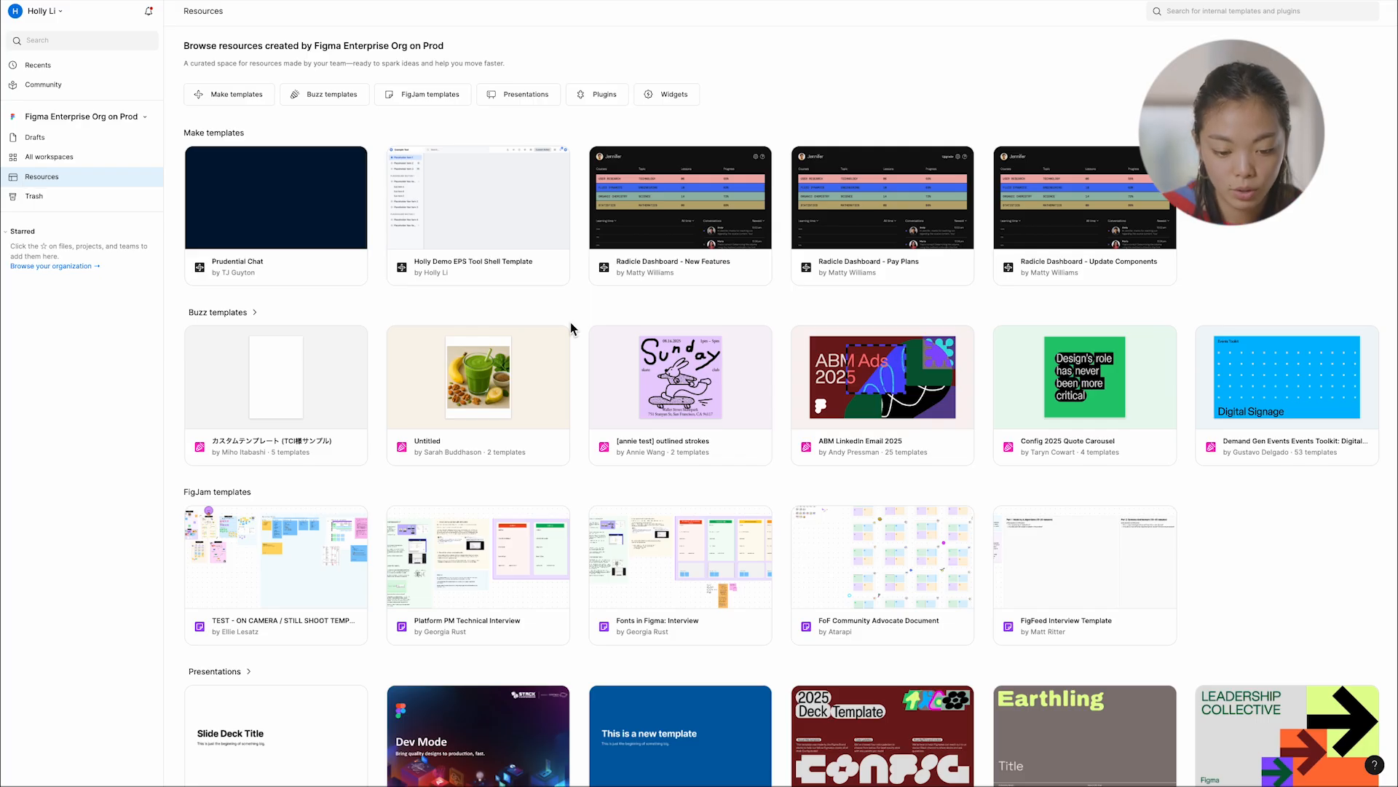
pyautogui.moveTo(783, 314)
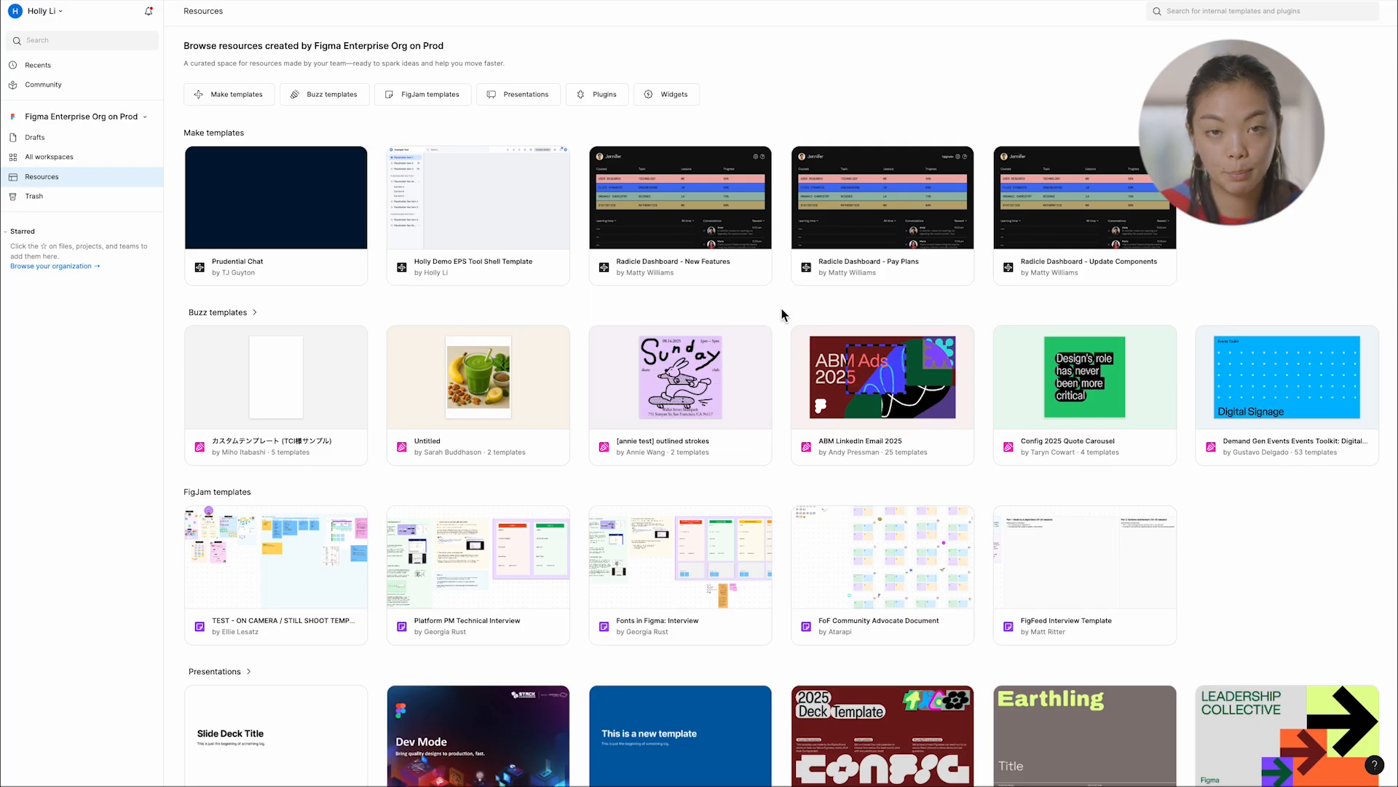
pyautogui.moveTo(778, 304)
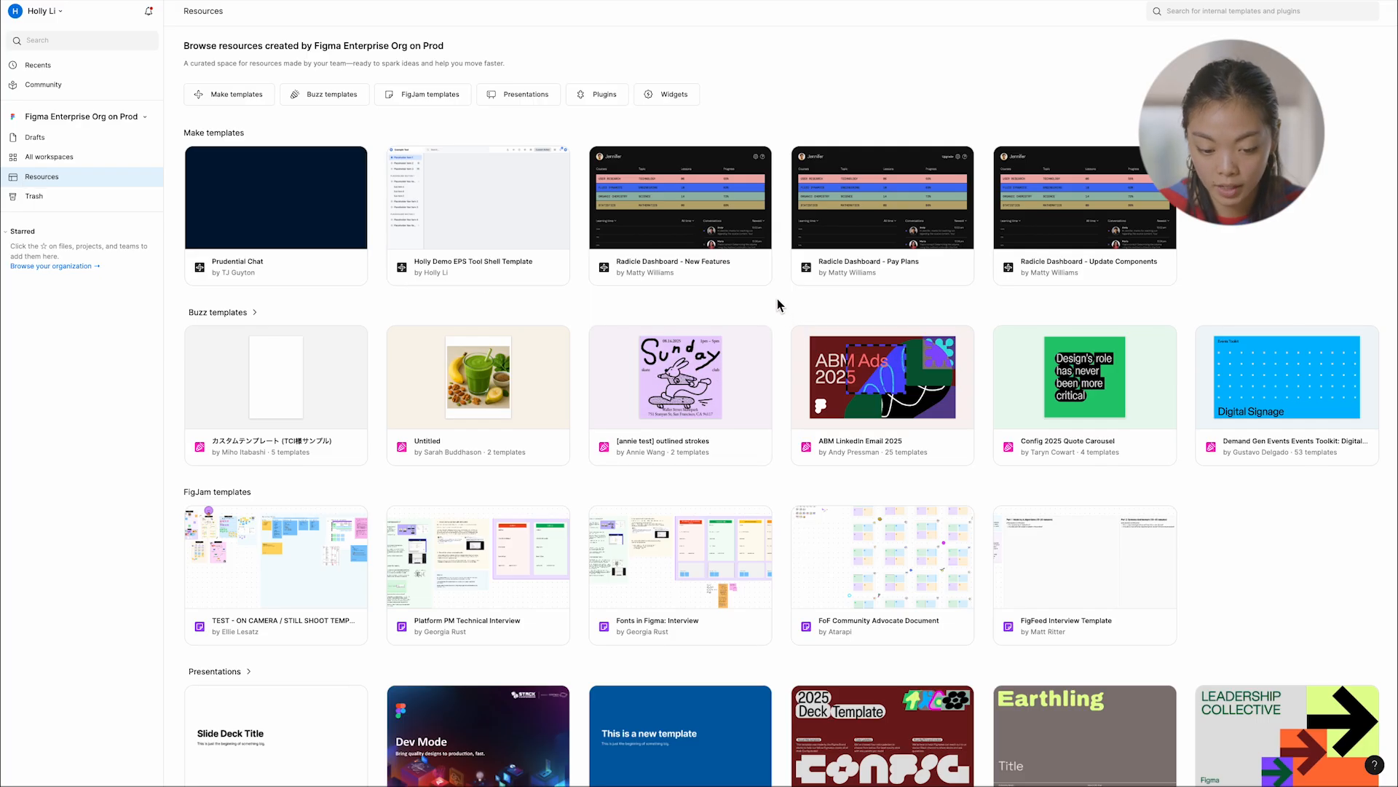
pyautogui.moveTo(721, 307)
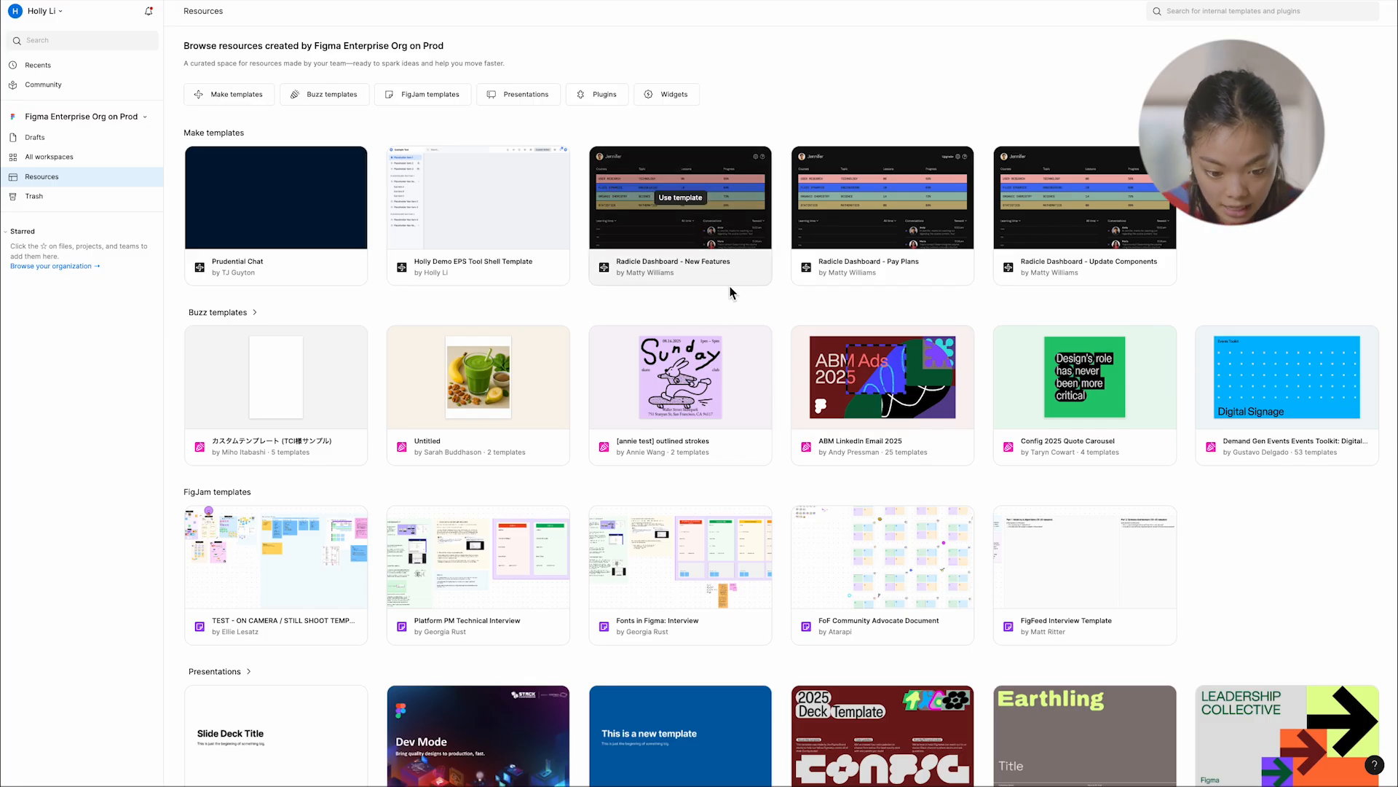
pyautogui.moveTo(680, 196)
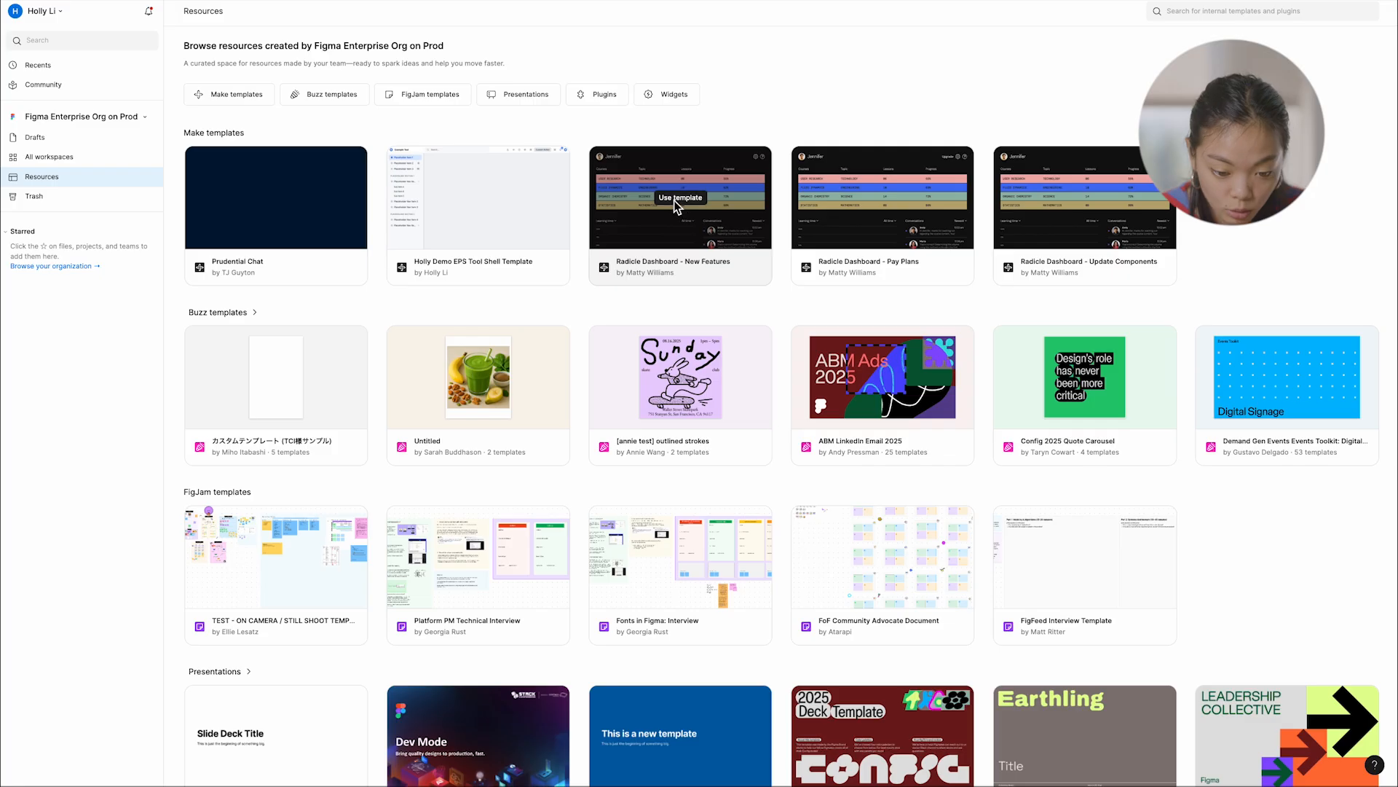
# - Use the Radicle Dashboard - New Features template to open a copy in Figma Make
pyautogui.click(681, 196)
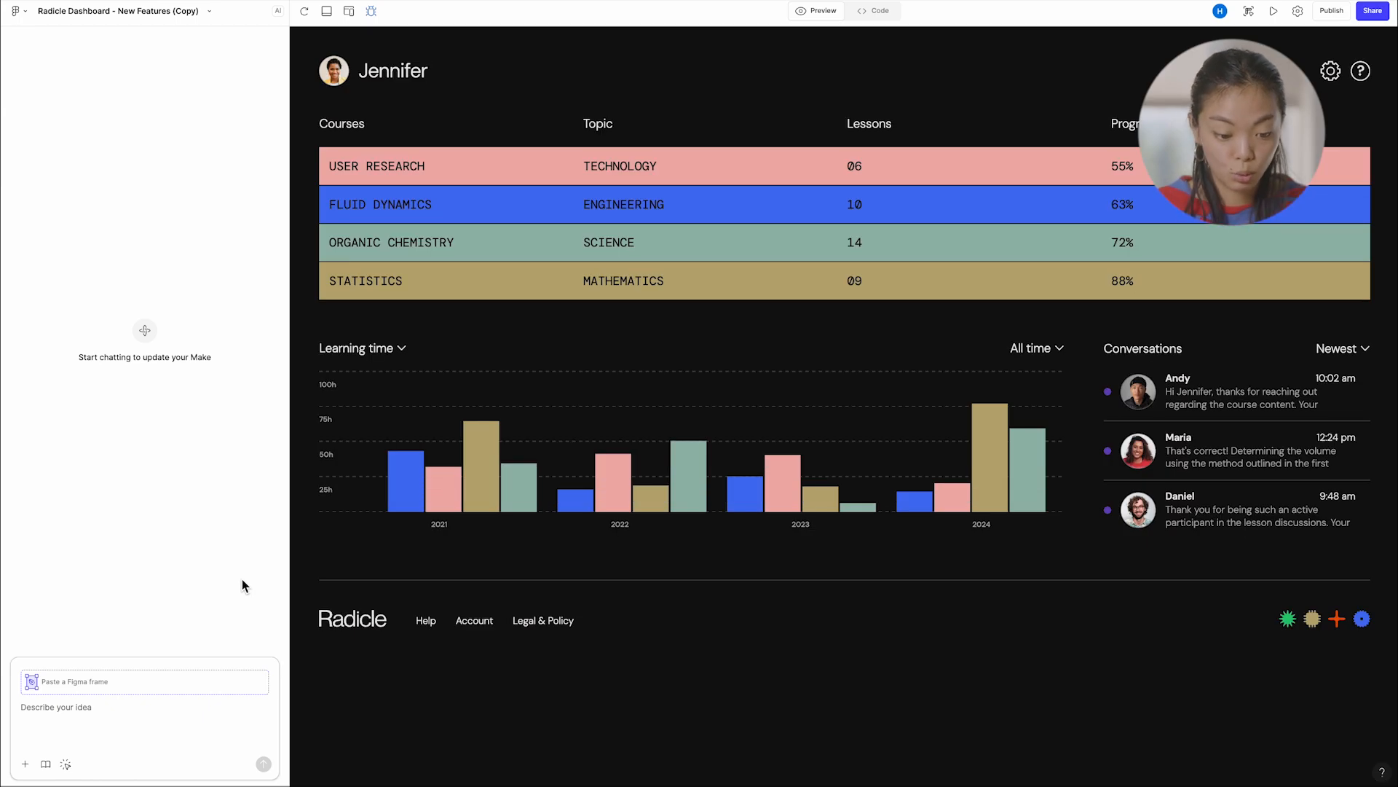
pyautogui.moveTo(604, 225)
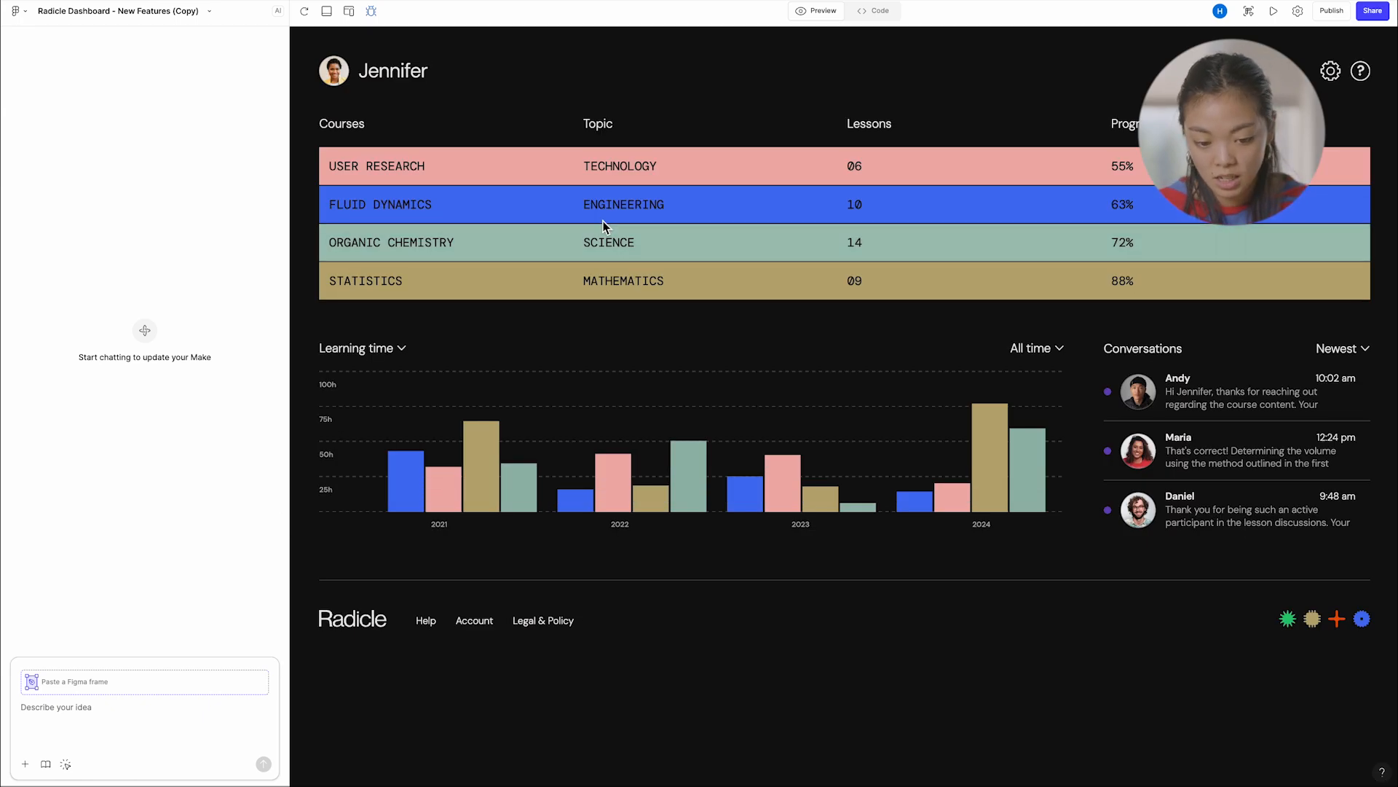
pyautogui.moveTo(883, 247)
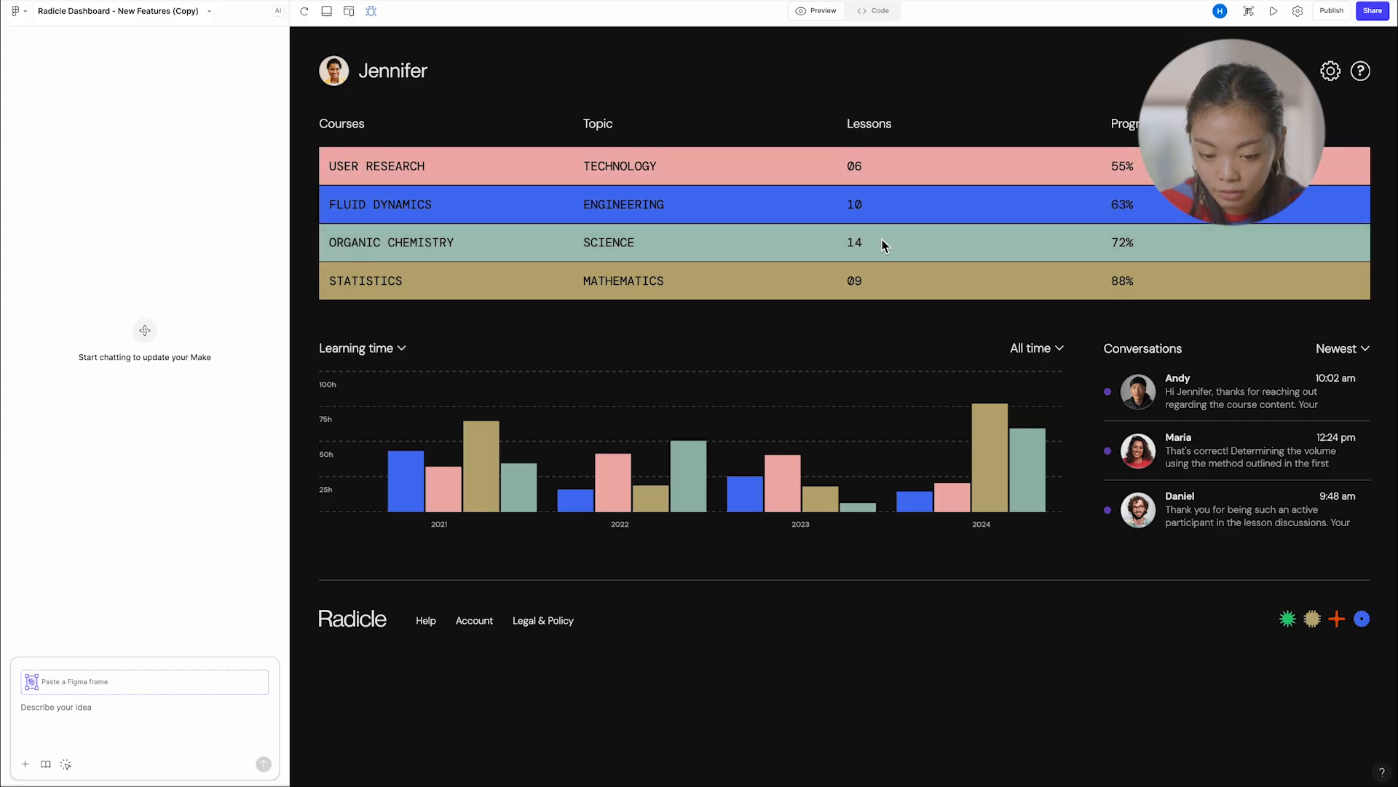
# - Answer the User Research quiz's Newton question with option a, submit, and close the quiz
pyautogui.click(376, 166)
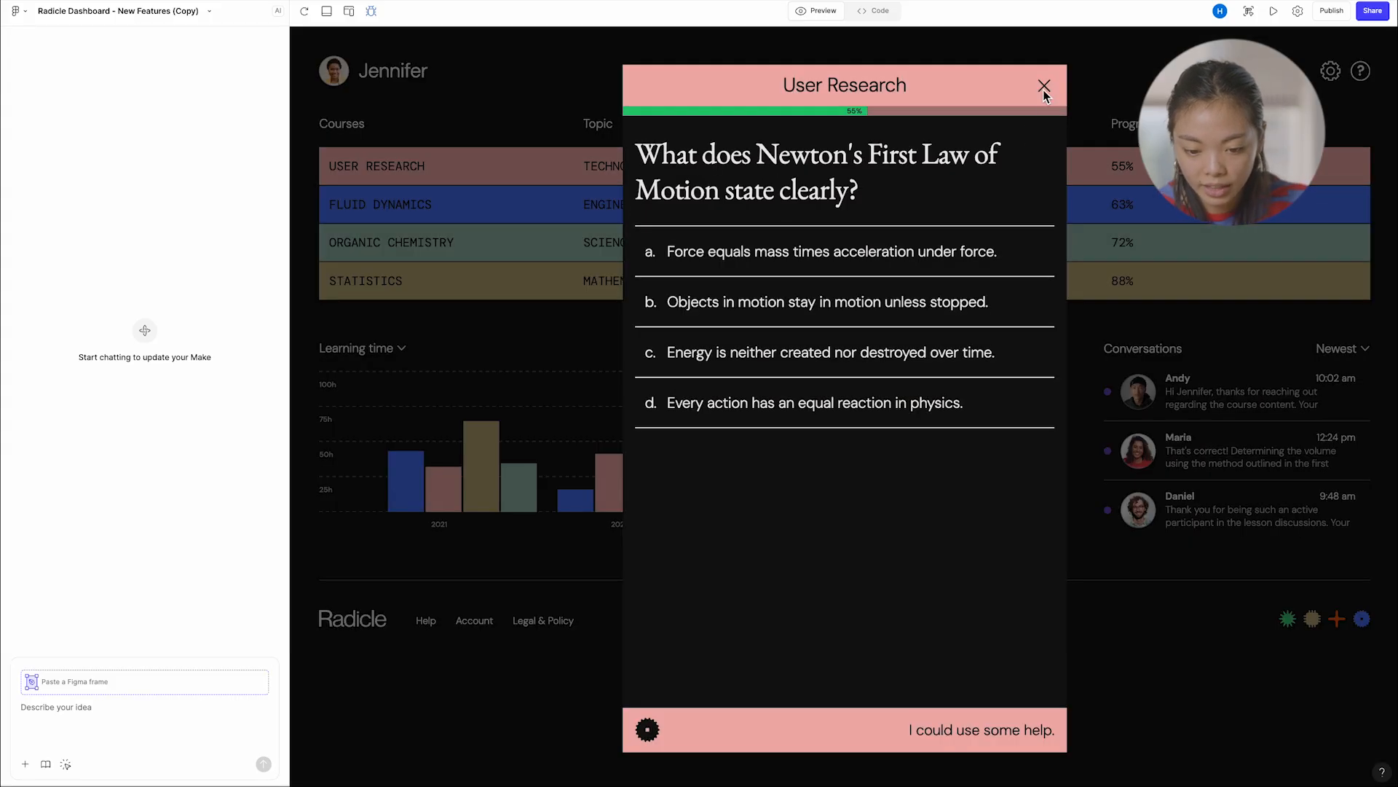
pyautogui.moveTo(949, 256)
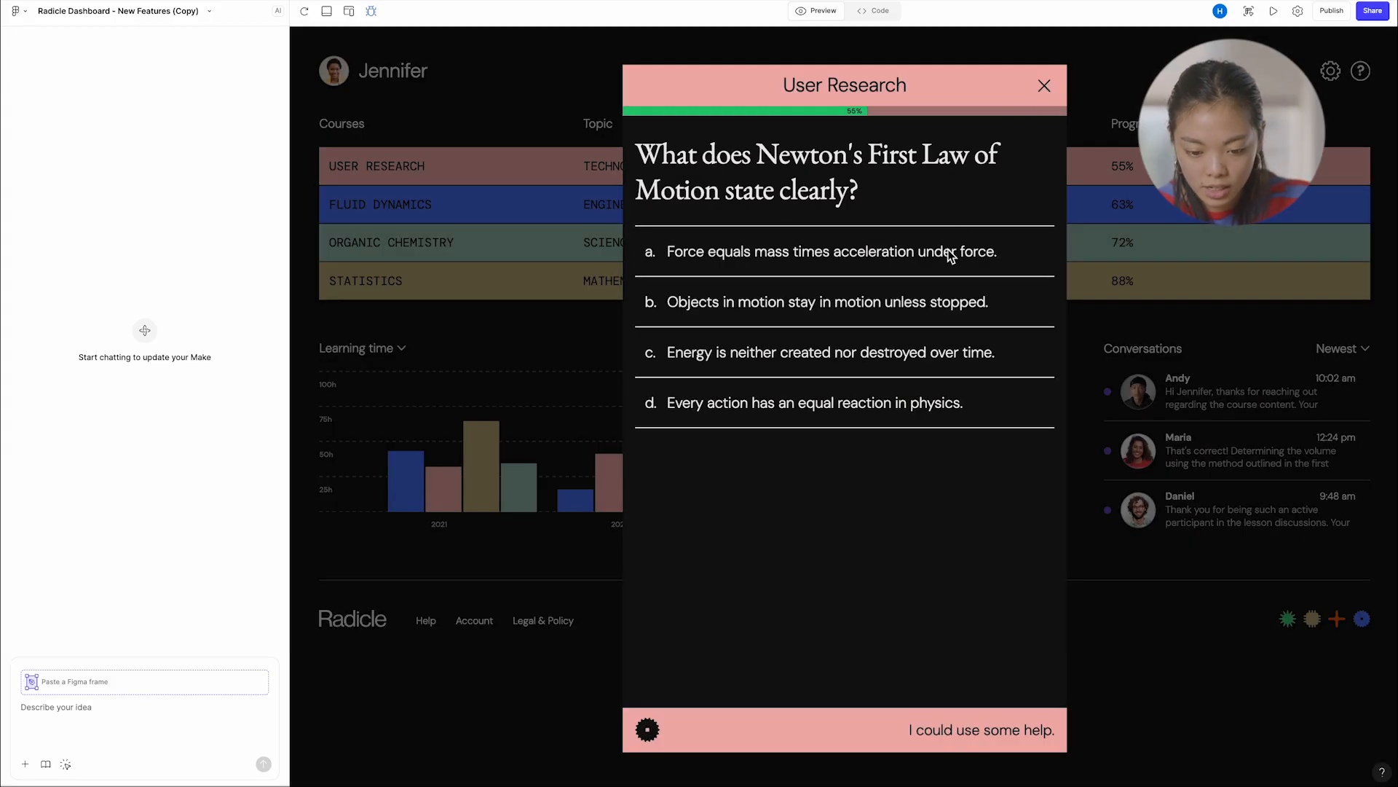
pyautogui.click(843, 250)
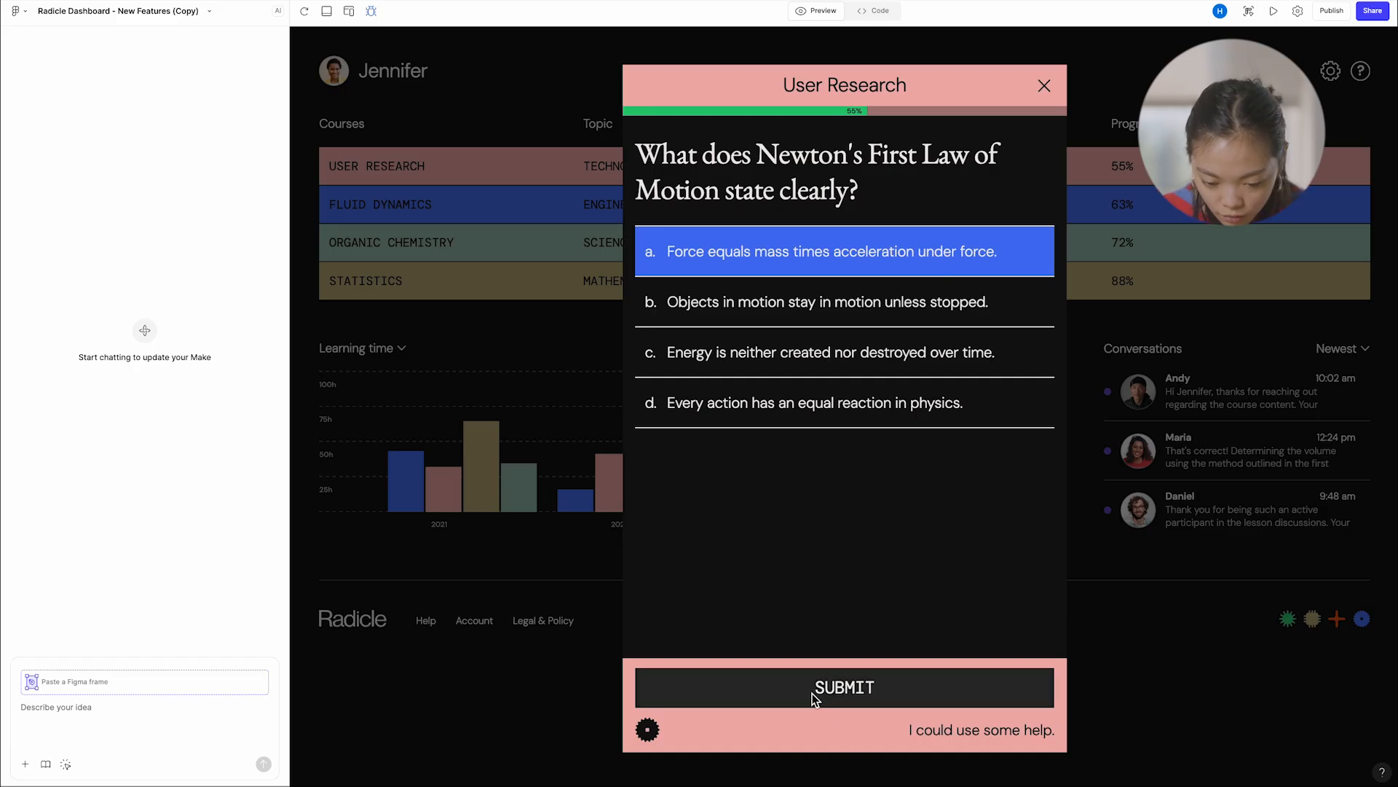
pyautogui.click(844, 686)
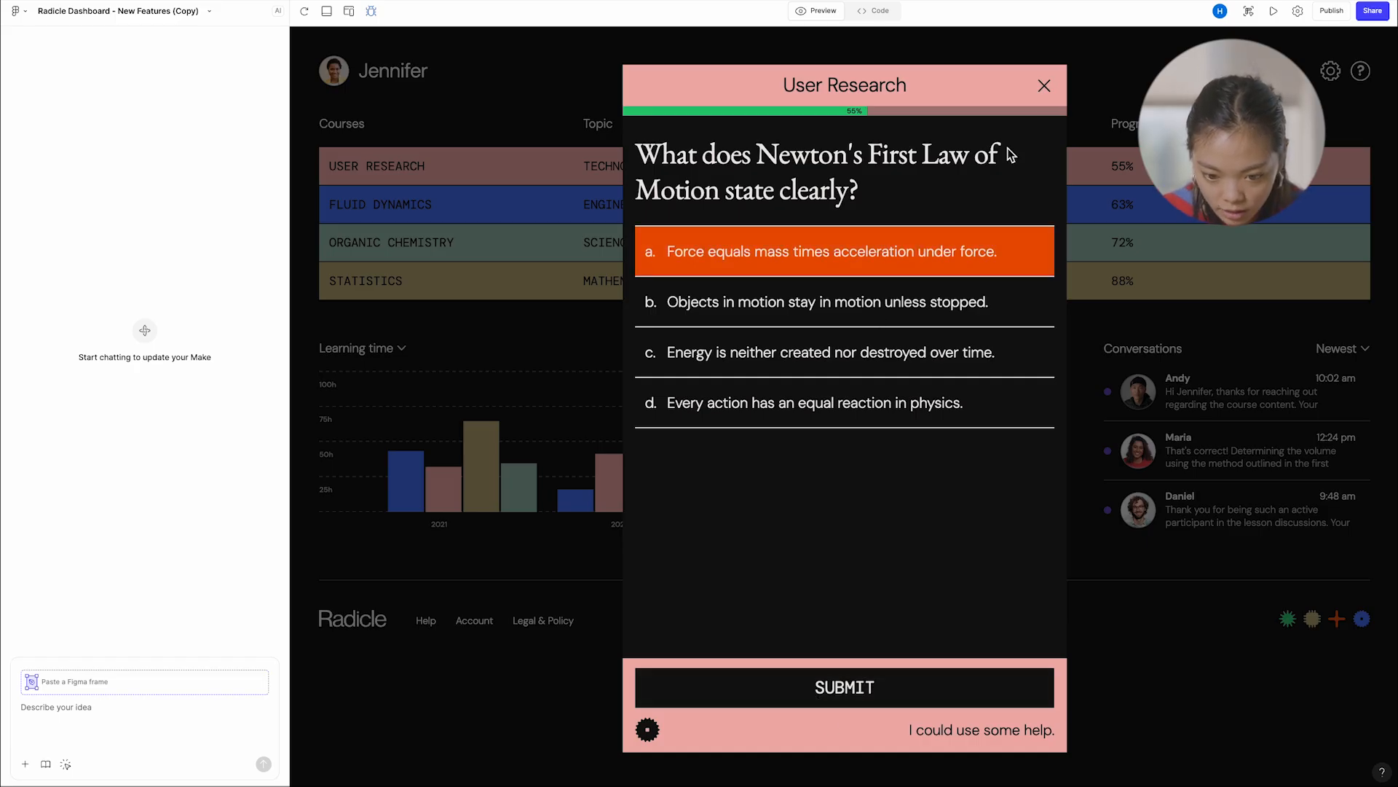
pyautogui.click(1045, 86)
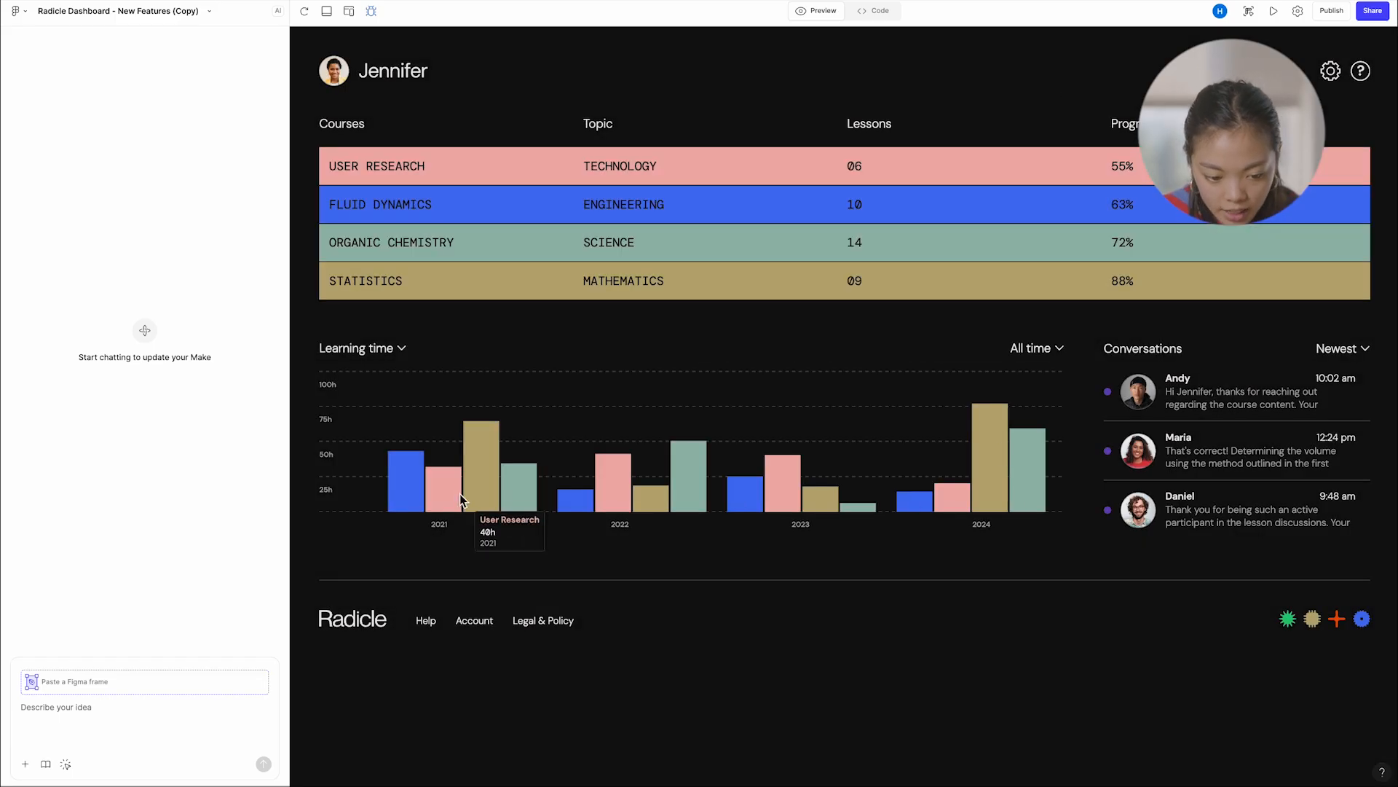
# - Send a 'Hello' reply in the conversation with Andy and return to the dashboard
pyautogui.click(361, 349)
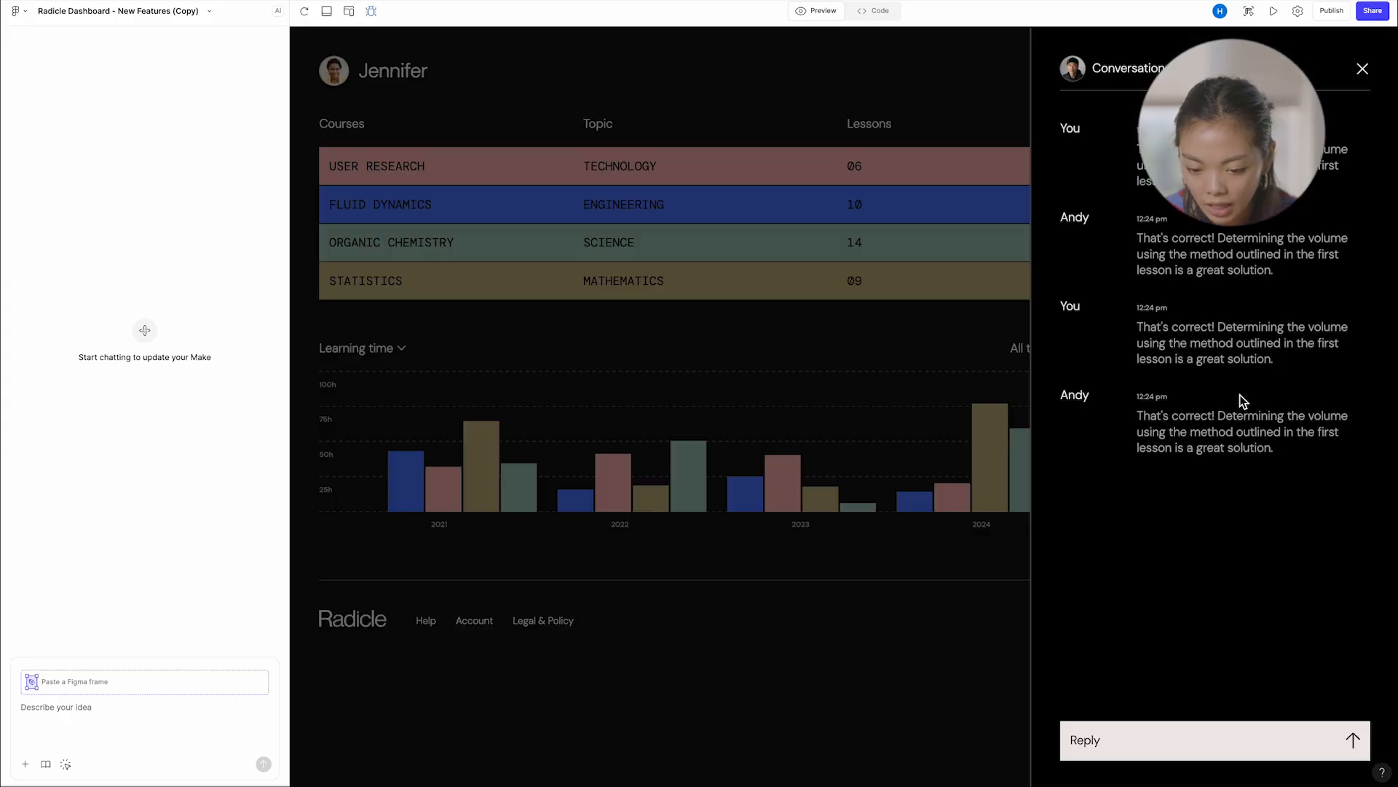
pyautogui.write('Hello')
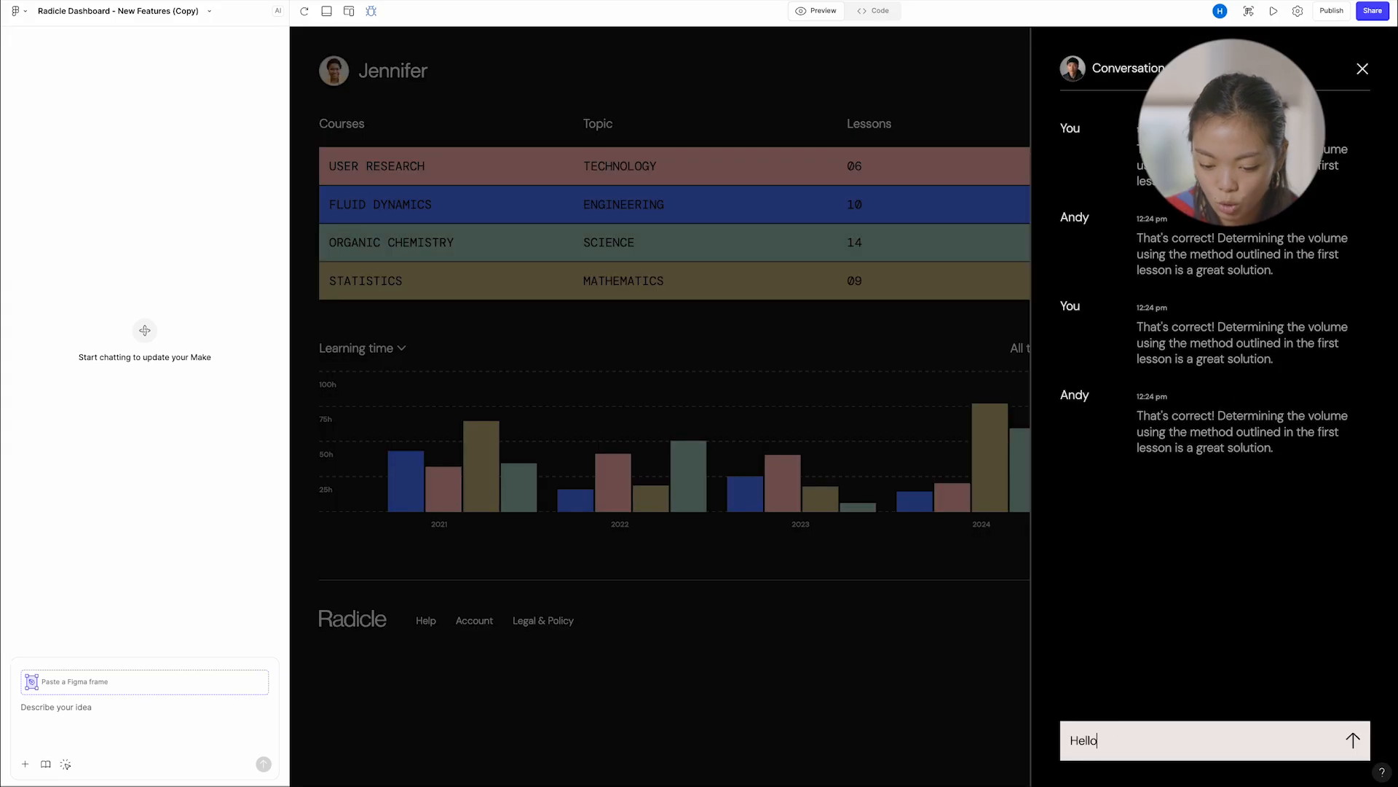
pyautogui.click(1353, 740)
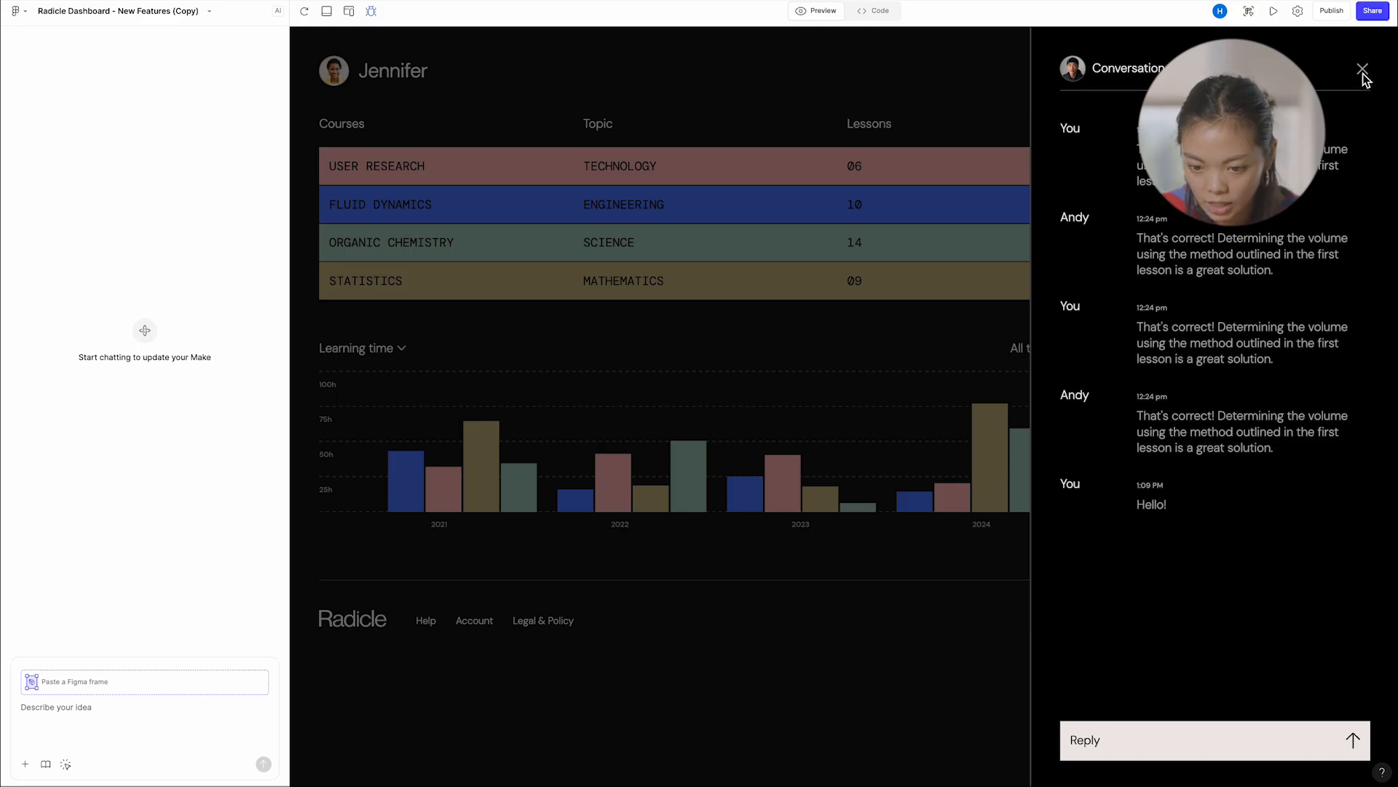
pyautogui.click(1364, 69)
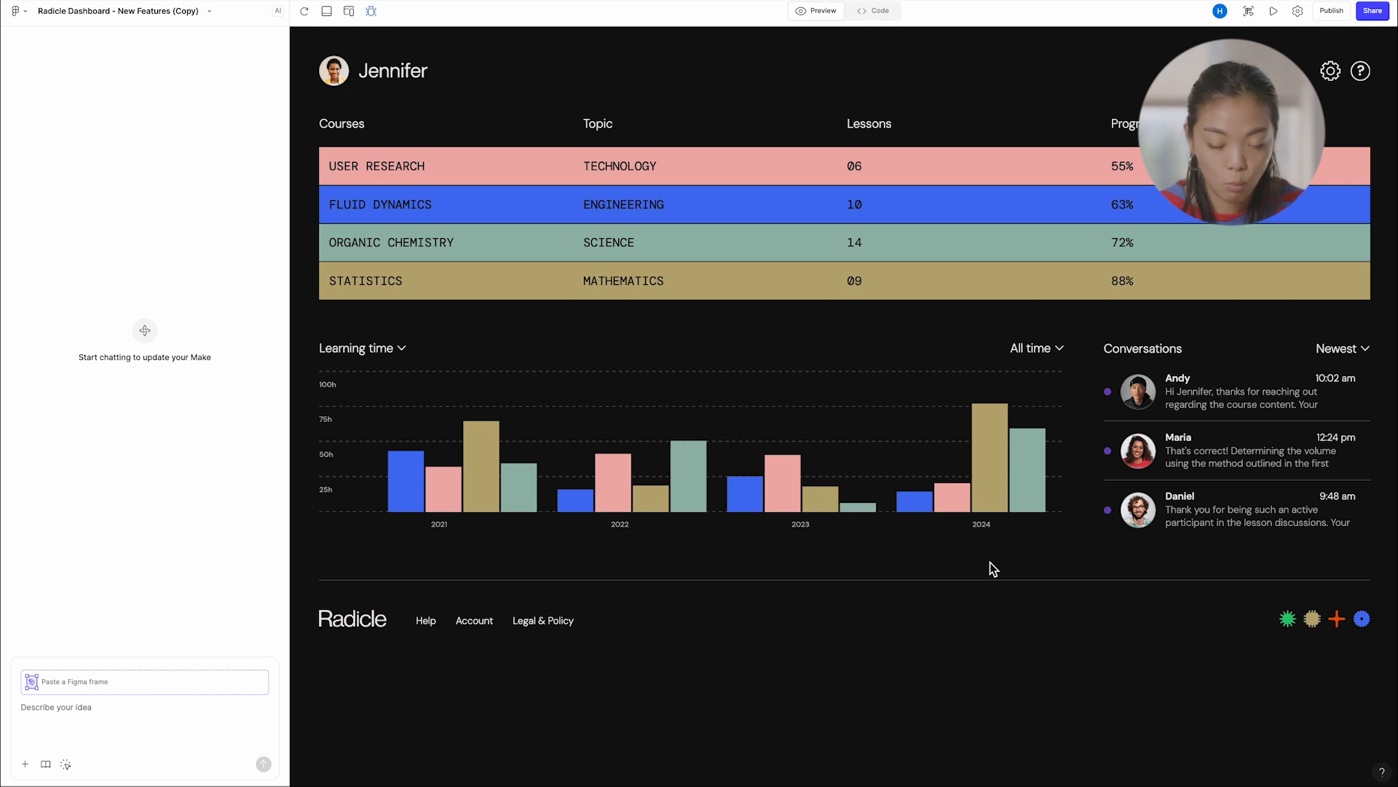
pyautogui.moveTo(547, 383)
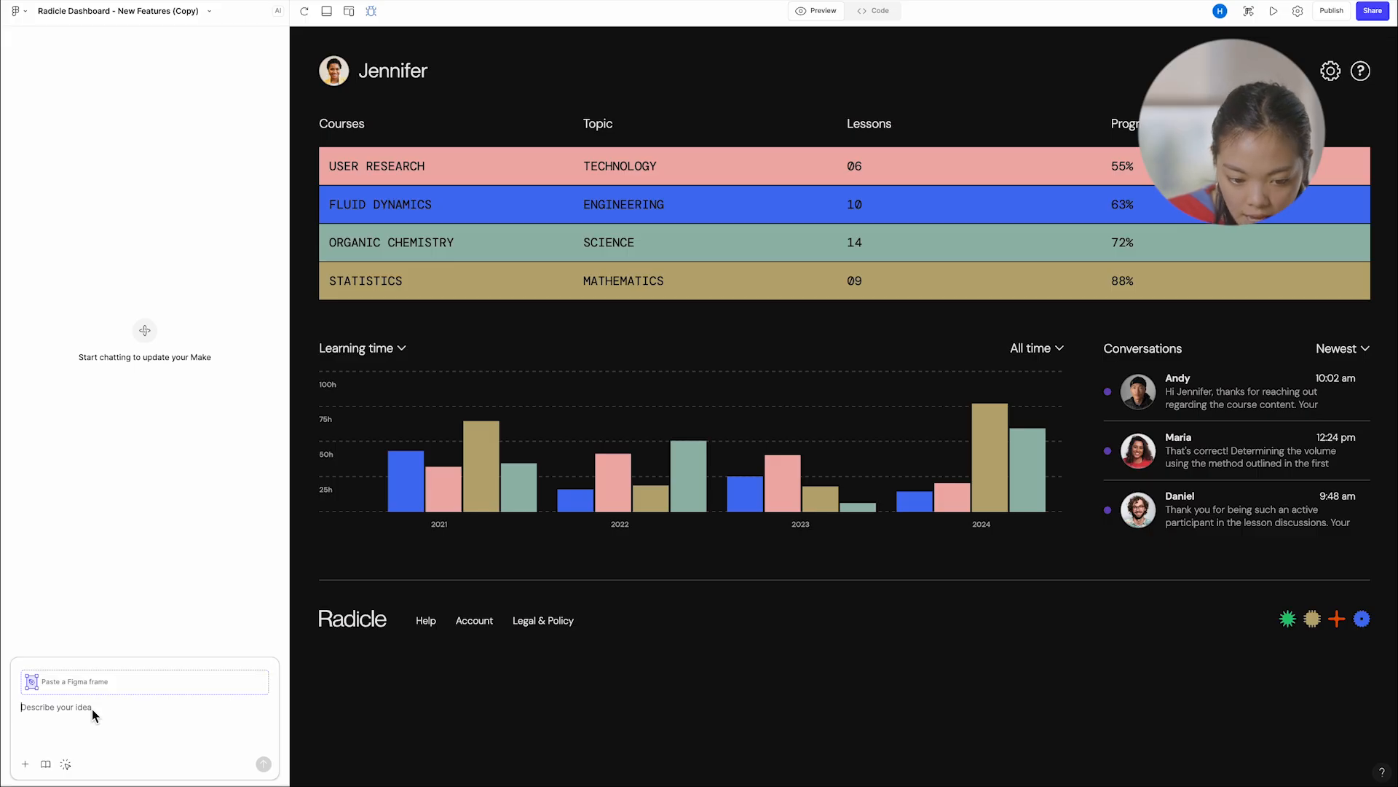
pyautogui.moveTo(83, 756)
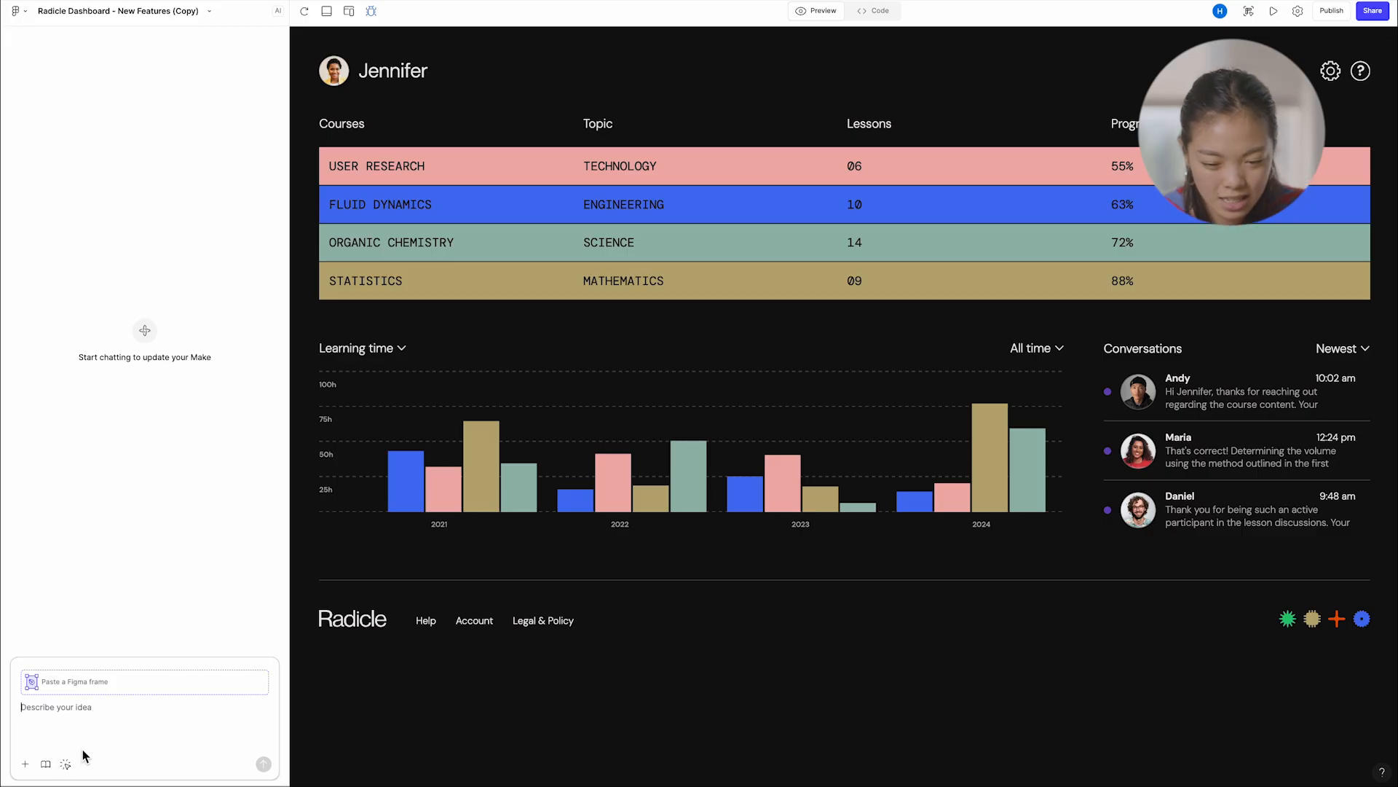
pyautogui.moveTo(947, 175)
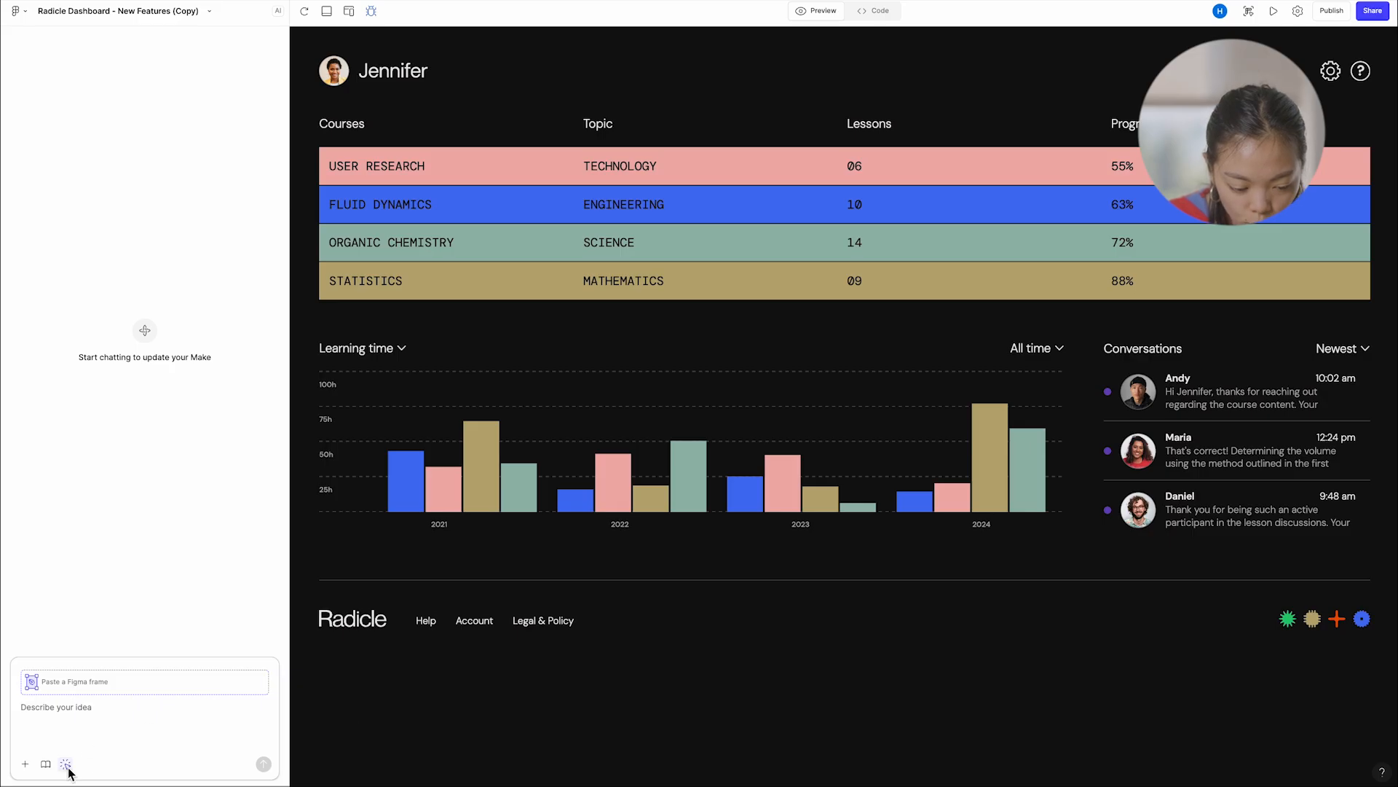
pyautogui.moveTo(412, 112)
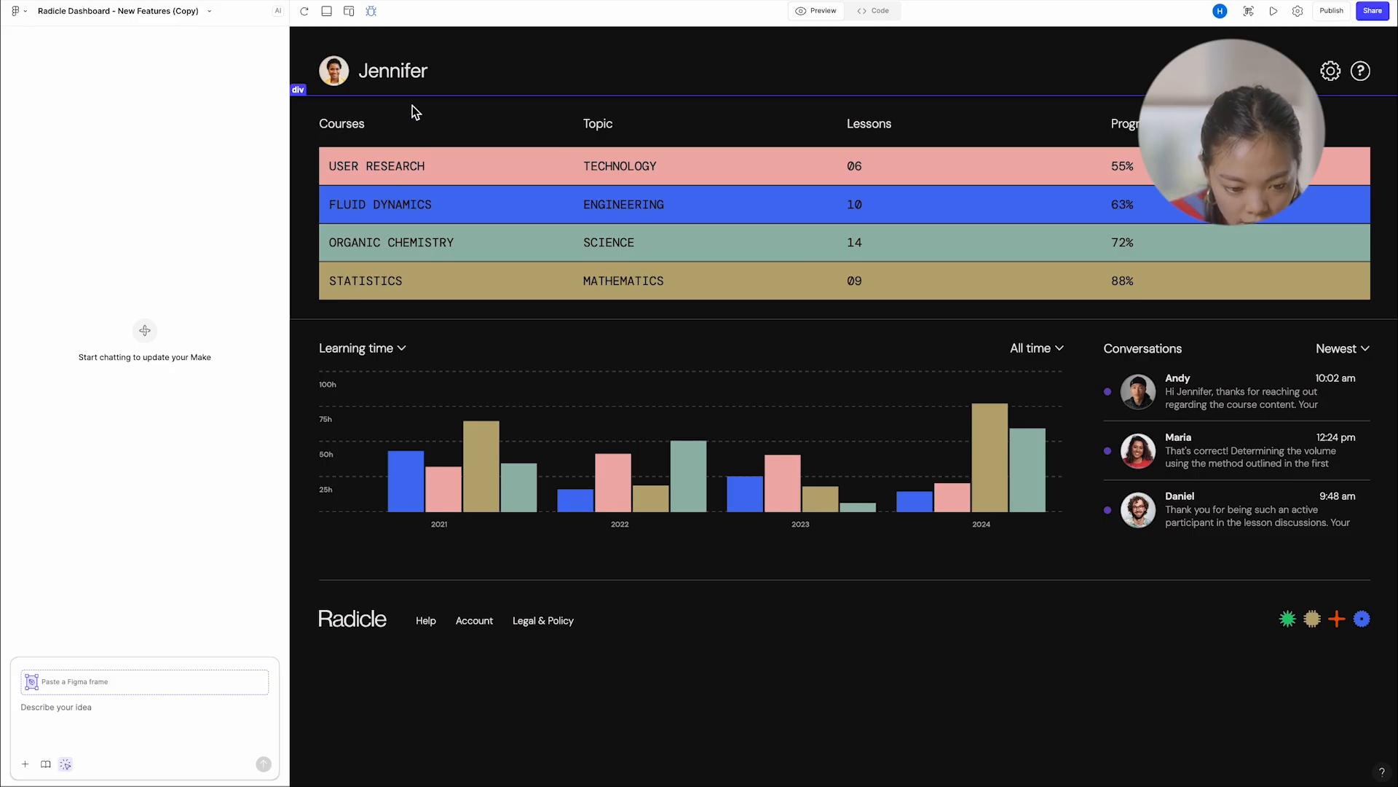
# - Send the request to replace the entire table with a progress pie chart per row
pyautogui.write('replace this entire table and represent each row as a pie chart showing progress')
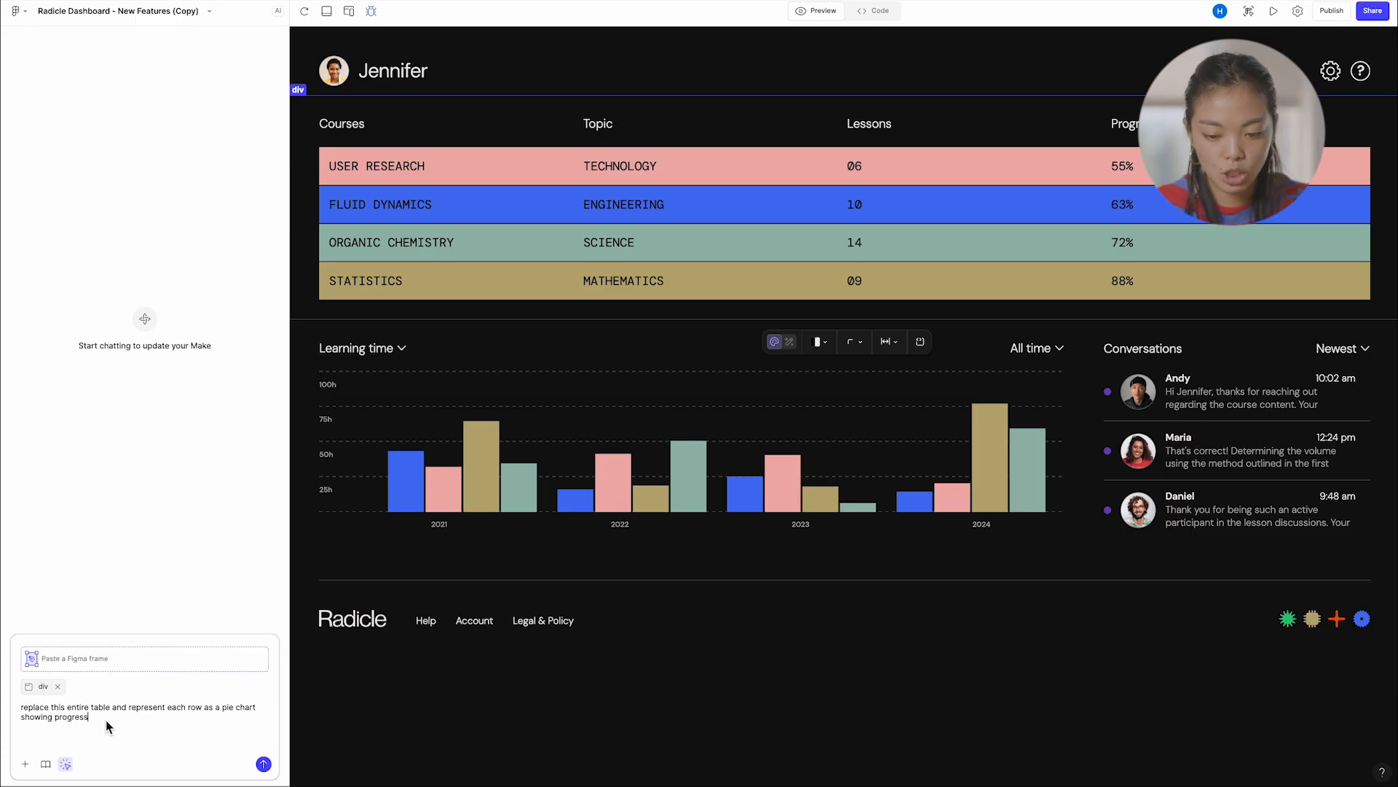
pyautogui.click(264, 764)
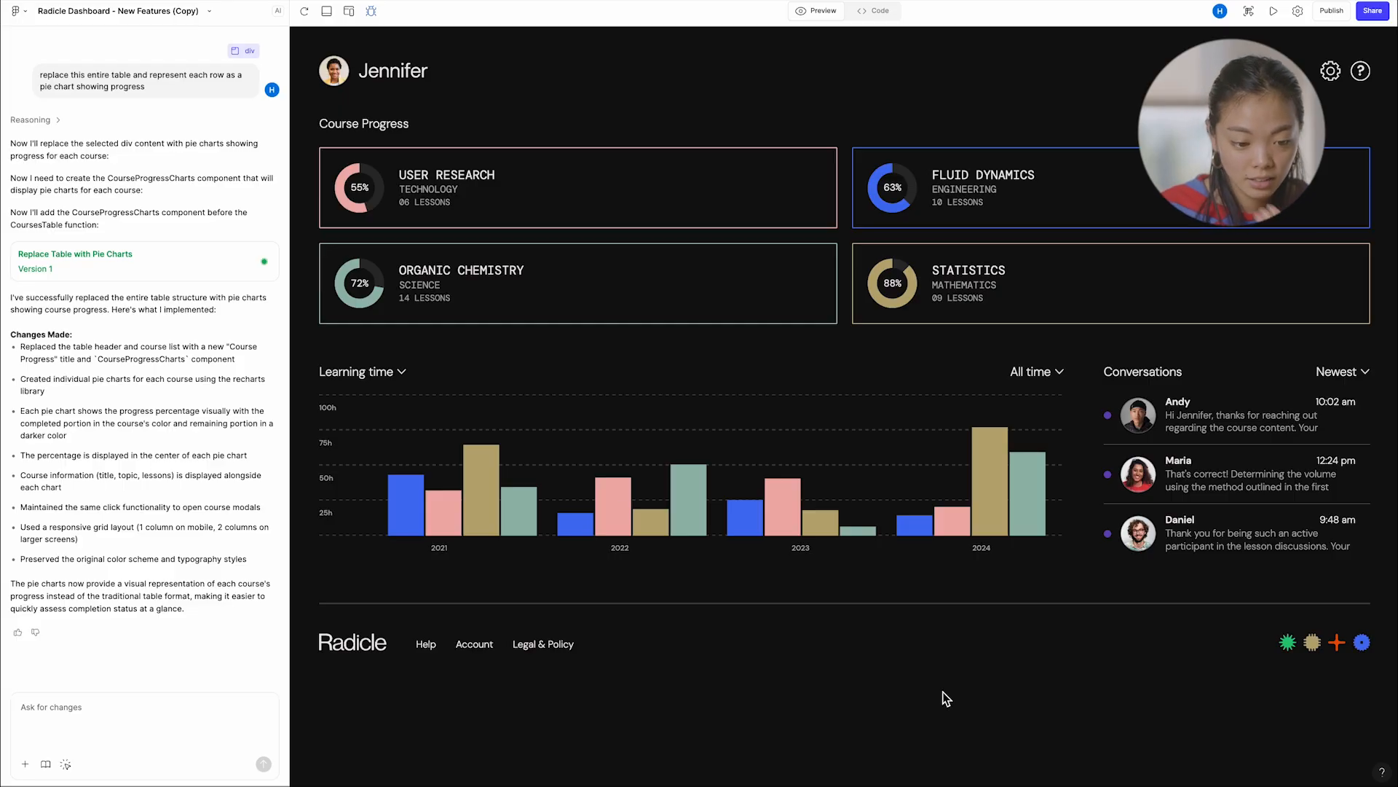
pyautogui.moveTo(257, 233)
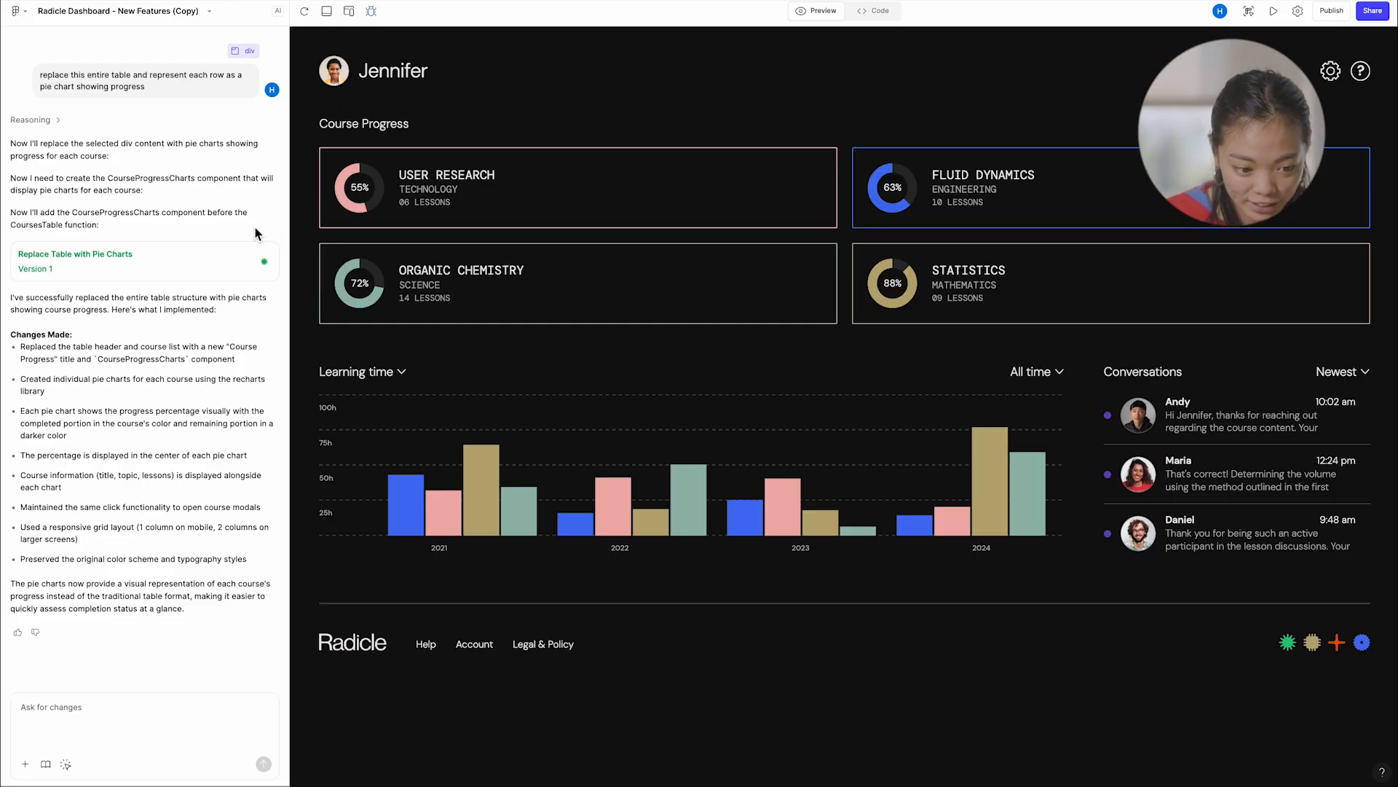
pyautogui.moveTo(236, 228)
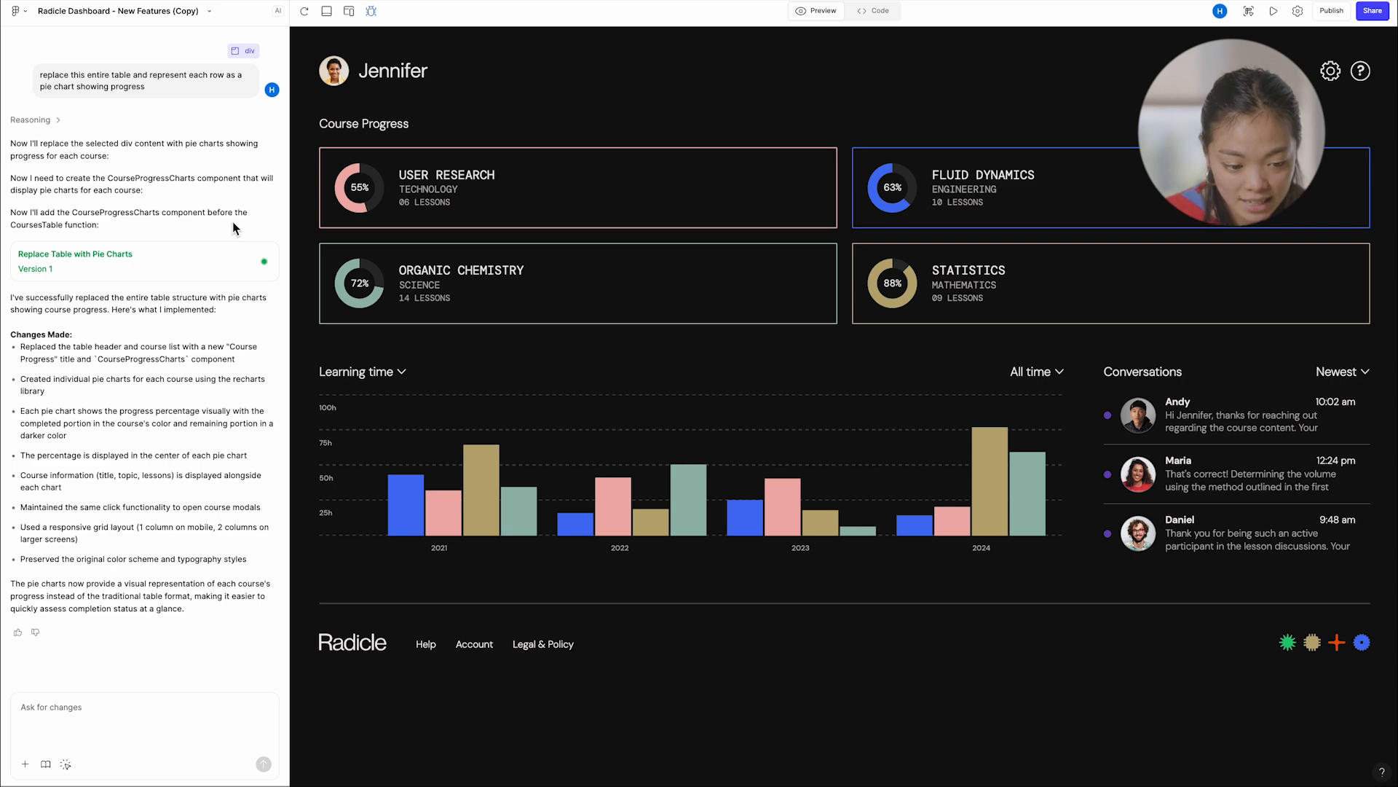
pyautogui.moveTo(436, 207)
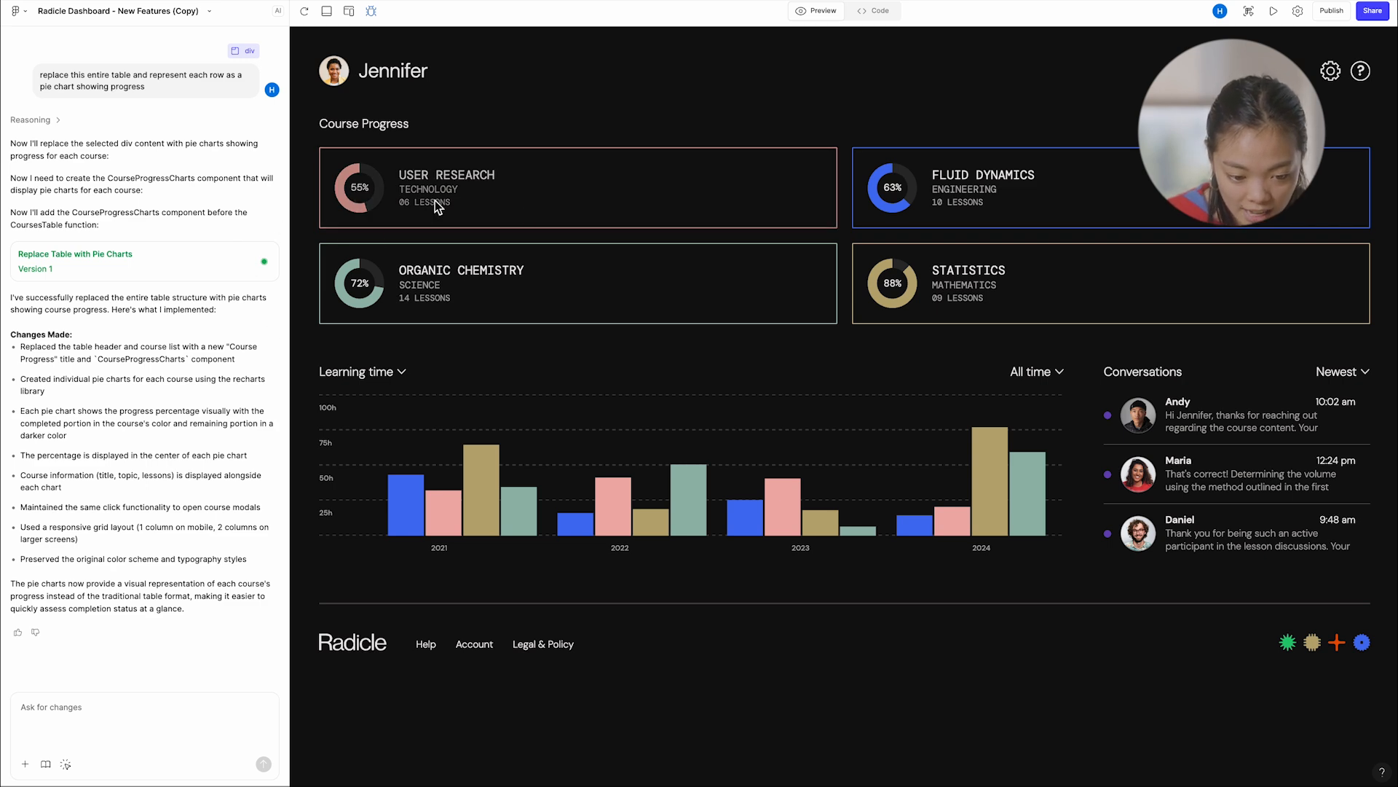
pyautogui.moveTo(1037, 194)
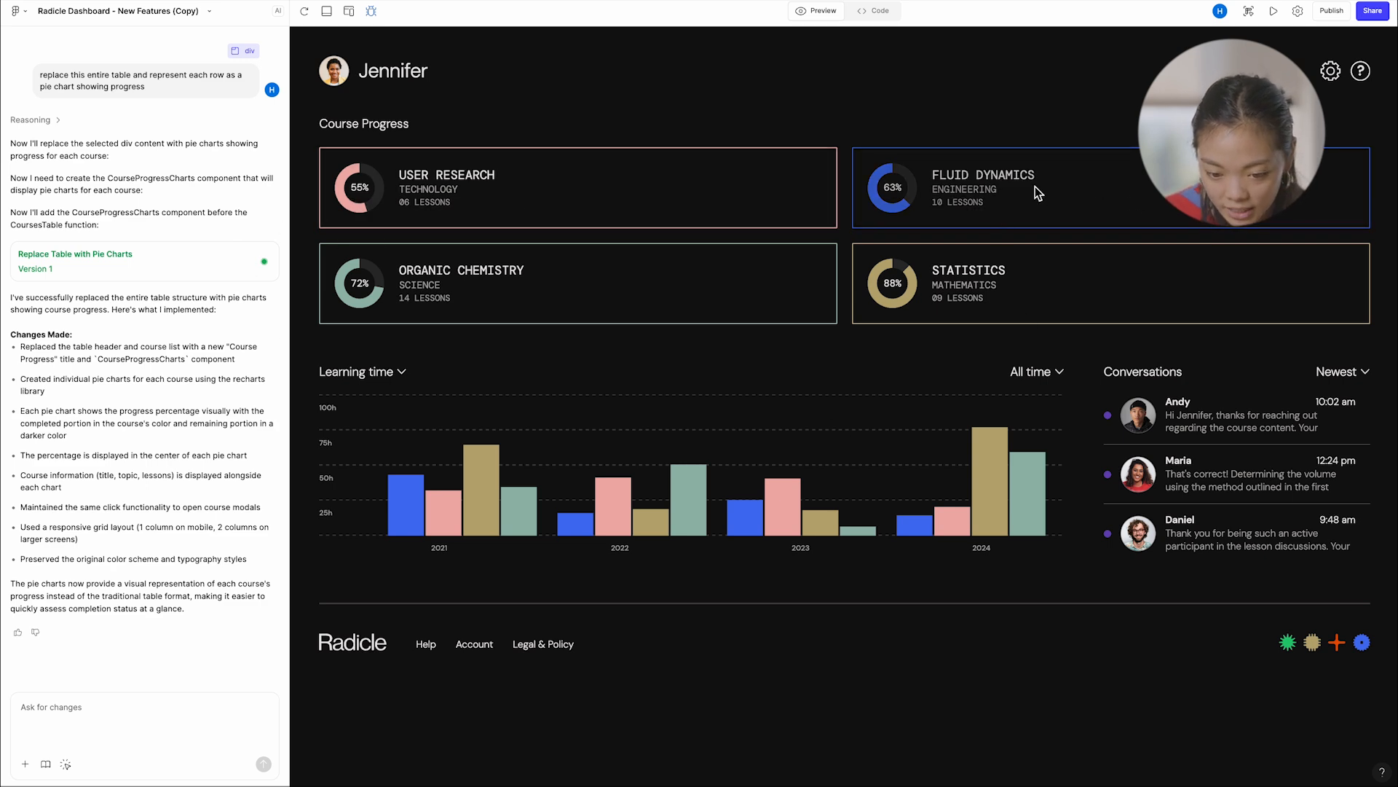
pyautogui.moveTo(759, 563)
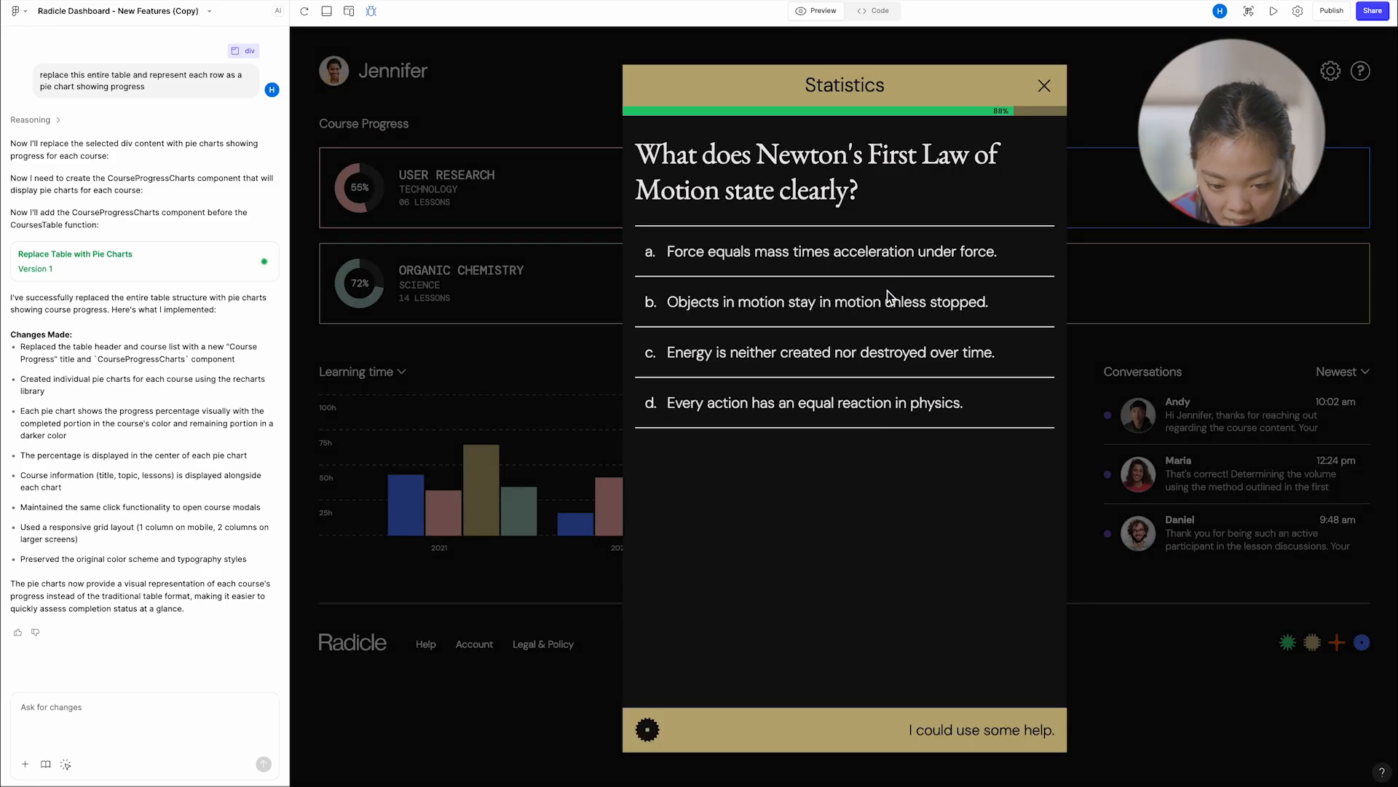
pyautogui.click(1044, 86)
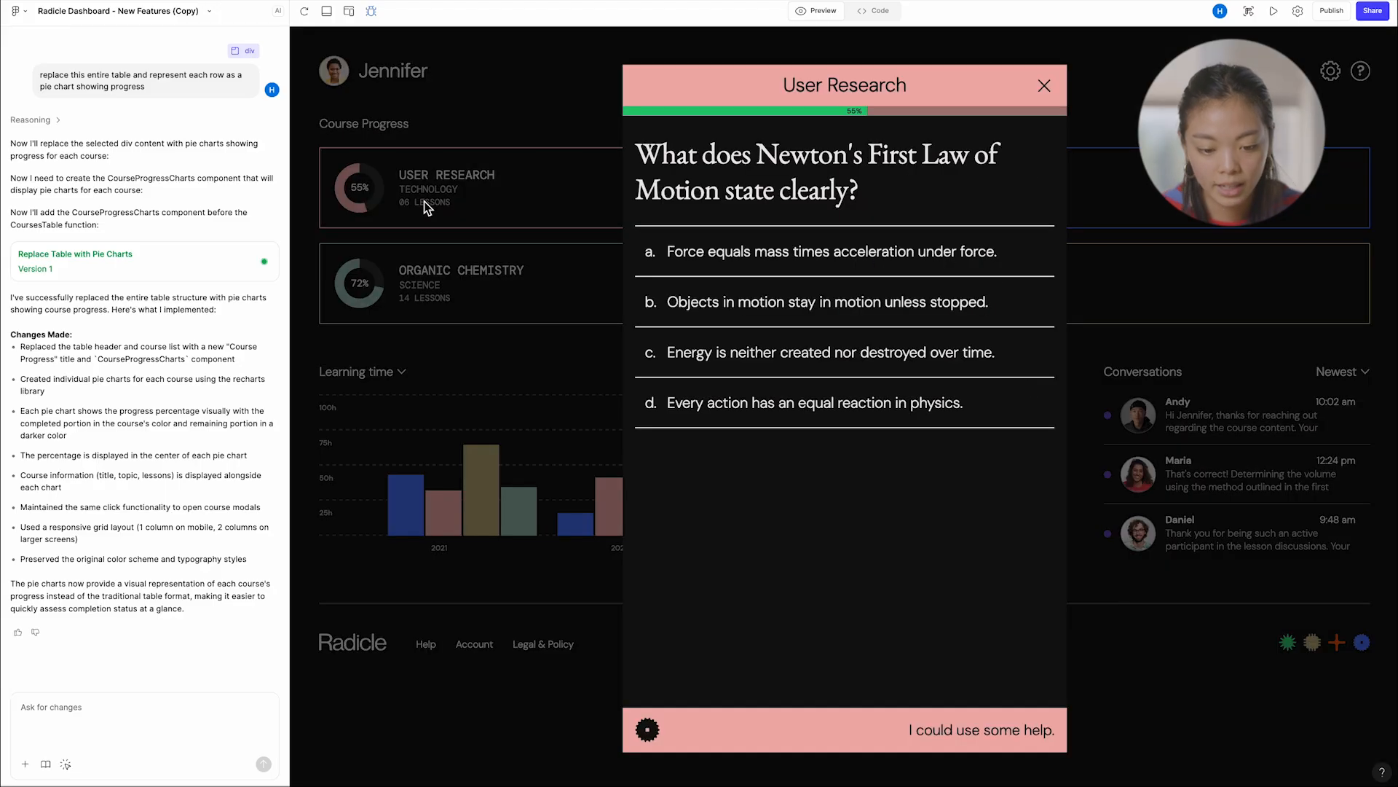
pyautogui.click(1045, 85)
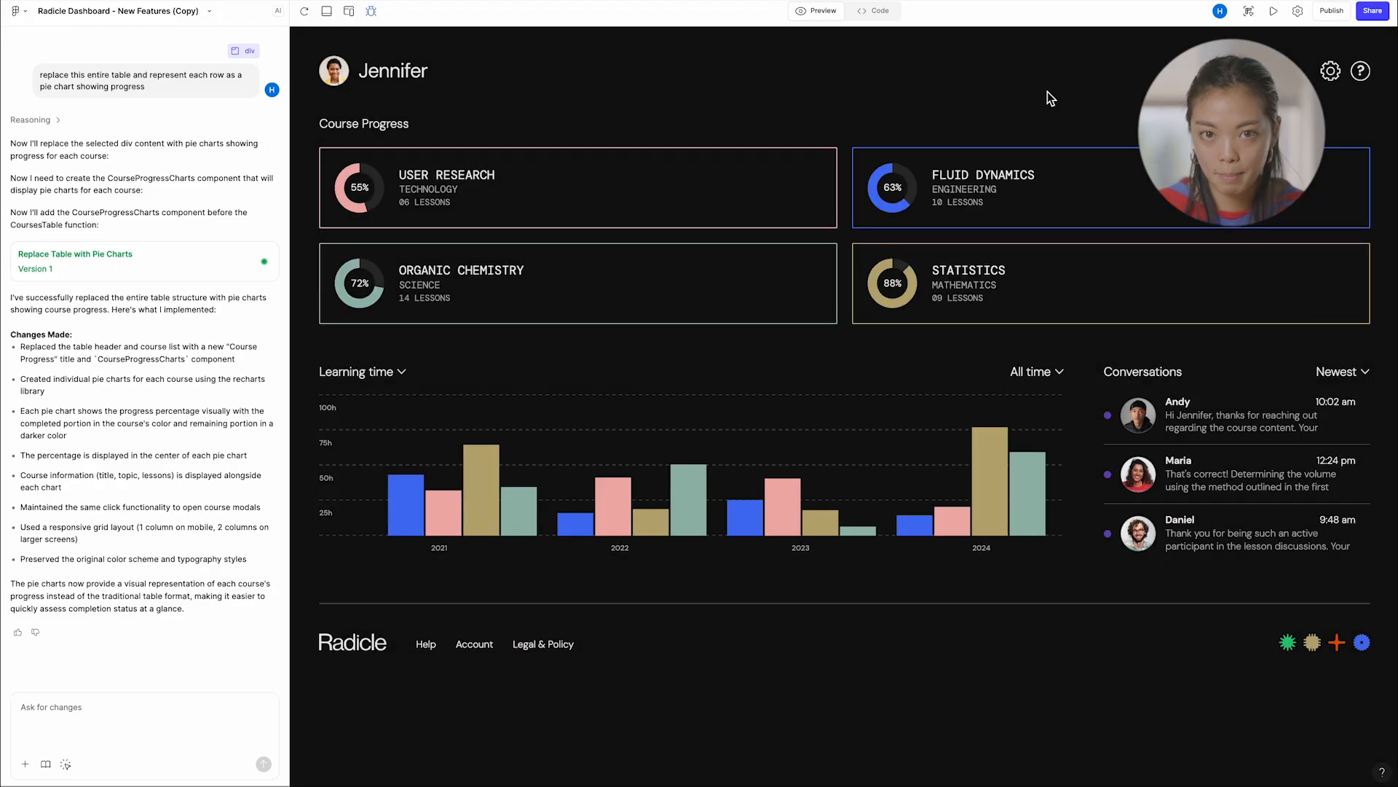
pyautogui.moveTo(712, 363)
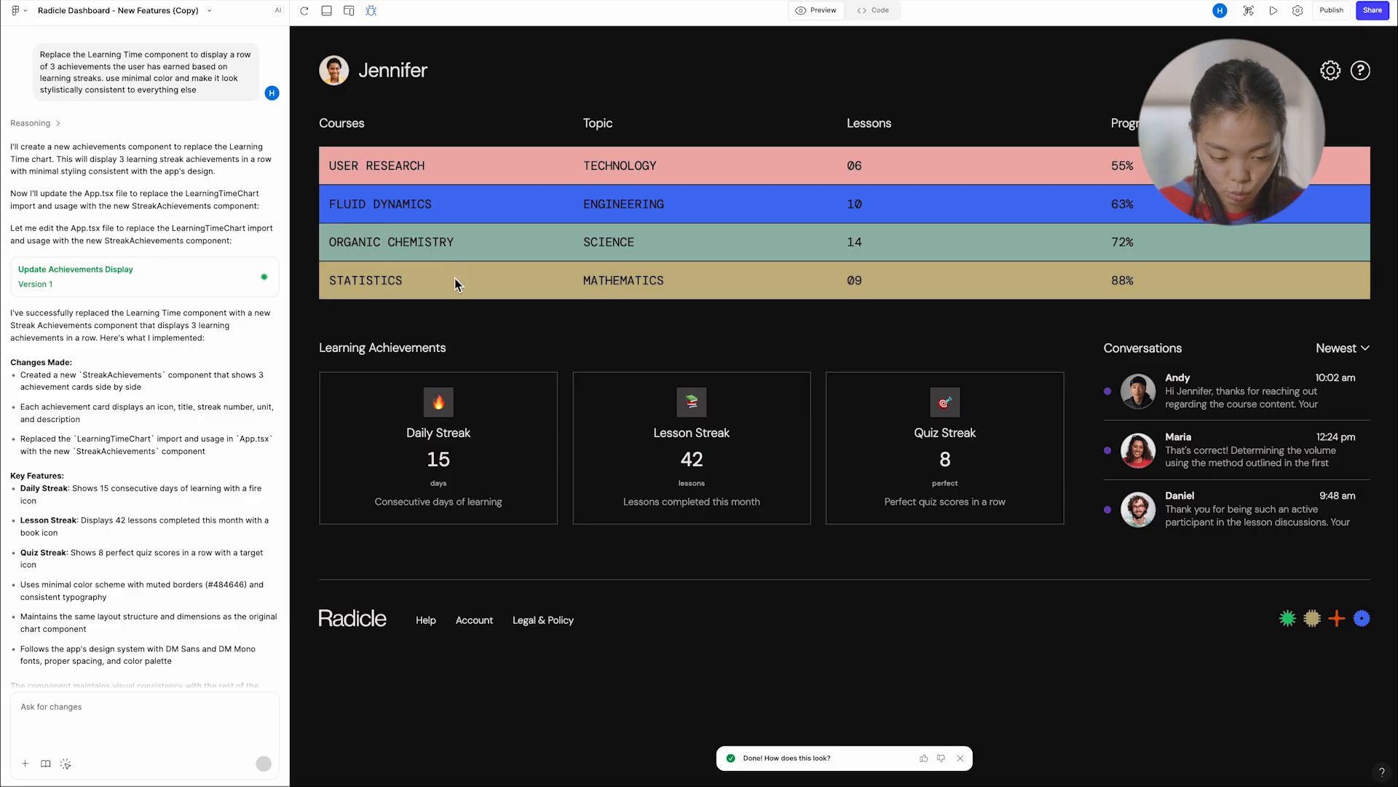
pyautogui.moveTo(399, 526)
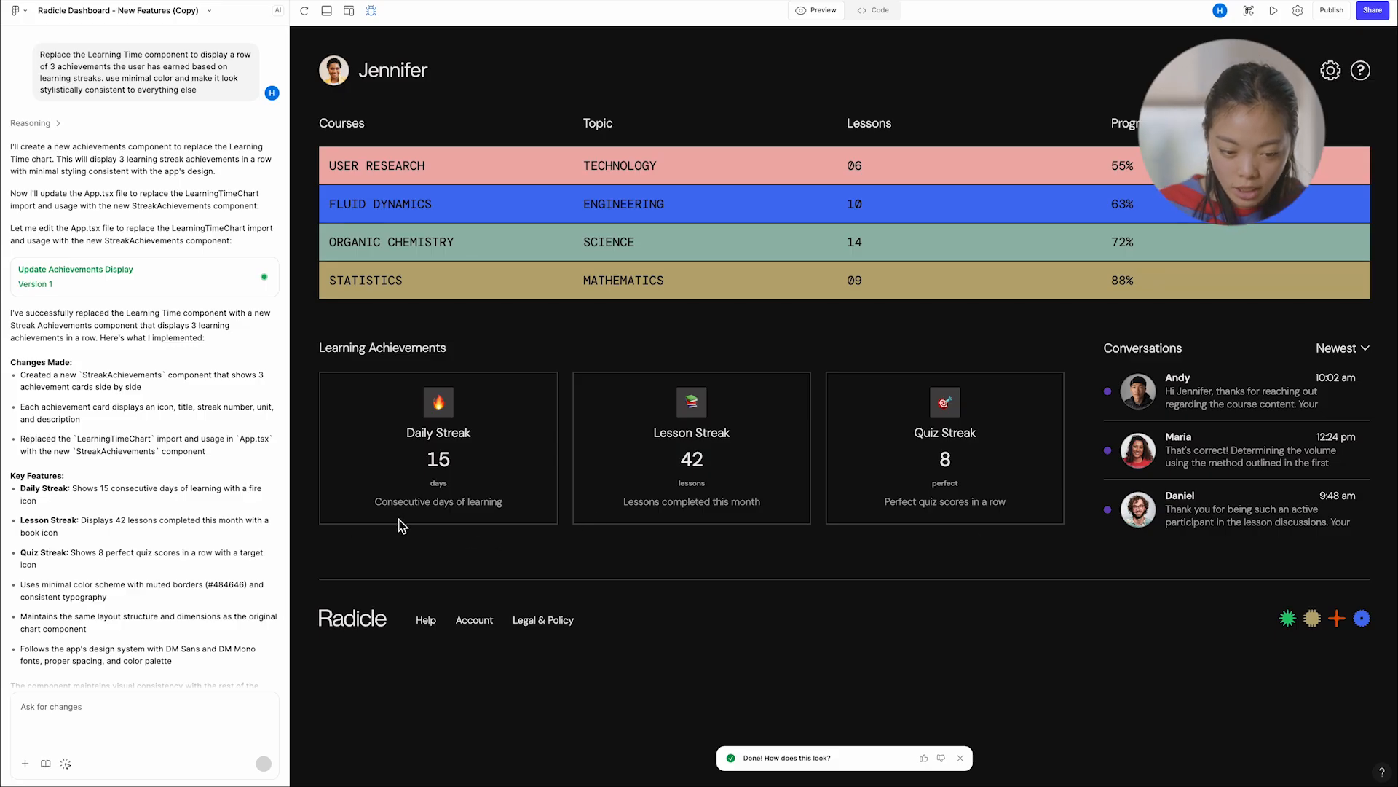
pyautogui.moveTo(512, 555)
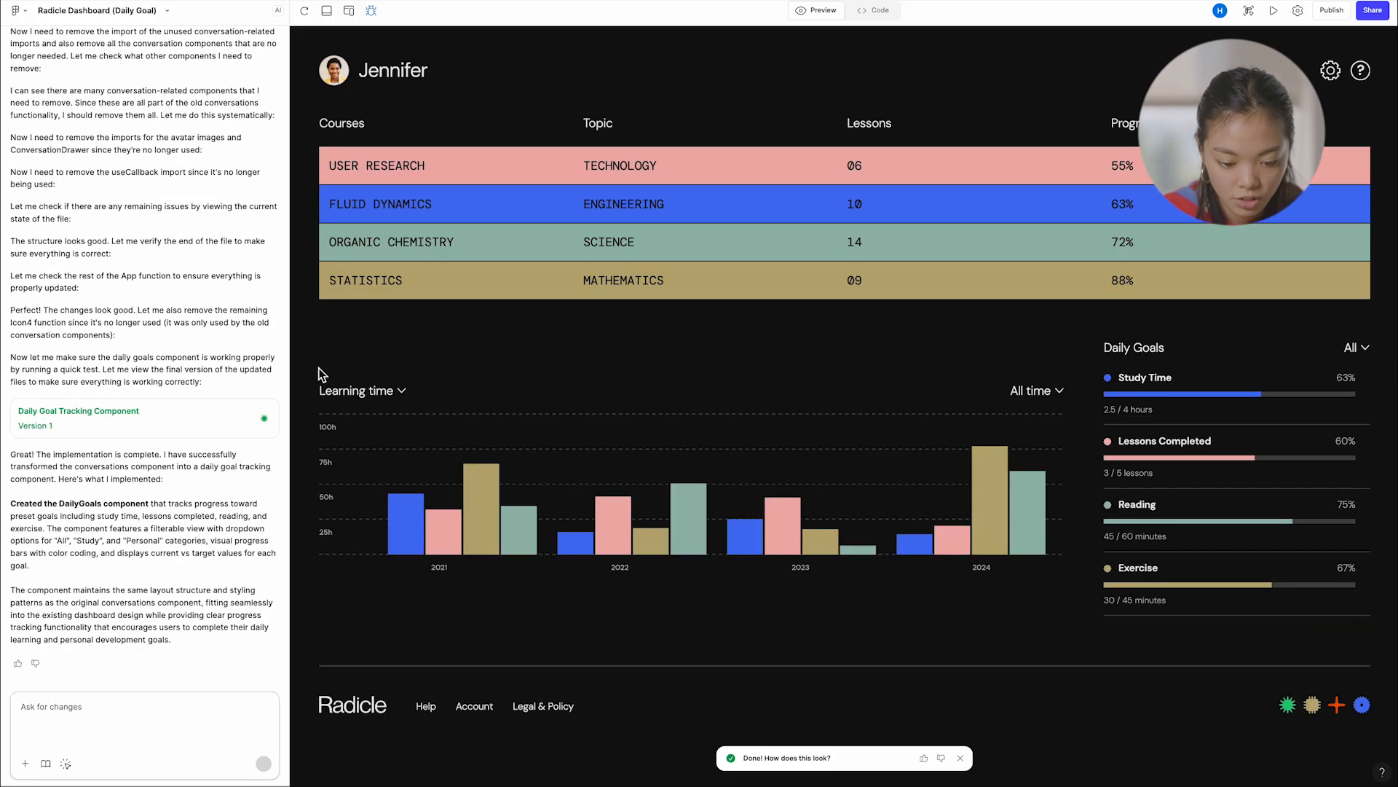
# - Review the Daily Goal remix chat and filter the Daily Goals tracker by a category
pyautogui.scroll(3)
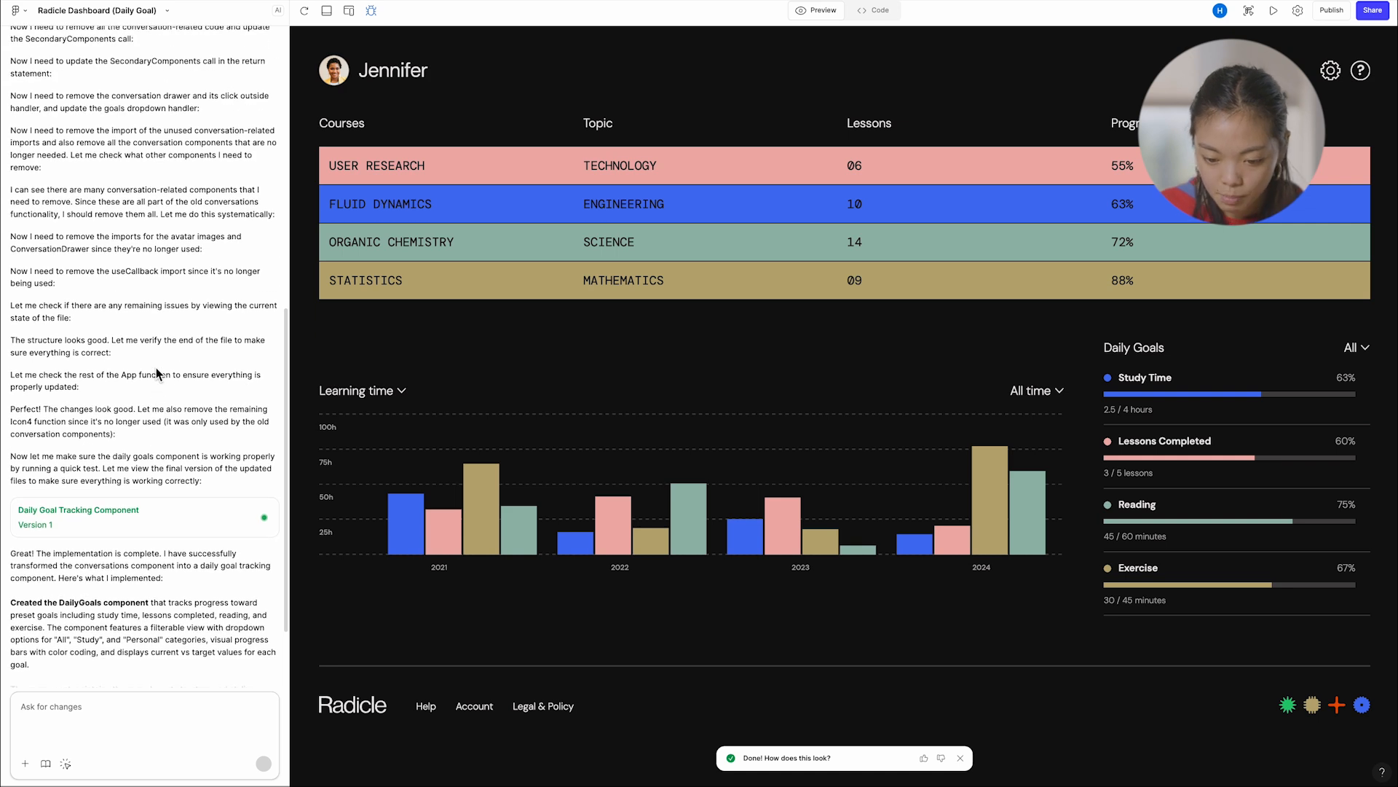
pyautogui.moveTo(1031, 284)
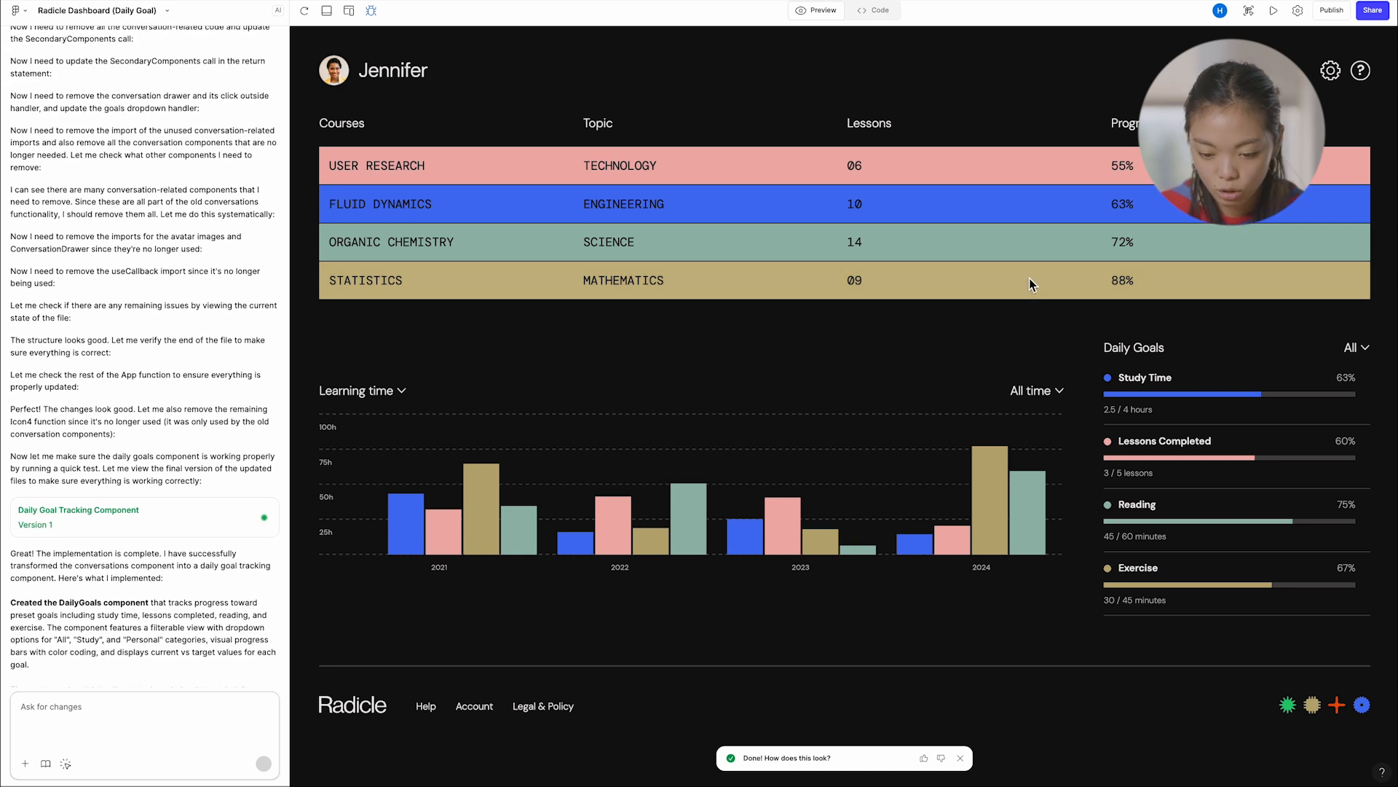
pyautogui.moveTo(1138, 519)
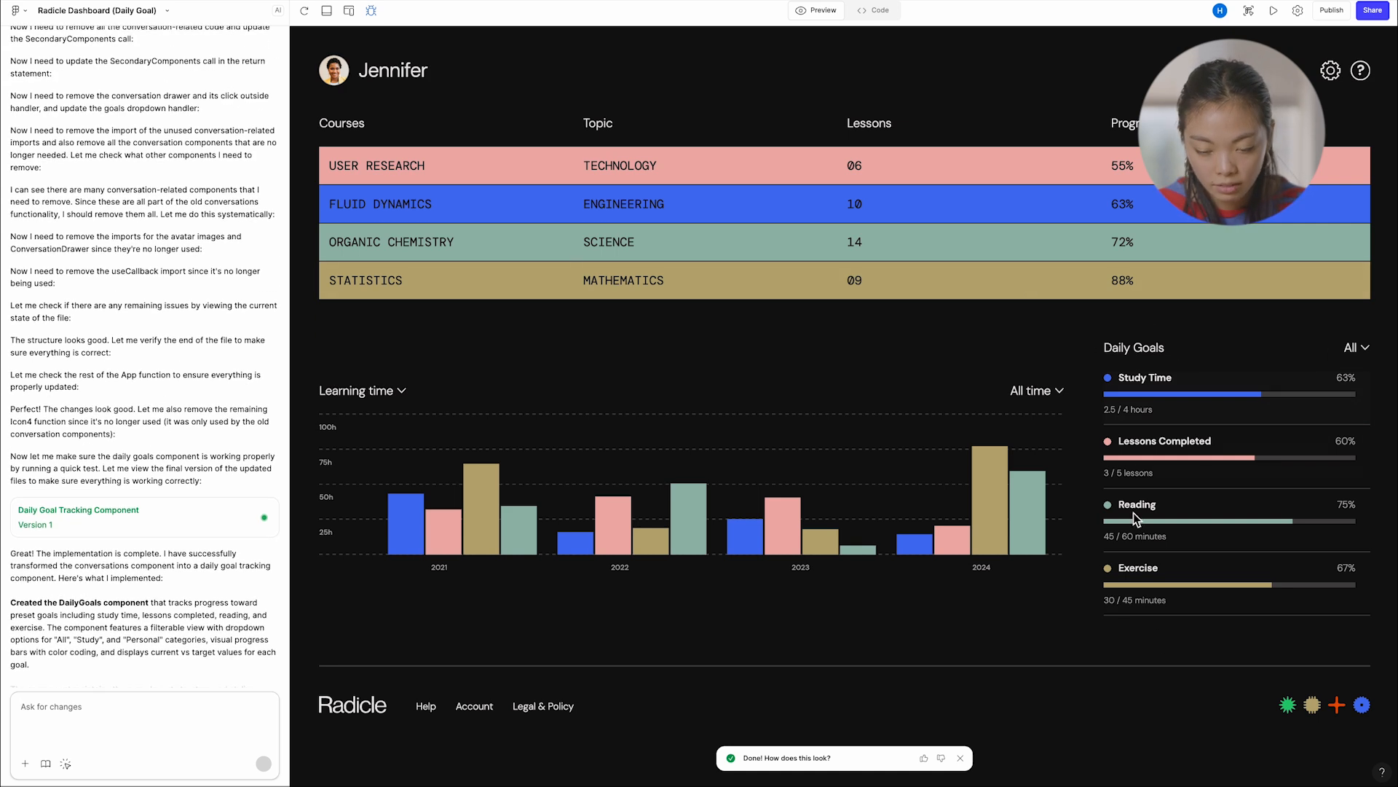
pyautogui.moveTo(1209, 354)
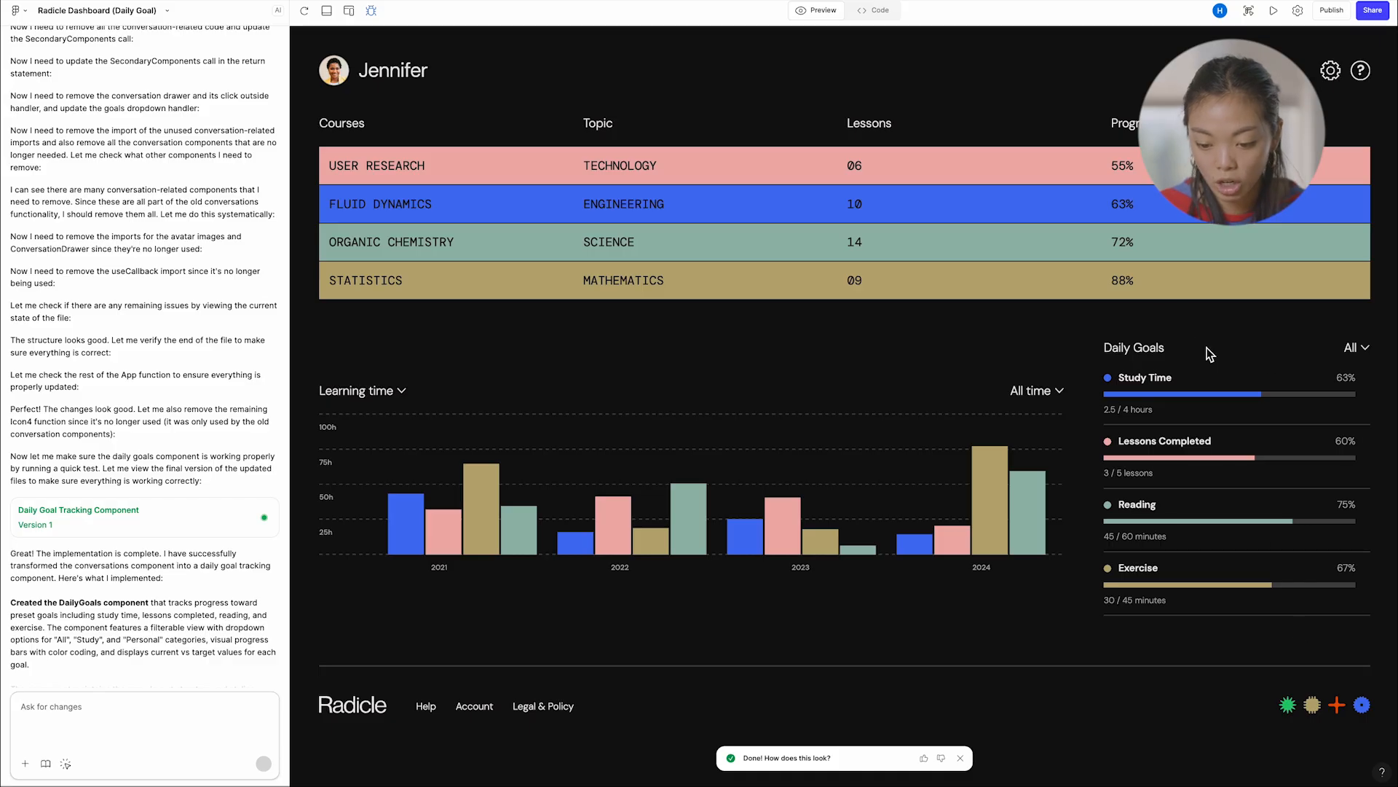
pyautogui.click(1355, 346)
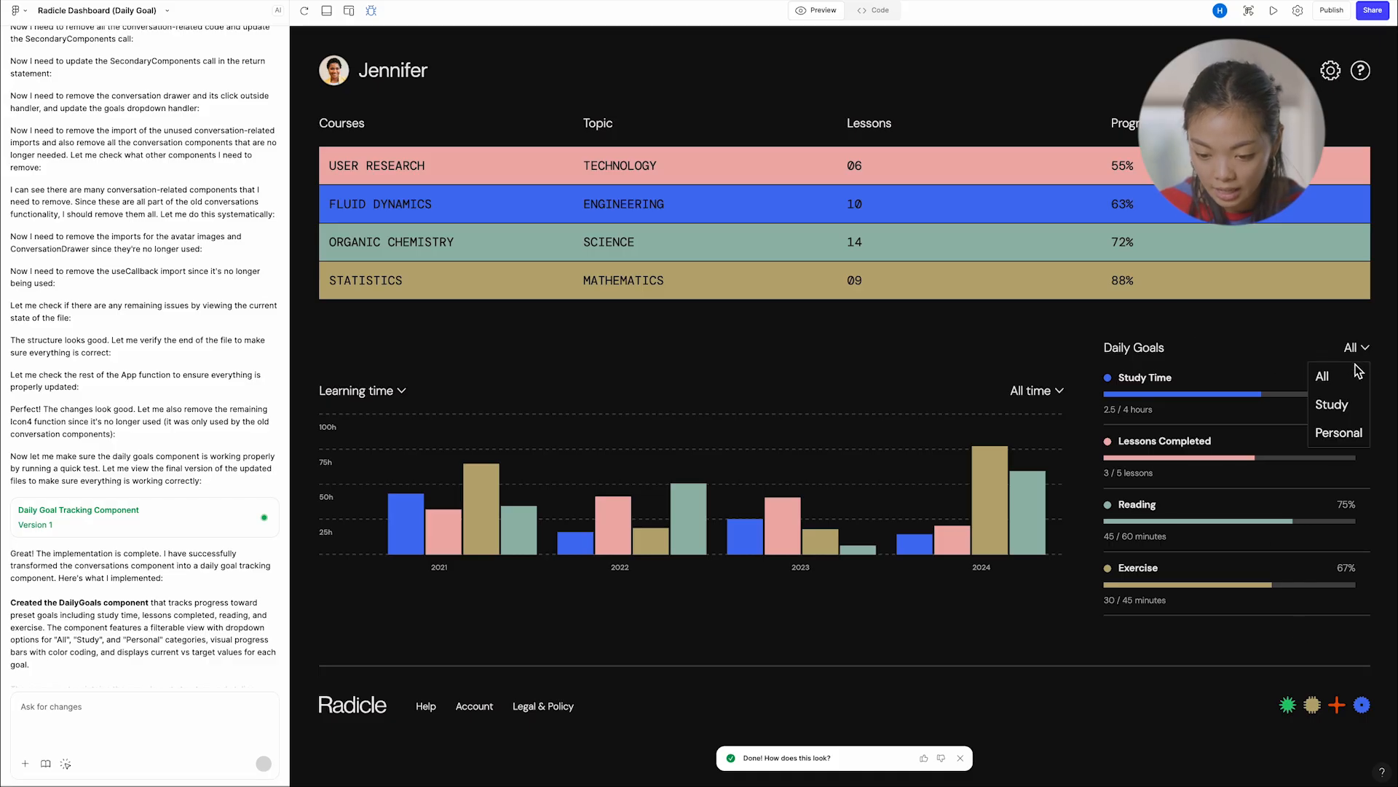
pyautogui.click(1322, 375)
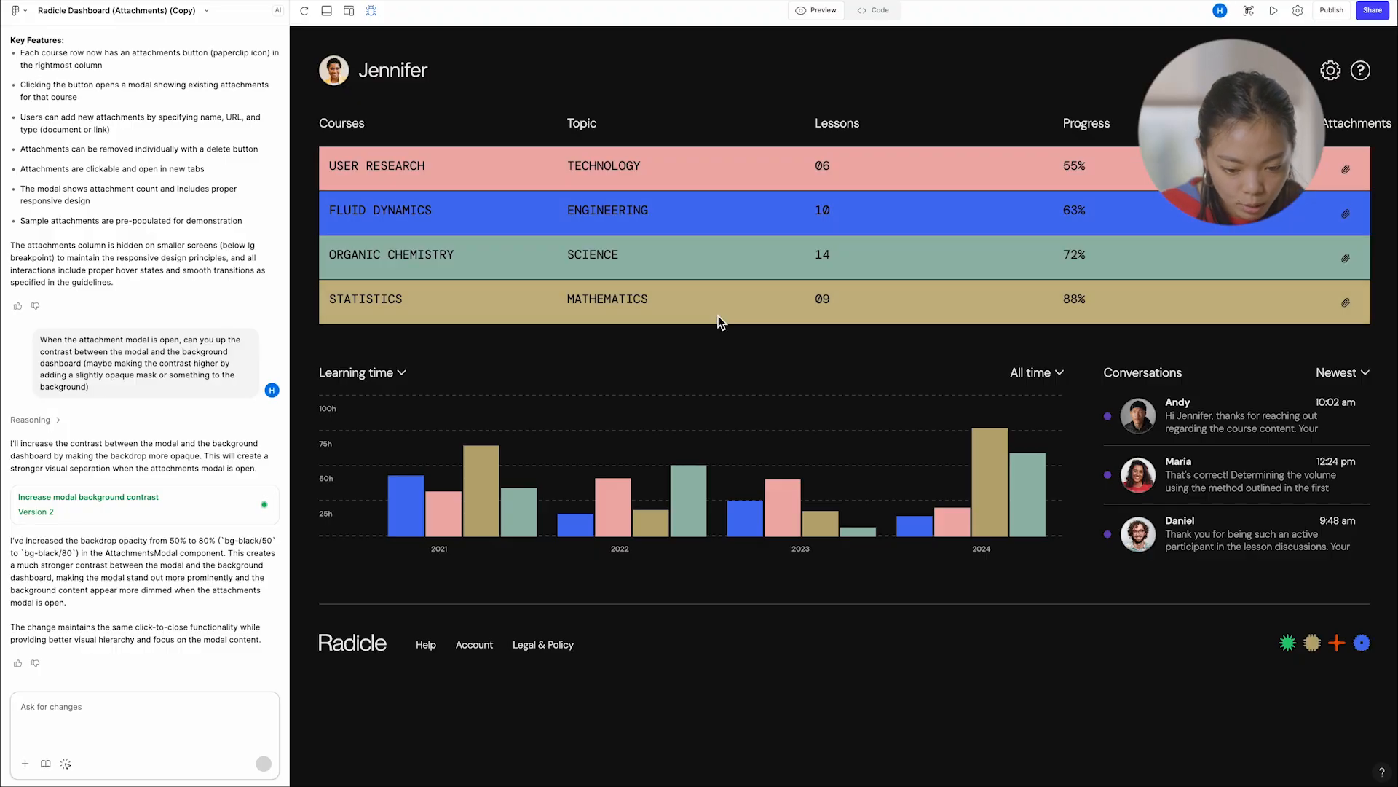
pyautogui.moveTo(1062, 280)
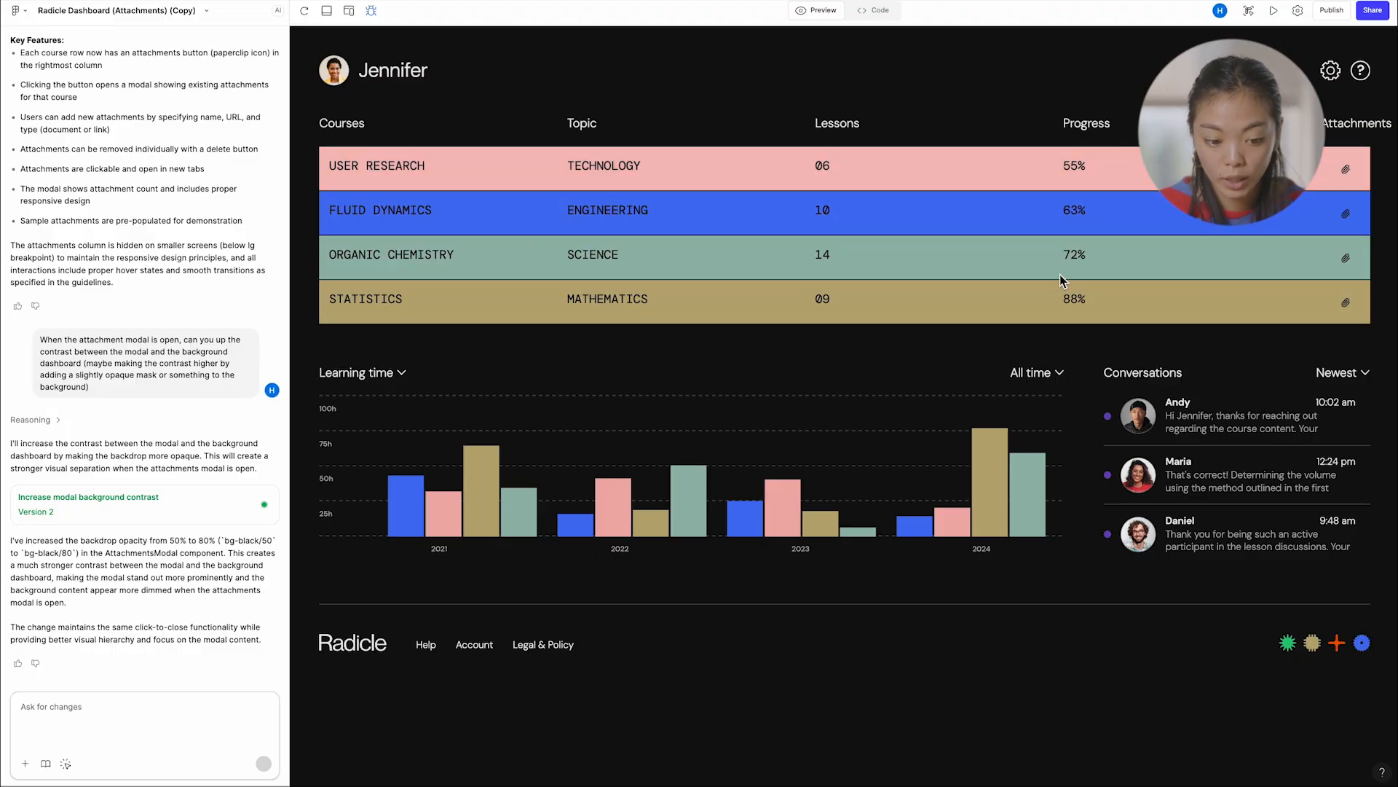
pyautogui.moveTo(1345, 170)
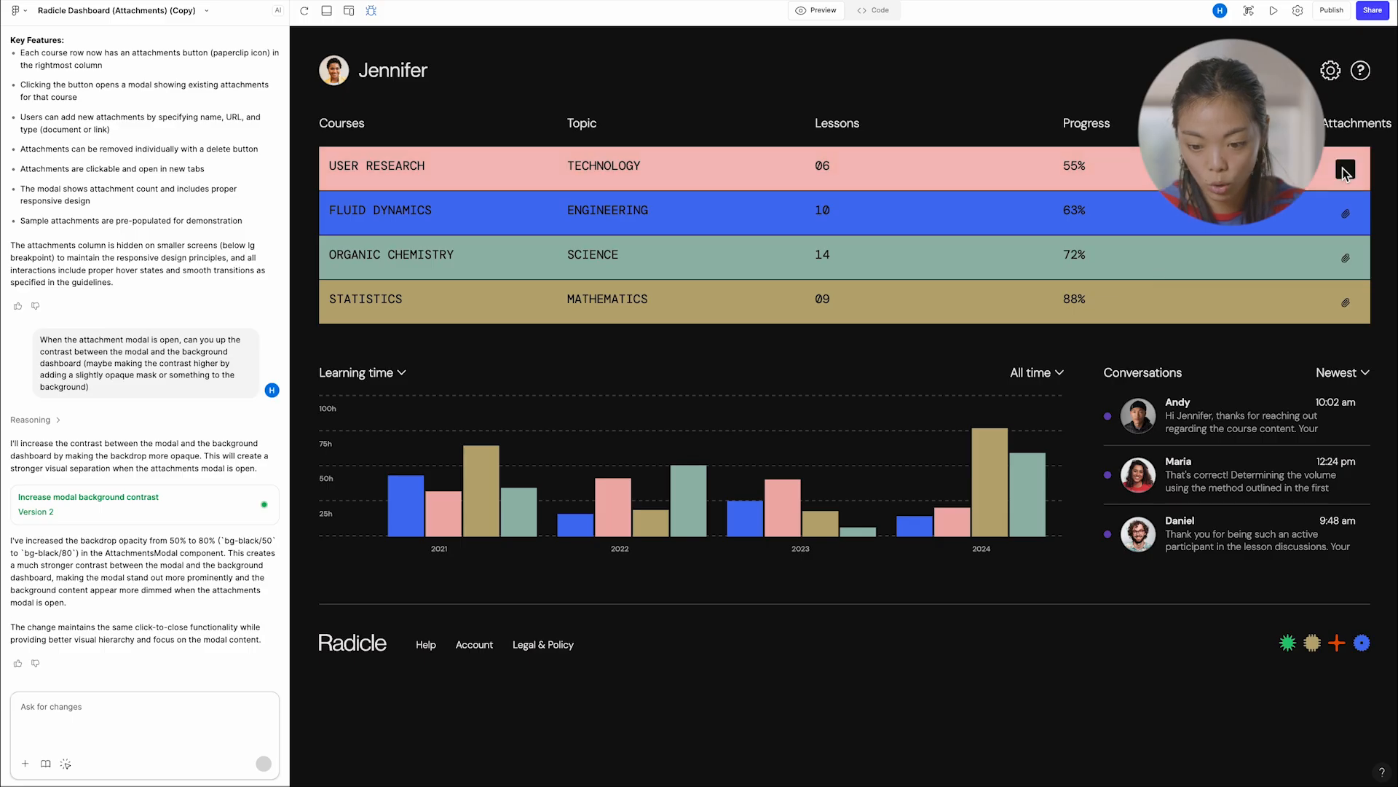
# - Preview the User Research attachments modal against the darker backdrop, start adding an attachment, then close it
pyautogui.click(1344, 169)
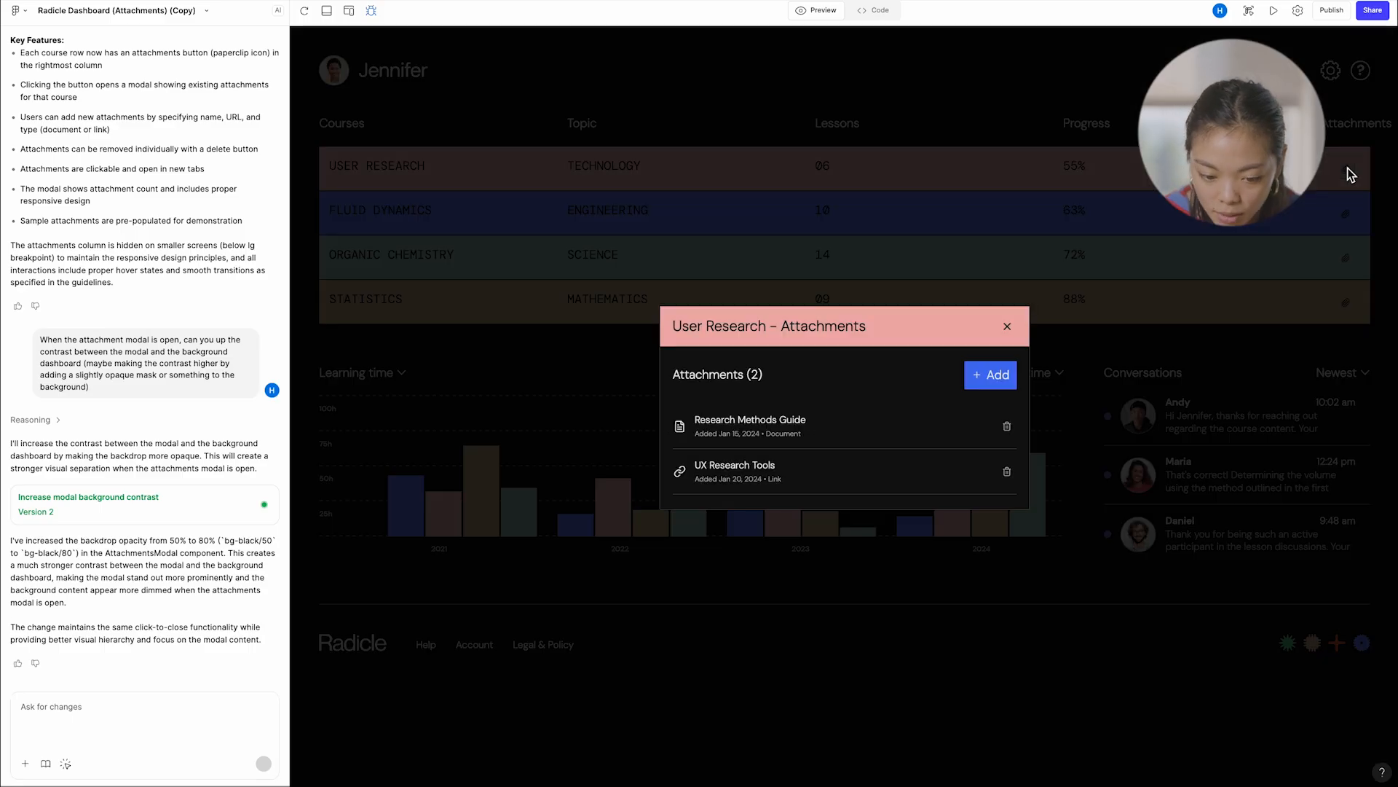
pyautogui.moveTo(1000, 347)
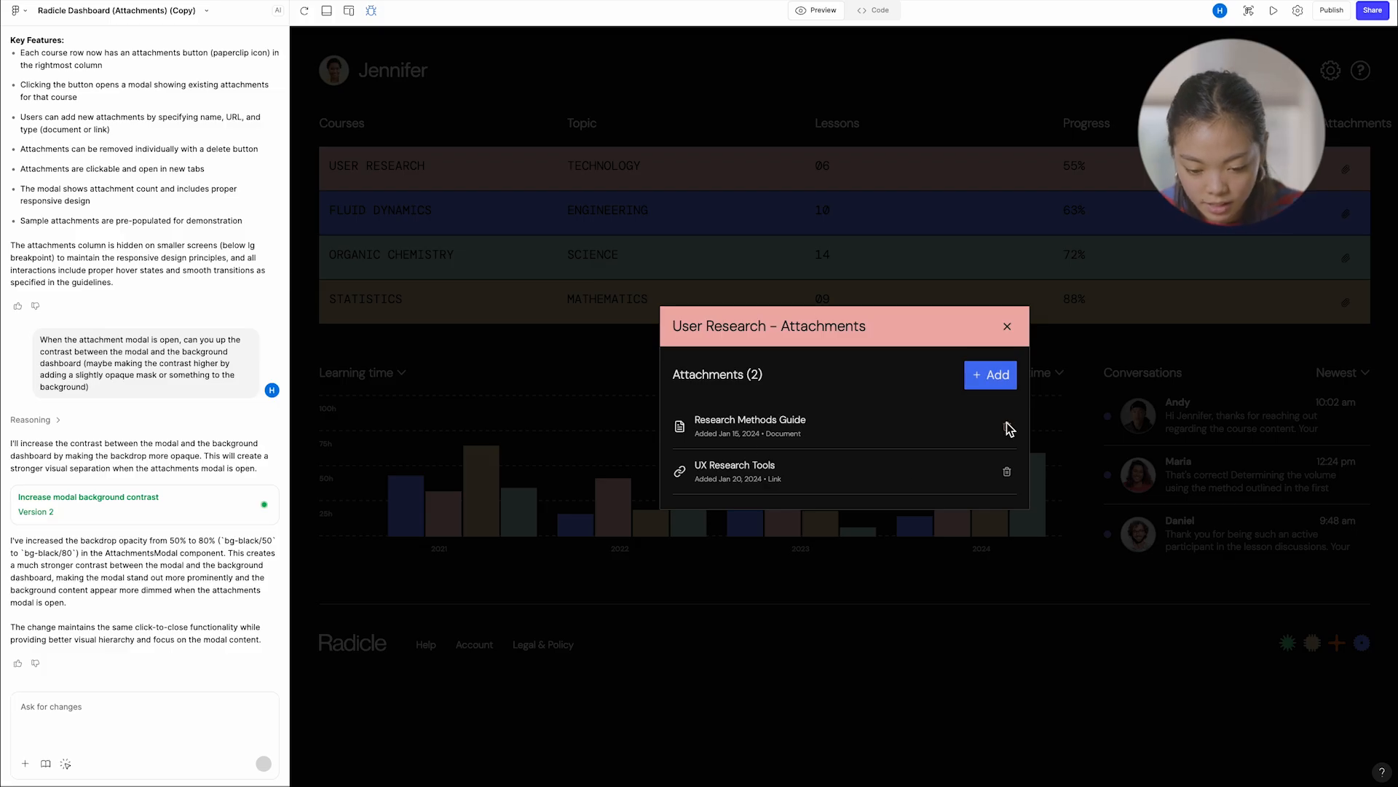
pyautogui.click(990, 374)
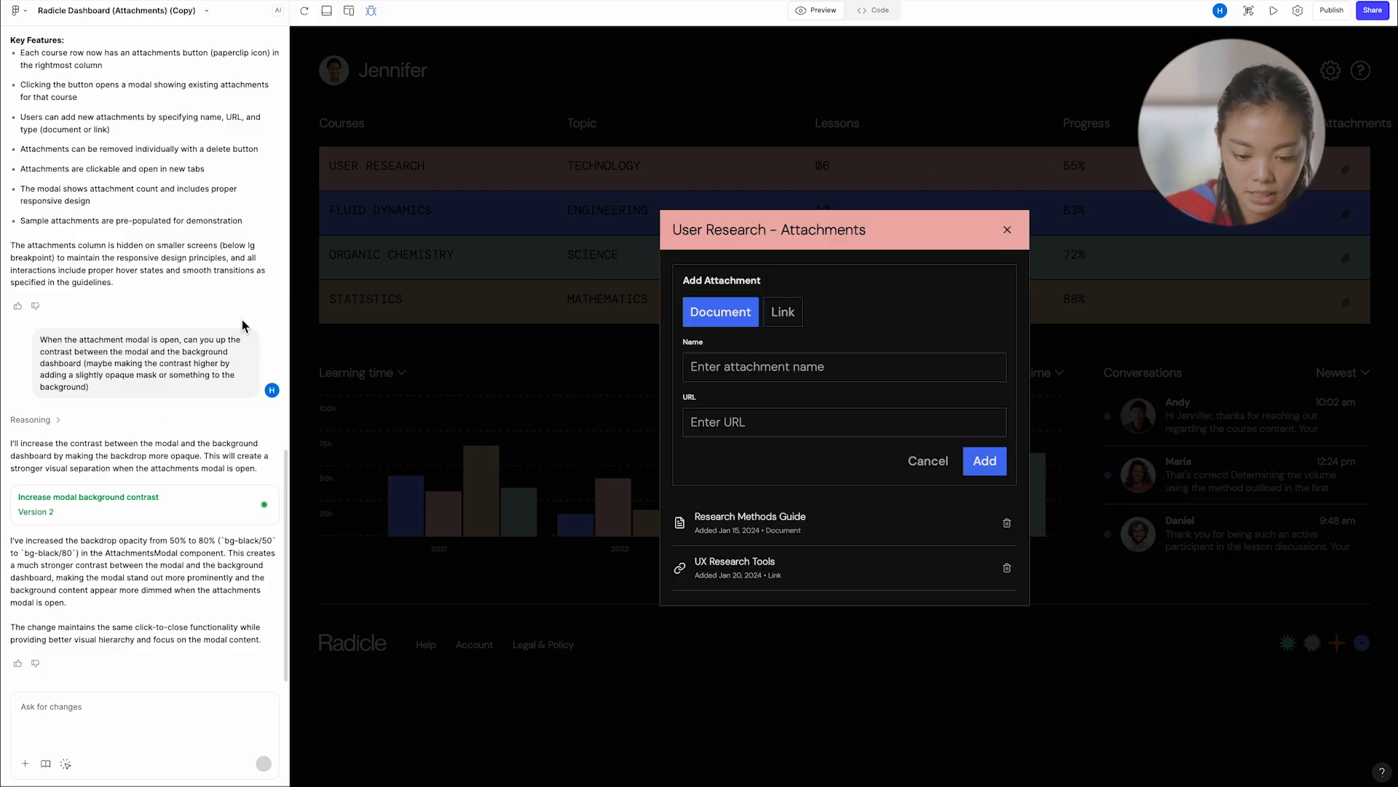
pyautogui.moveTo(1019, 243)
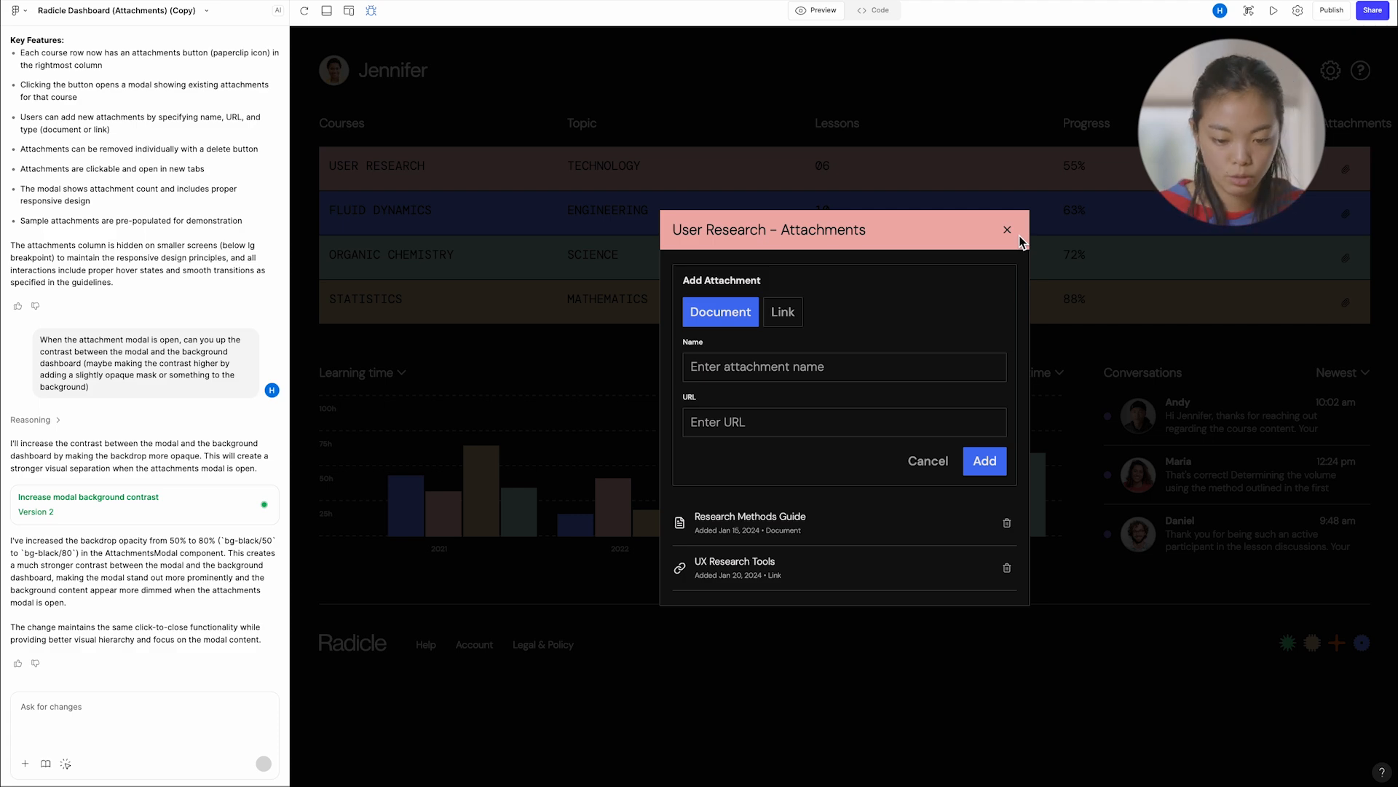
pyautogui.click(1006, 228)
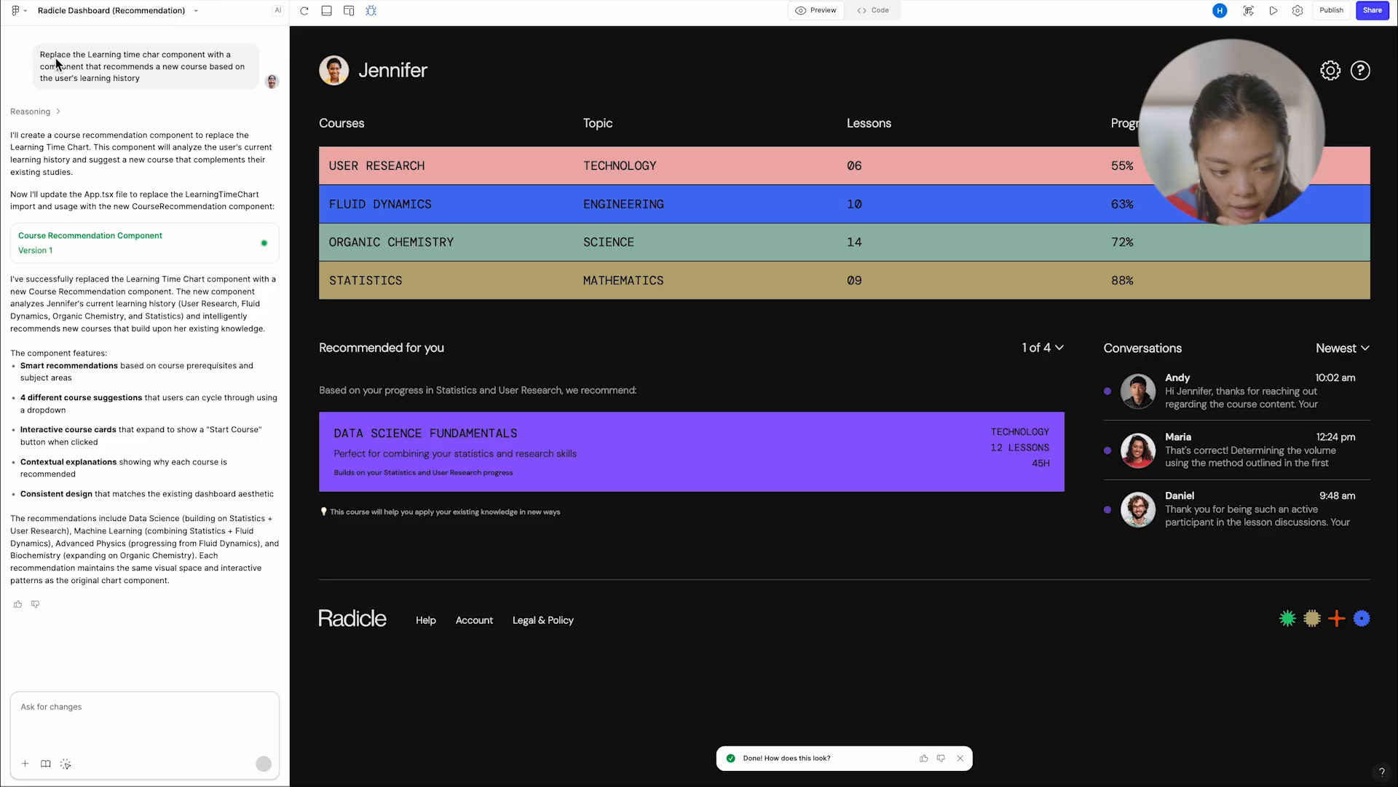
pyautogui.moveTo(849, 333)
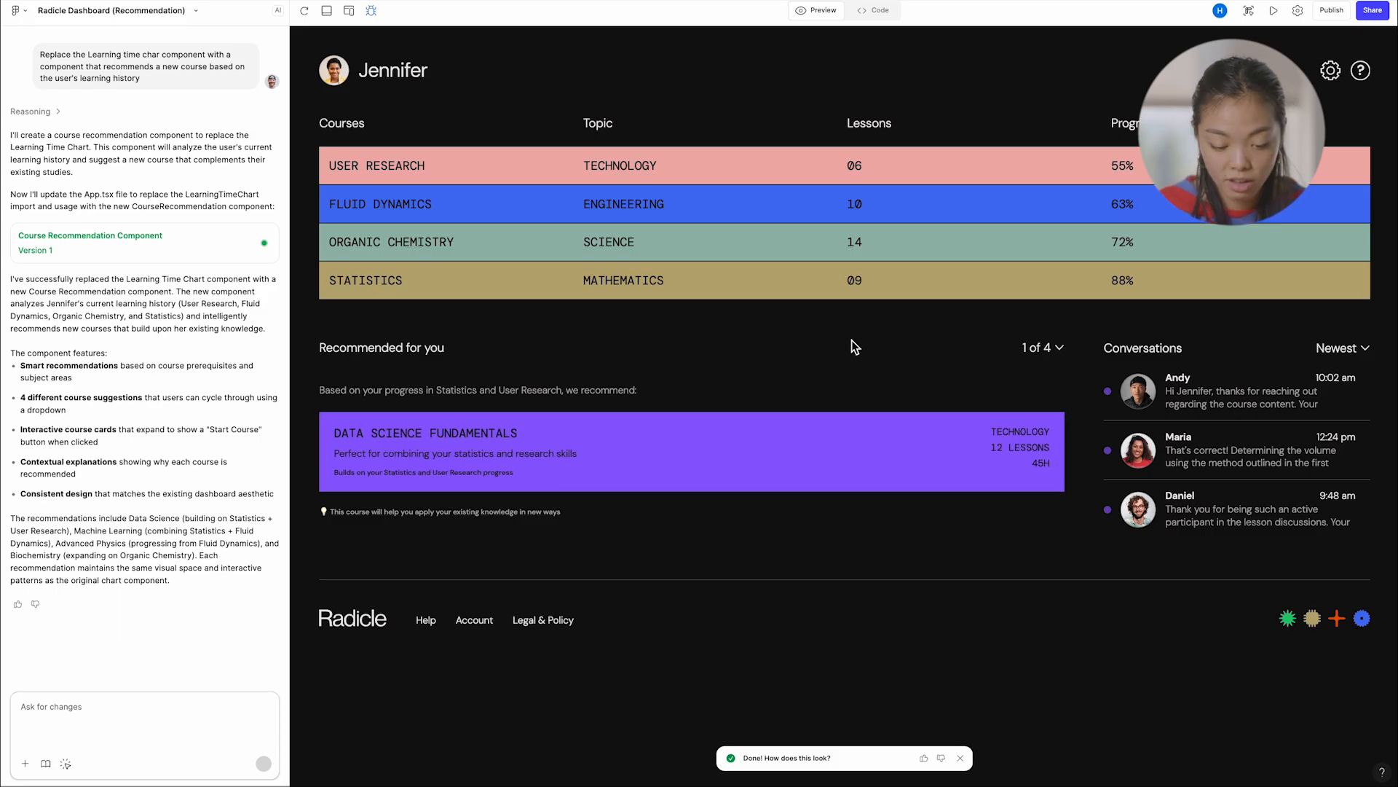
pyautogui.moveTo(528, 594)
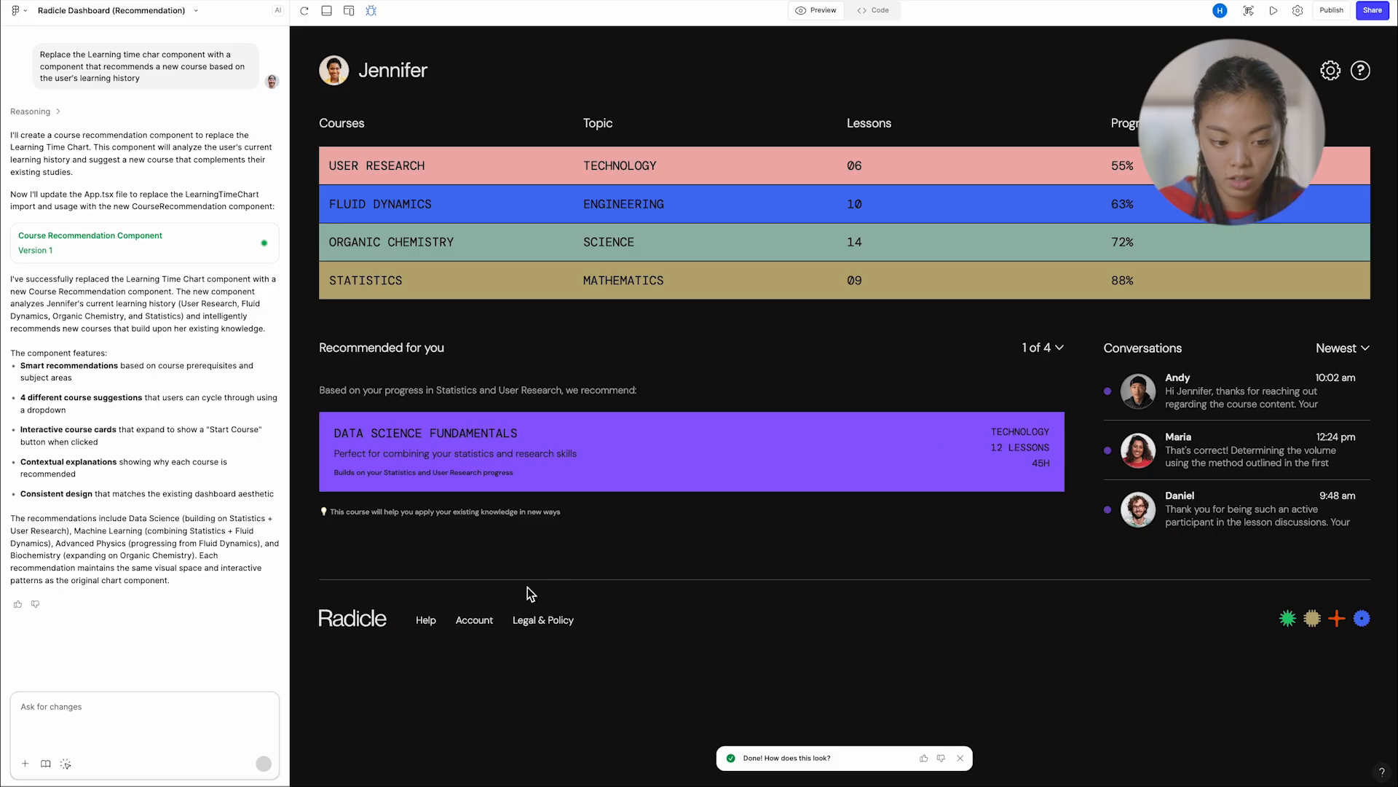
pyautogui.moveTo(839, 408)
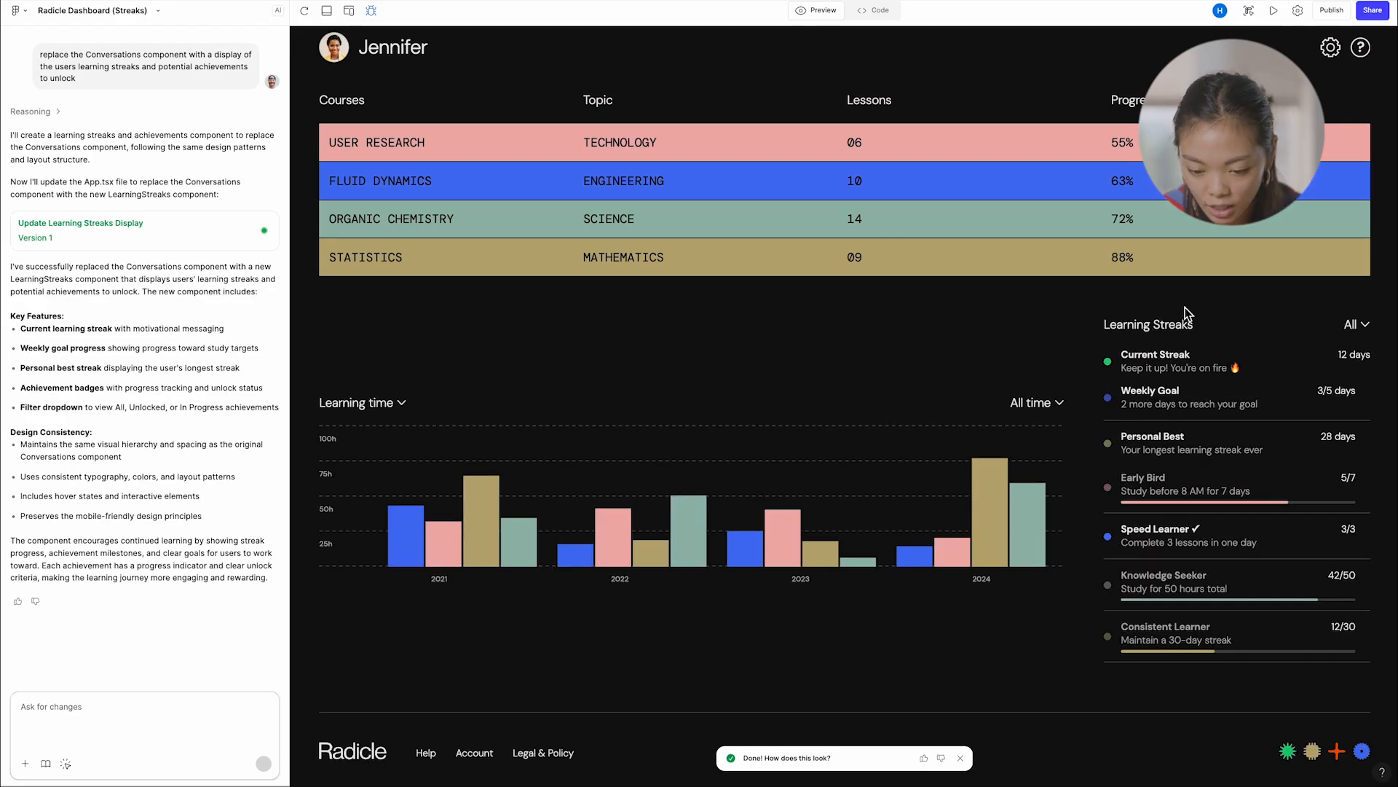
pyautogui.moveTo(1236, 637)
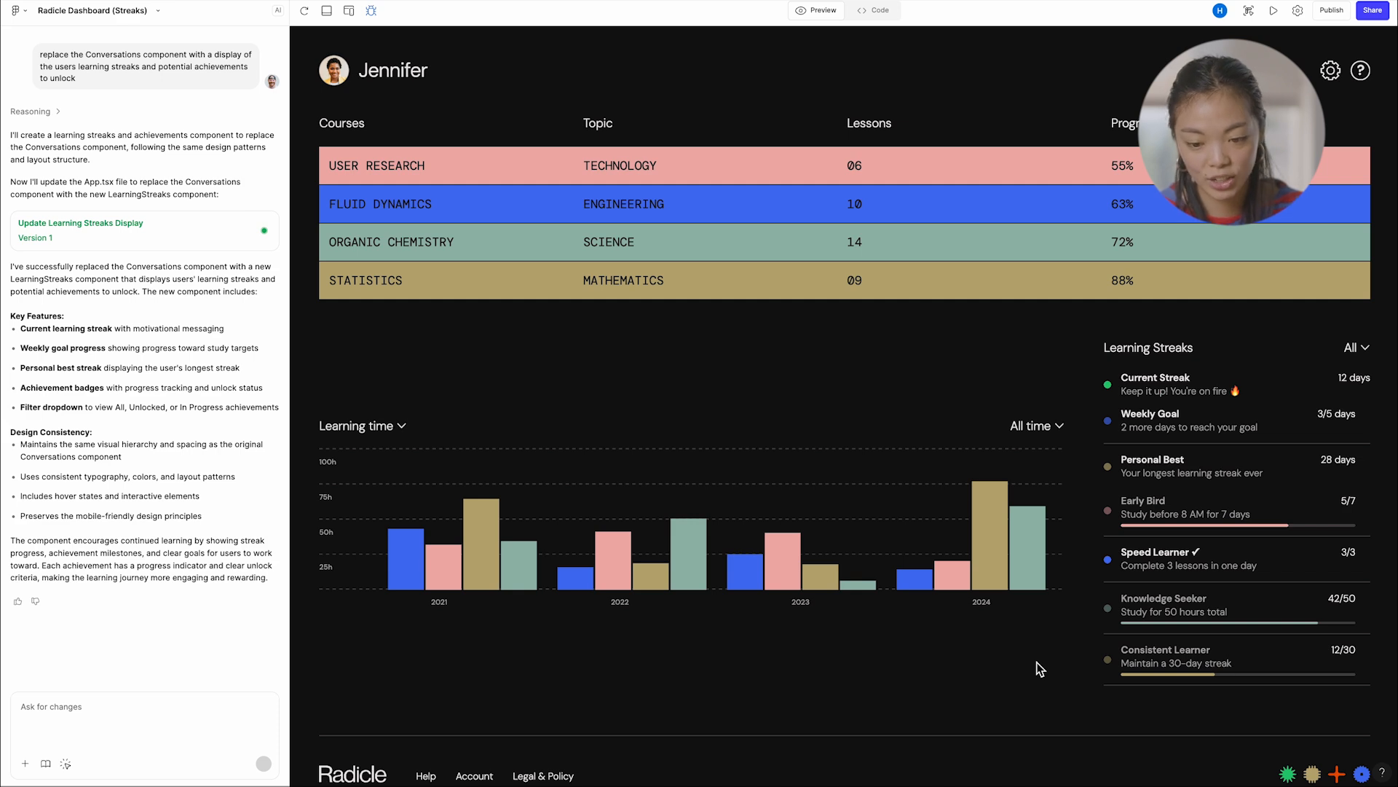
pyautogui.moveTo(836, 89)
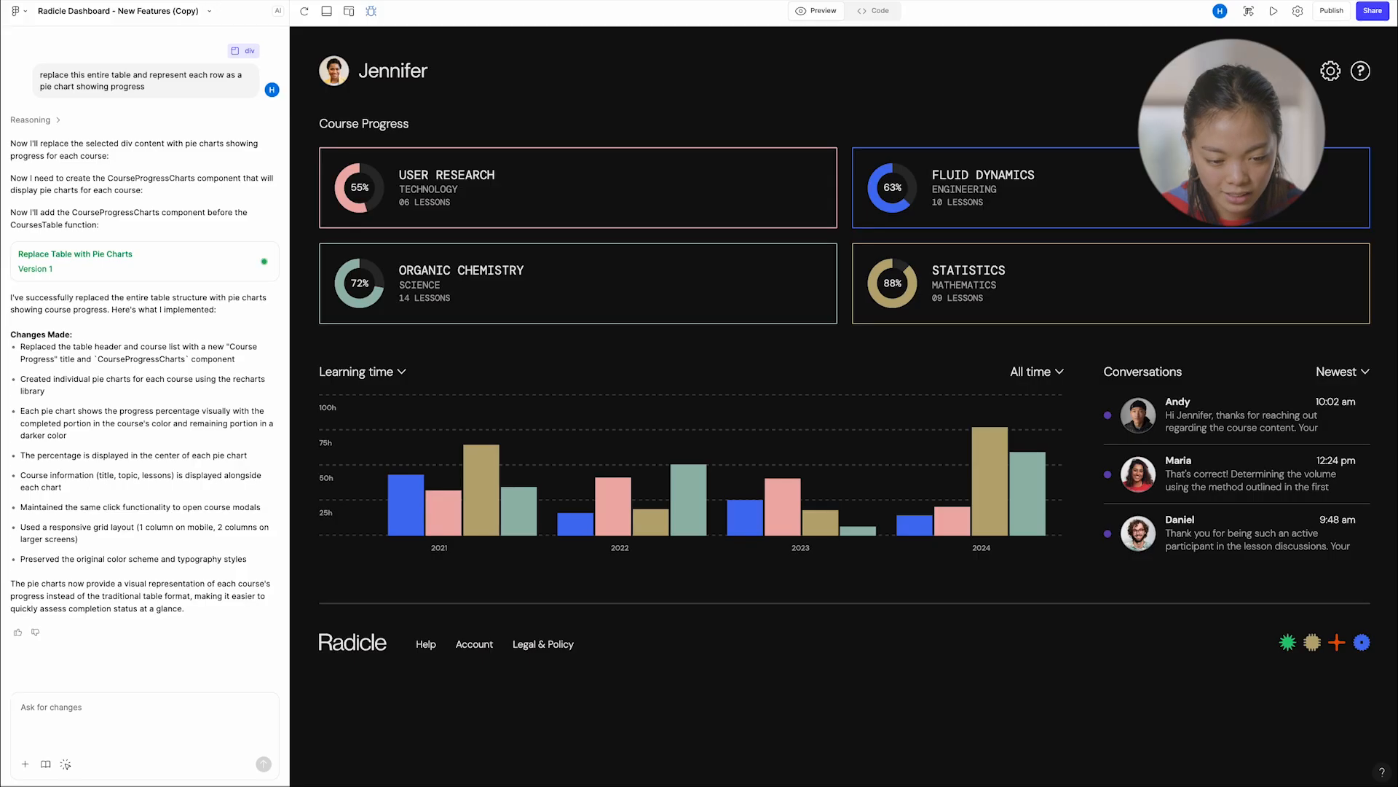
pyautogui.moveTo(876, 326)
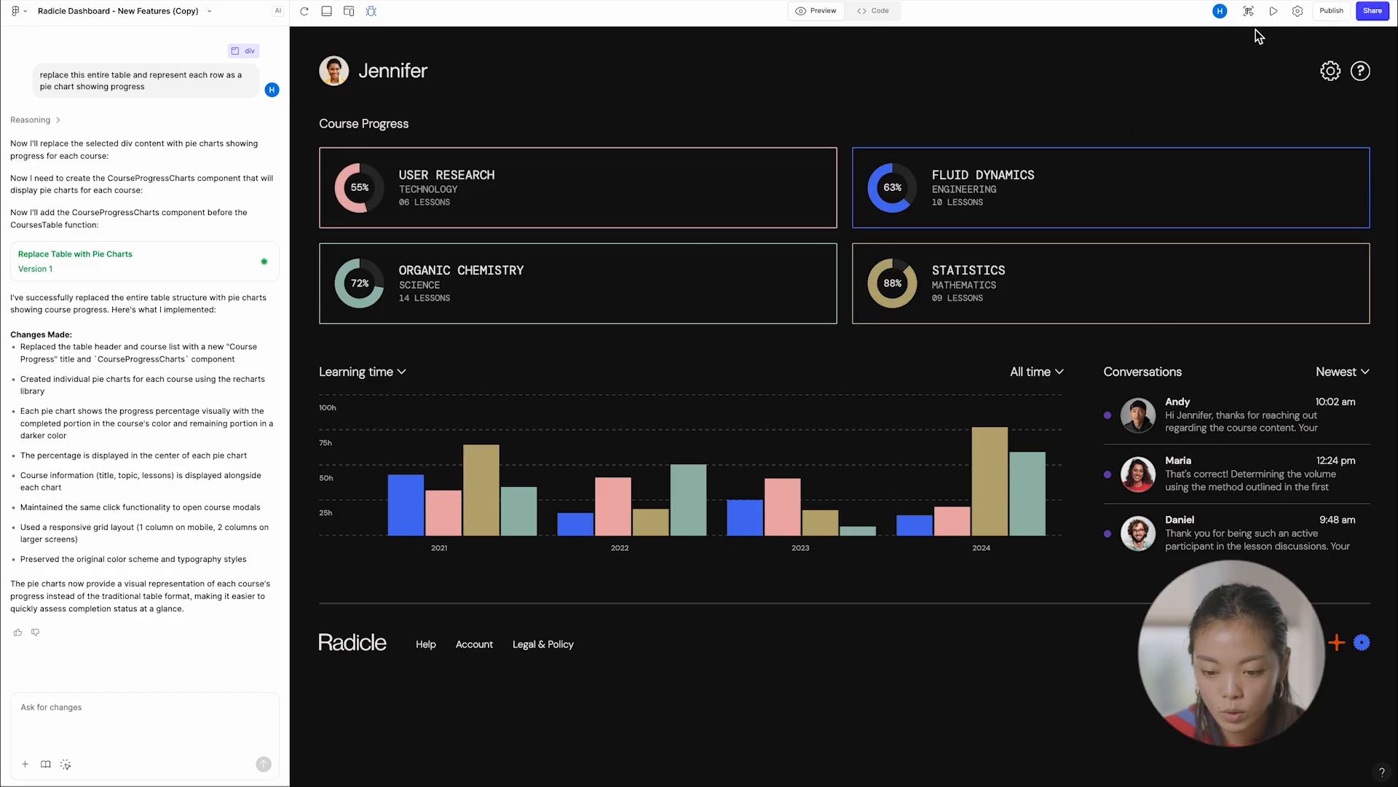
pyautogui.moveTo(1249, 12)
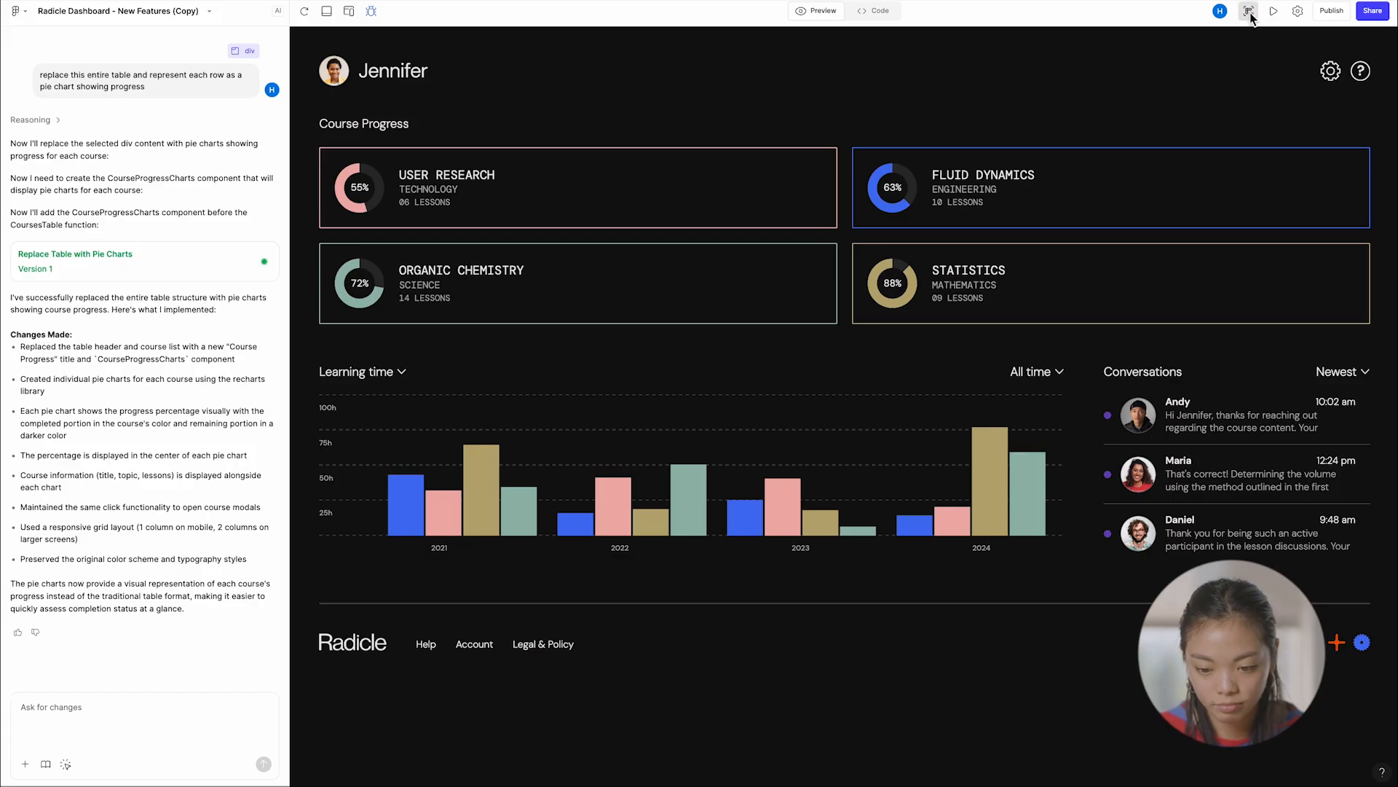
# - Copy the pie-chart dashboard preview as editable design layers via Copy design
pyautogui.click(1250, 10)
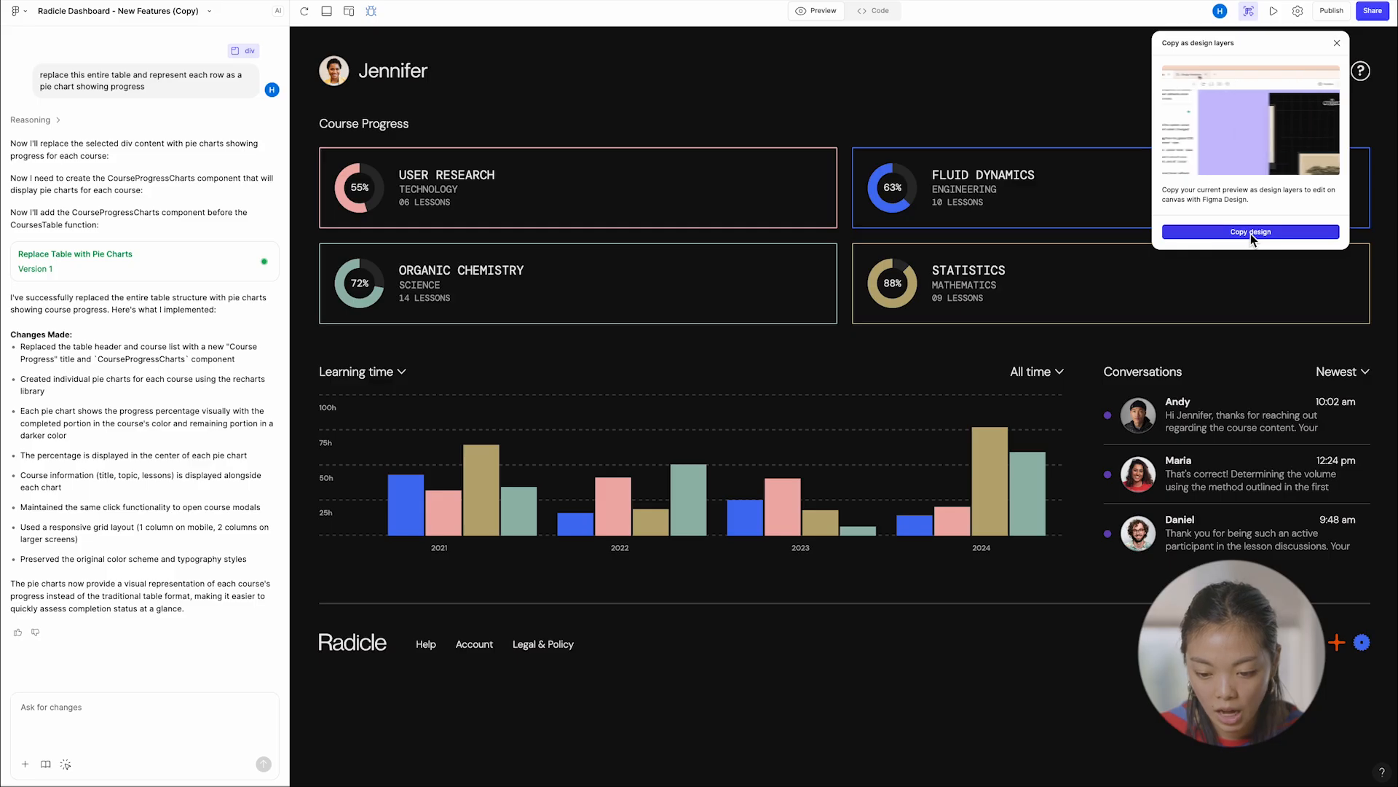
pyautogui.click(1249, 232)
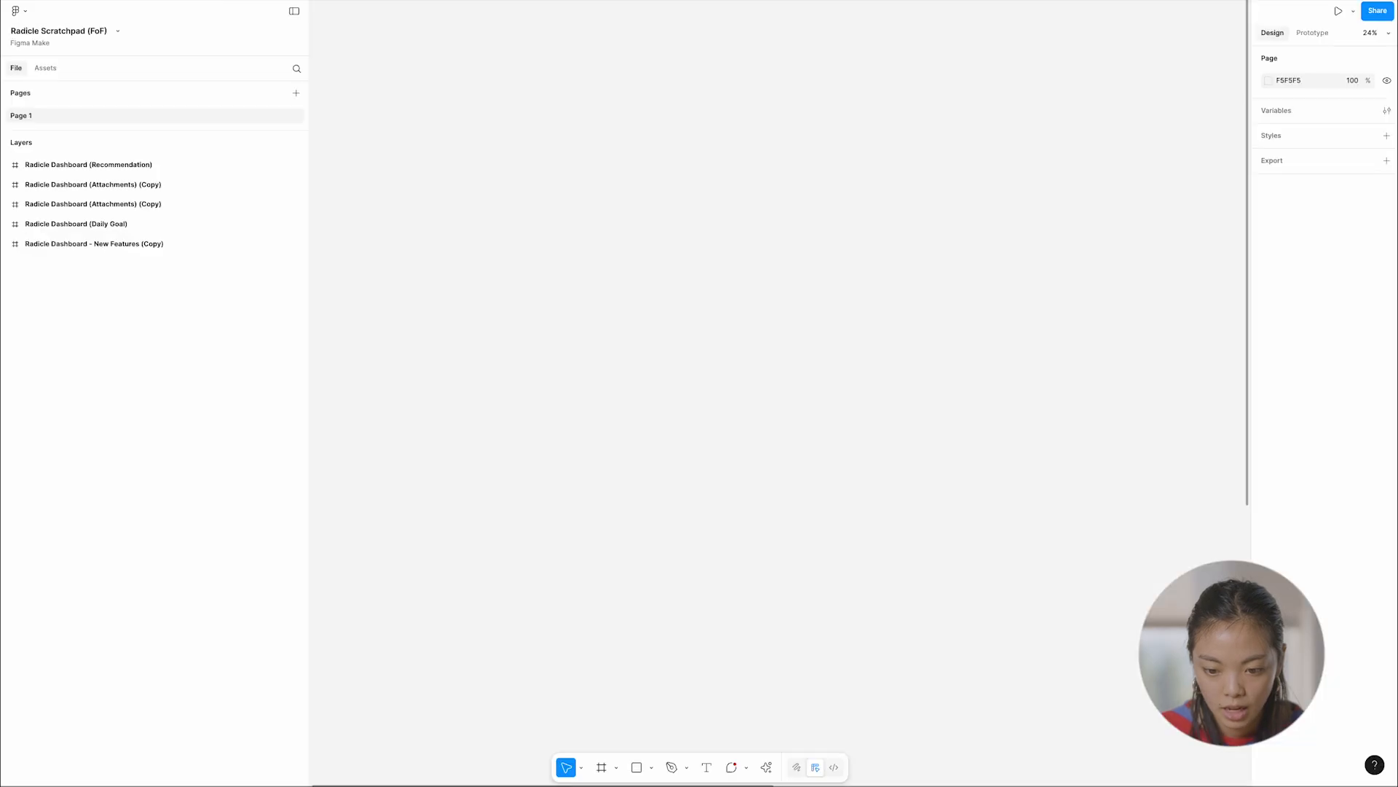
pyautogui.moveTo(659, 130)
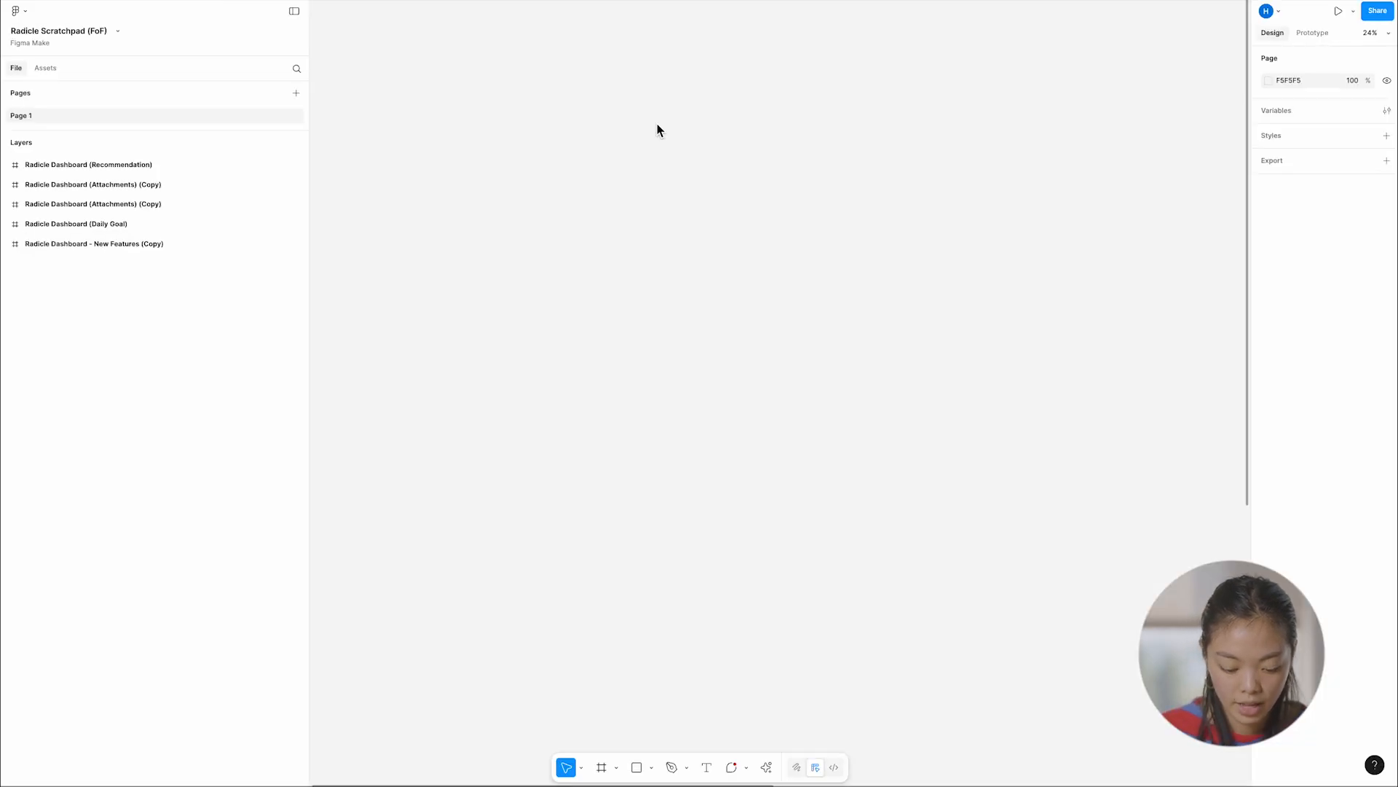
# - Paste the pie-chart dashboard as editable layers and retitle User Research to 'THIS IS A DEMO!!!!'
pyautogui.click(94, 264)
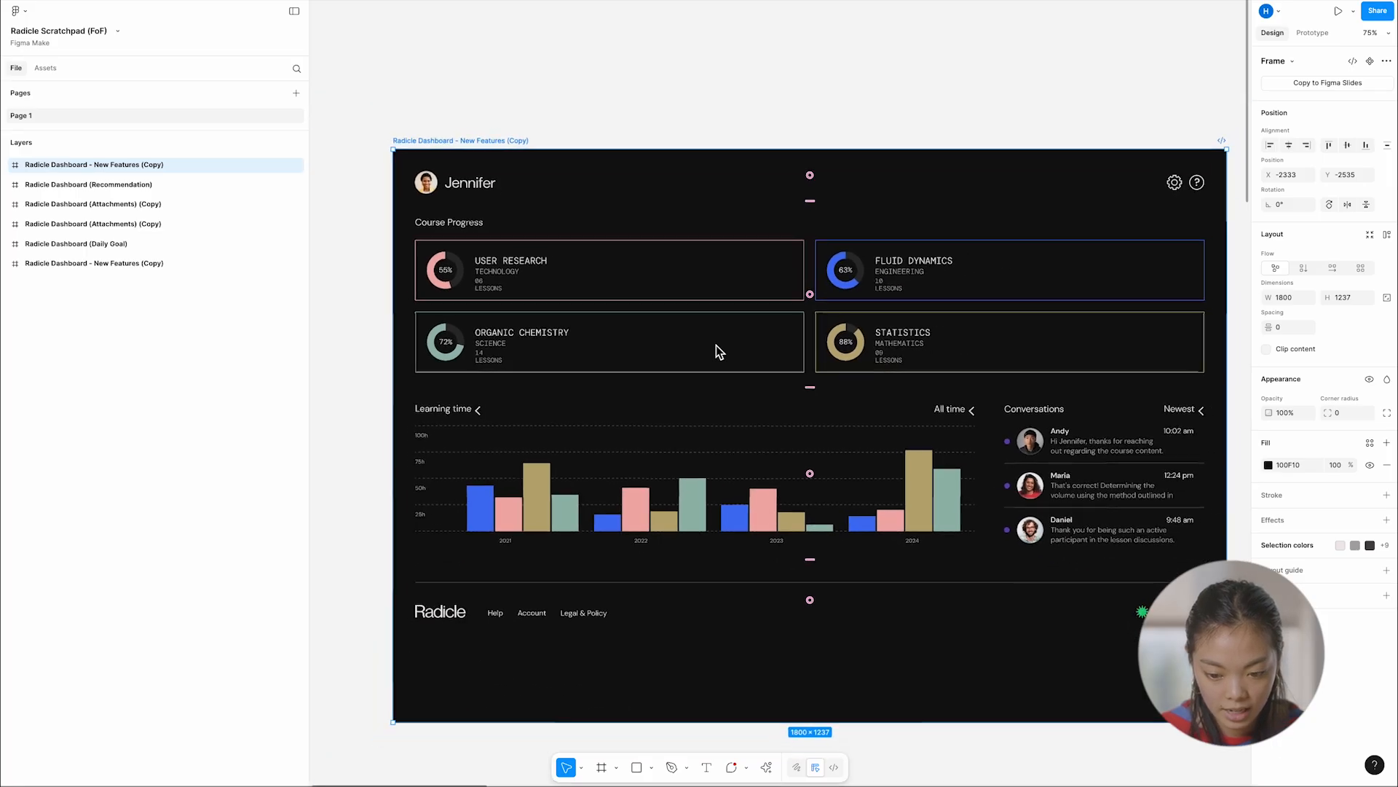
pyautogui.scroll(-3)
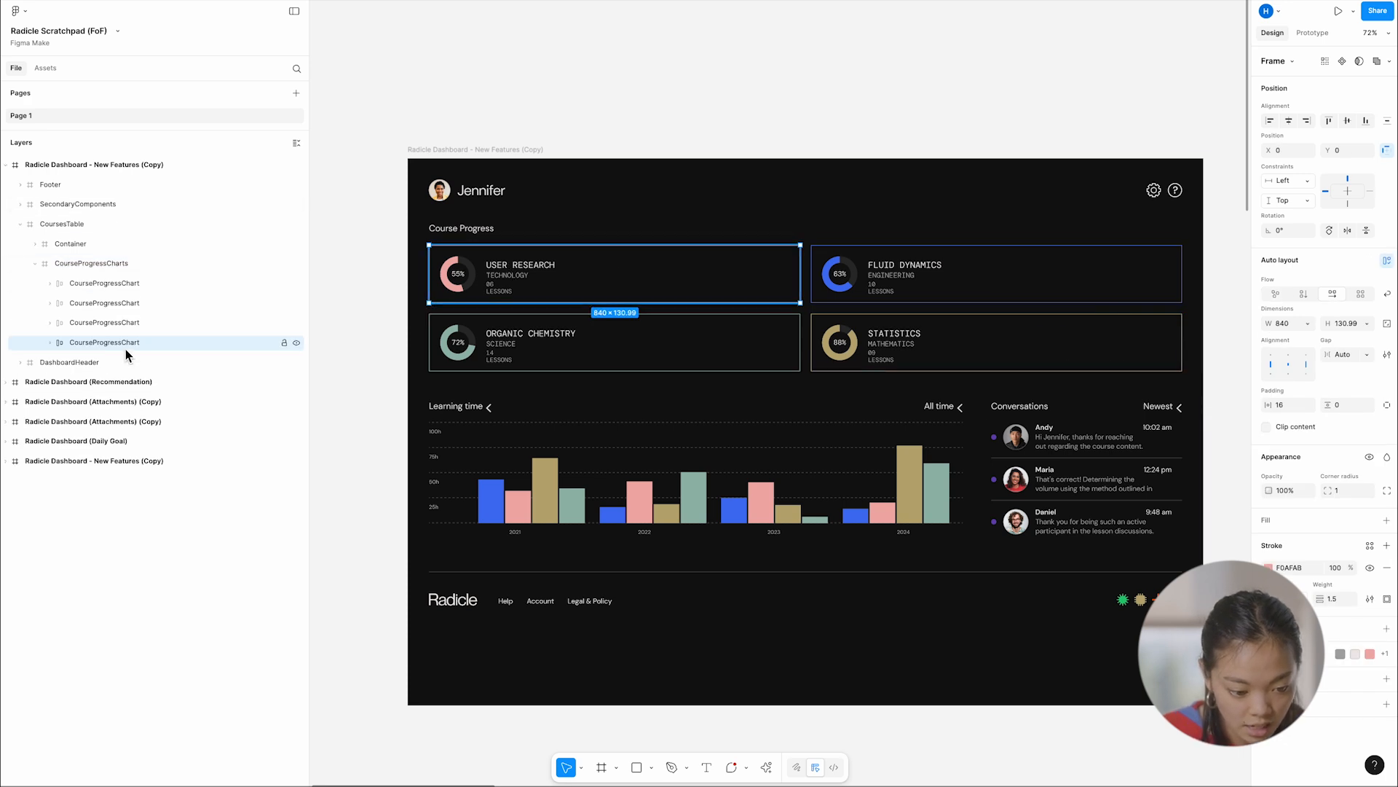
pyautogui.moveTo(528, 280)
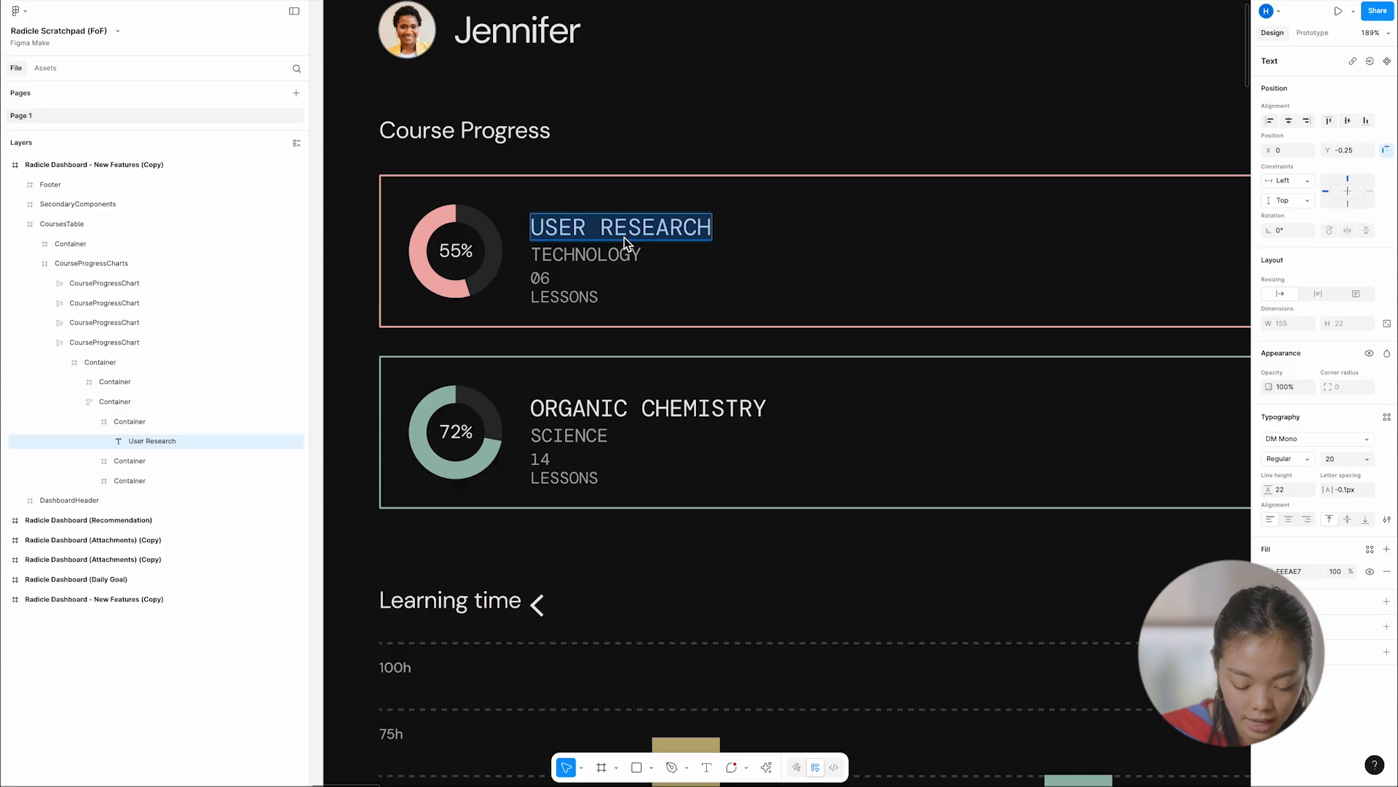
pyautogui.write('THIS IS A DEMO!!!!')
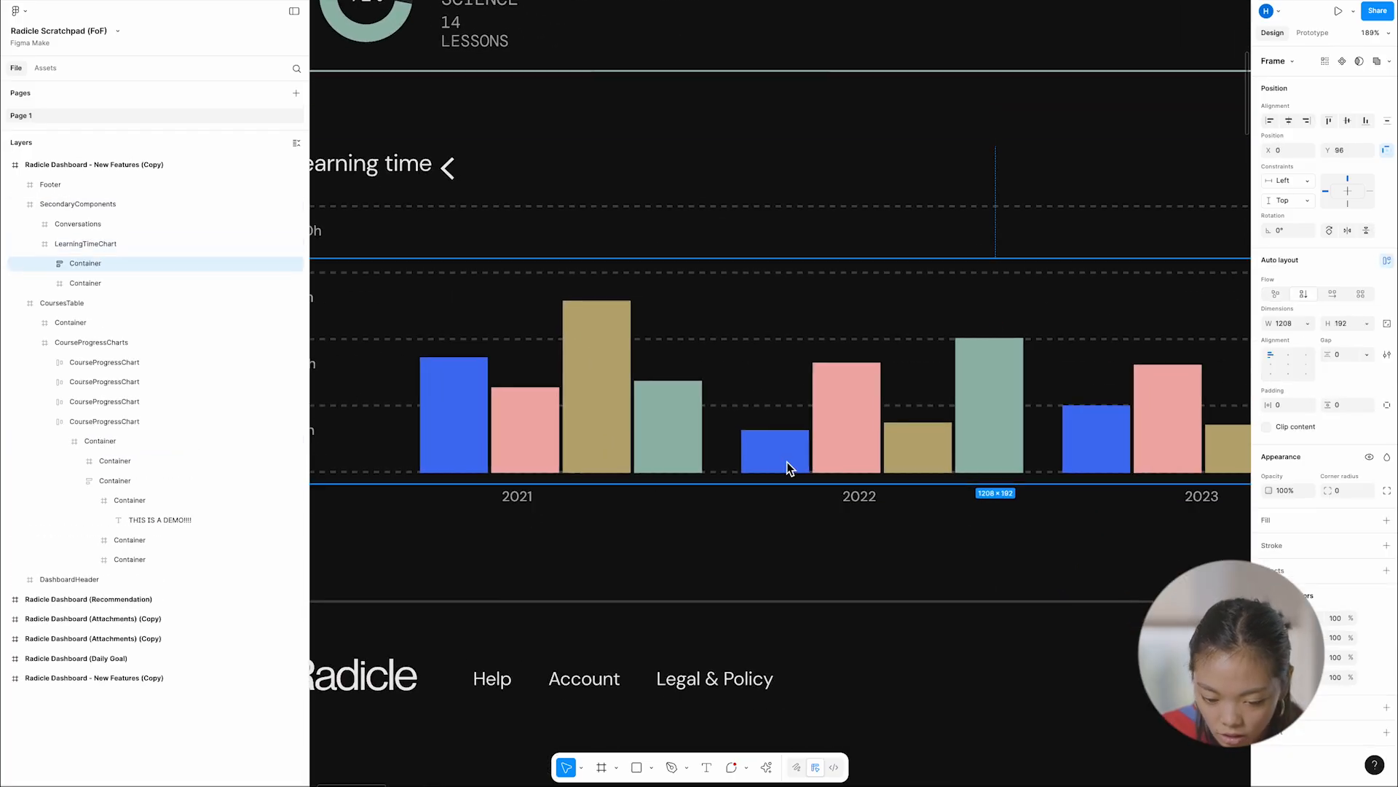
# - Select the learning-time chart bars and pick their blue colour for recolouring
pyautogui.click(91, 283)
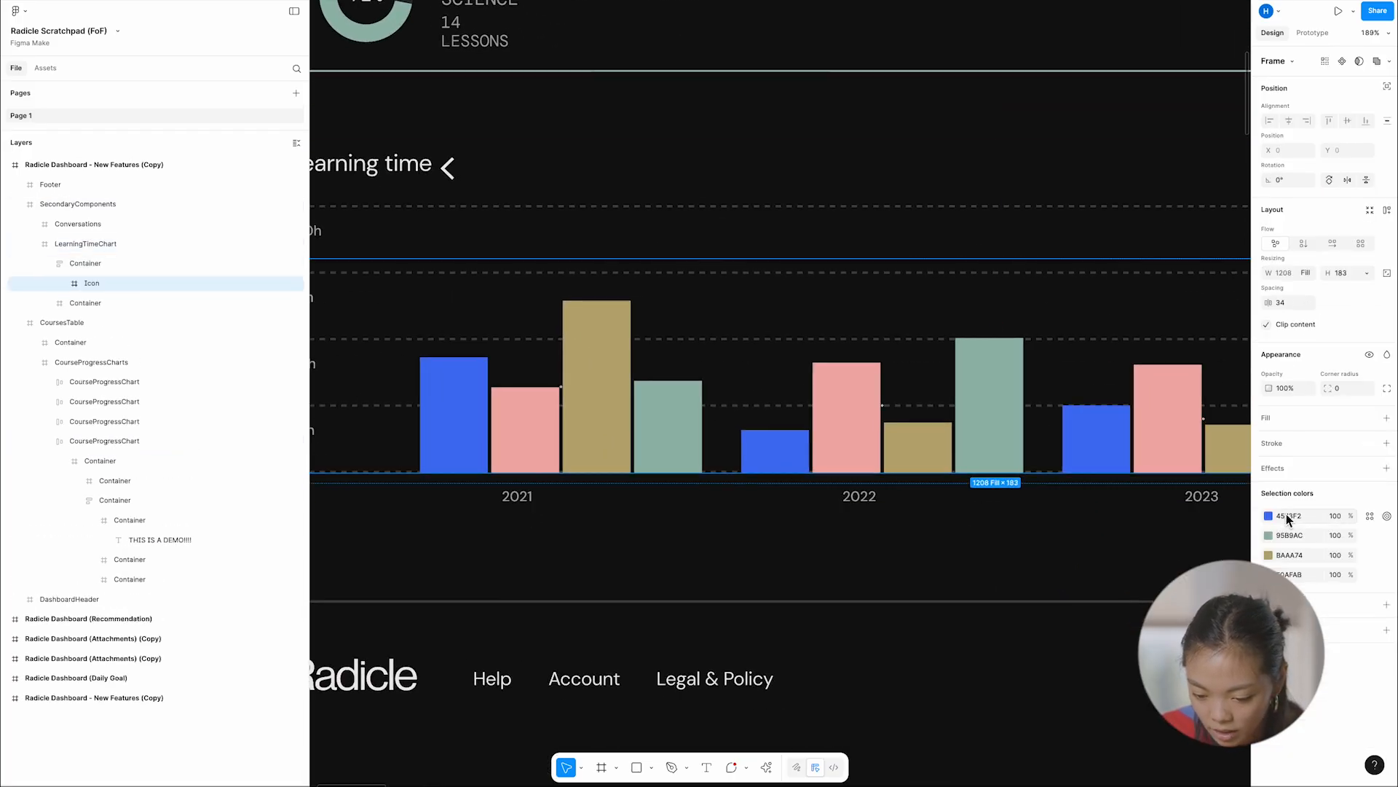
pyautogui.click(1269, 516)
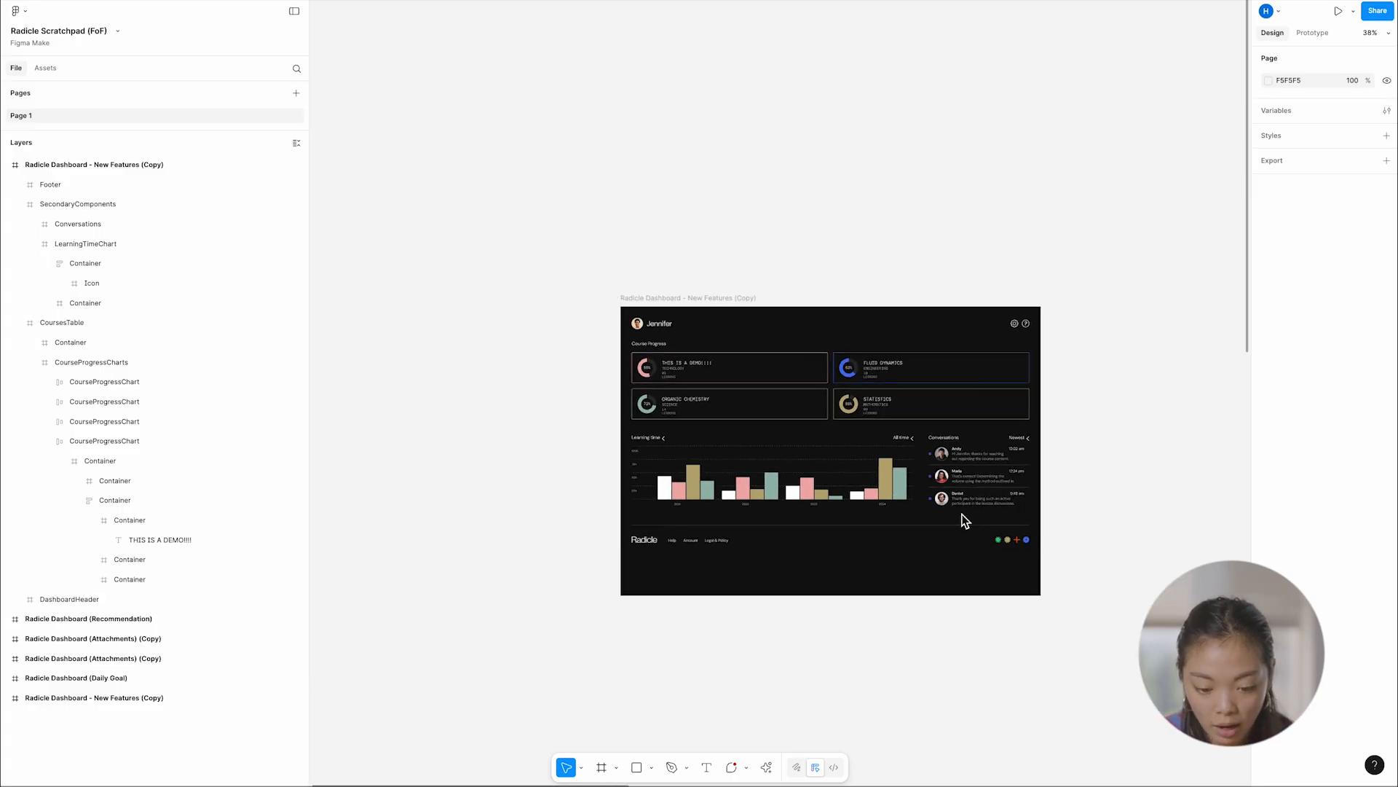
pyautogui.scroll(-3)
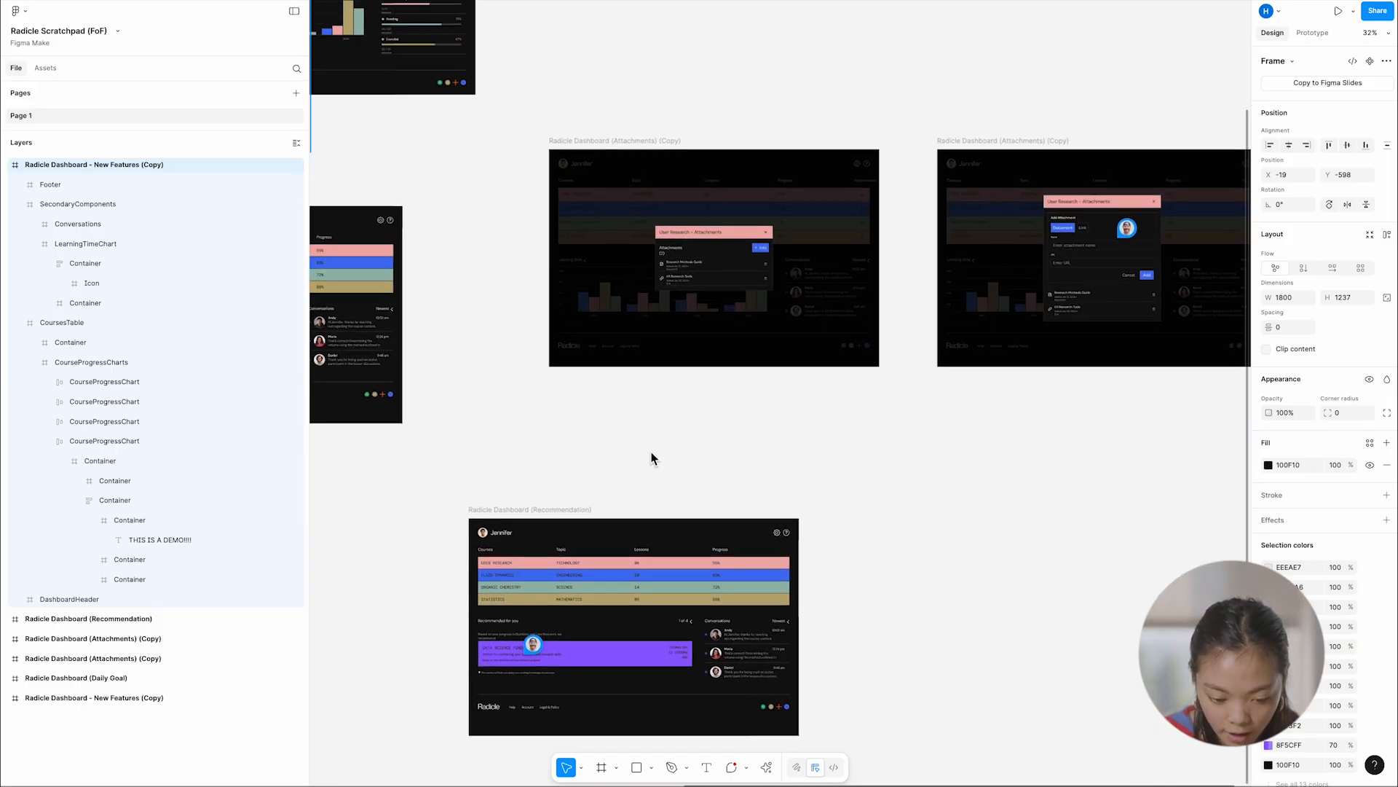
pyautogui.scroll(3)
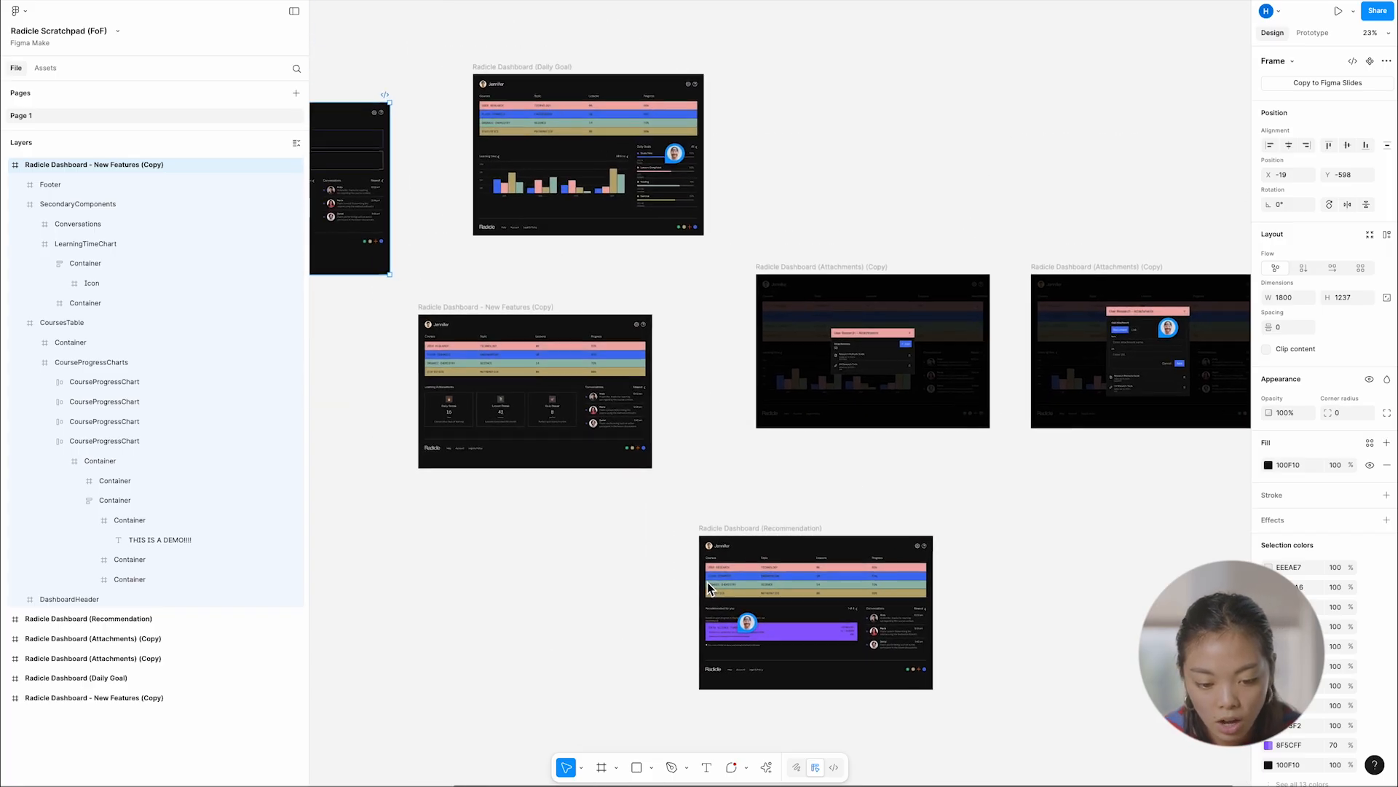
pyautogui.scroll(-3)
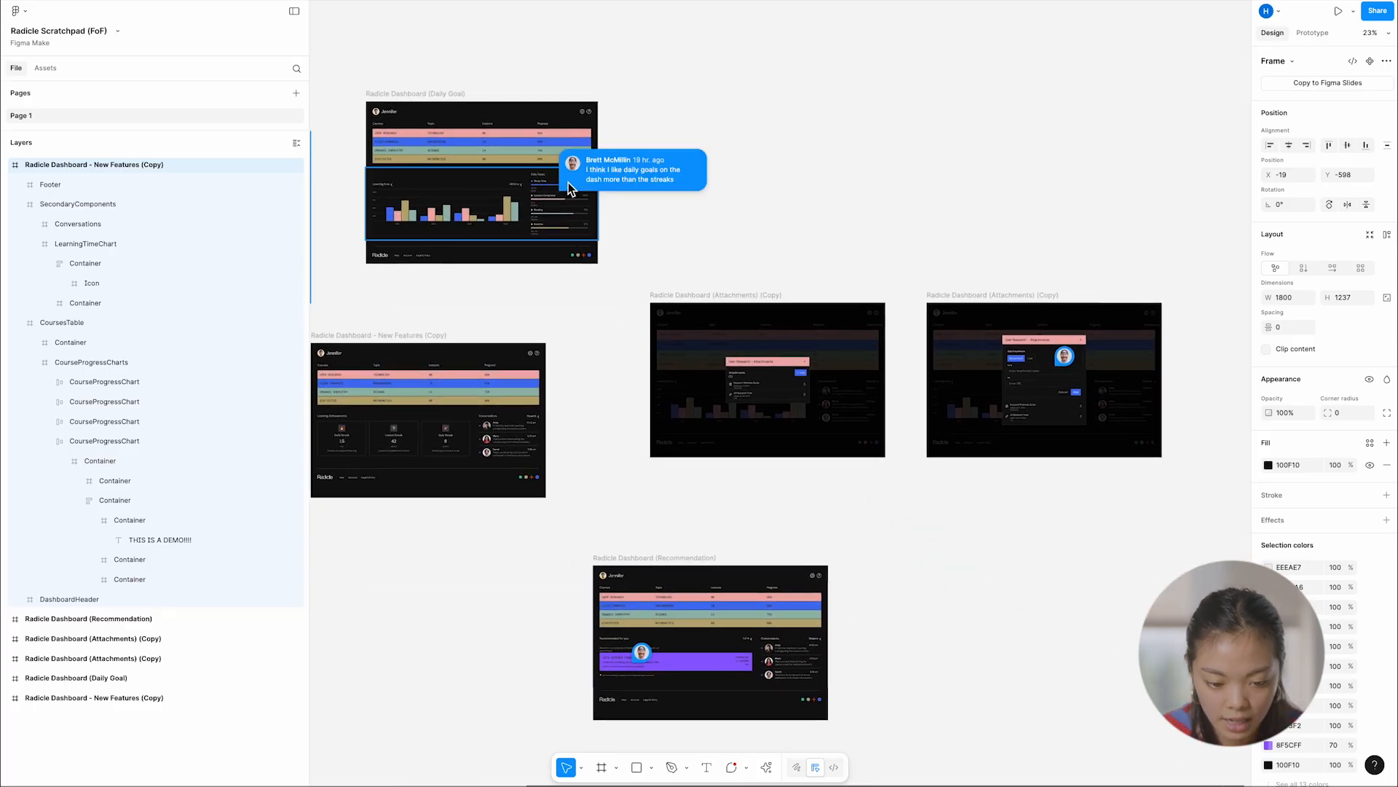
pyautogui.moveTo(748, 239)
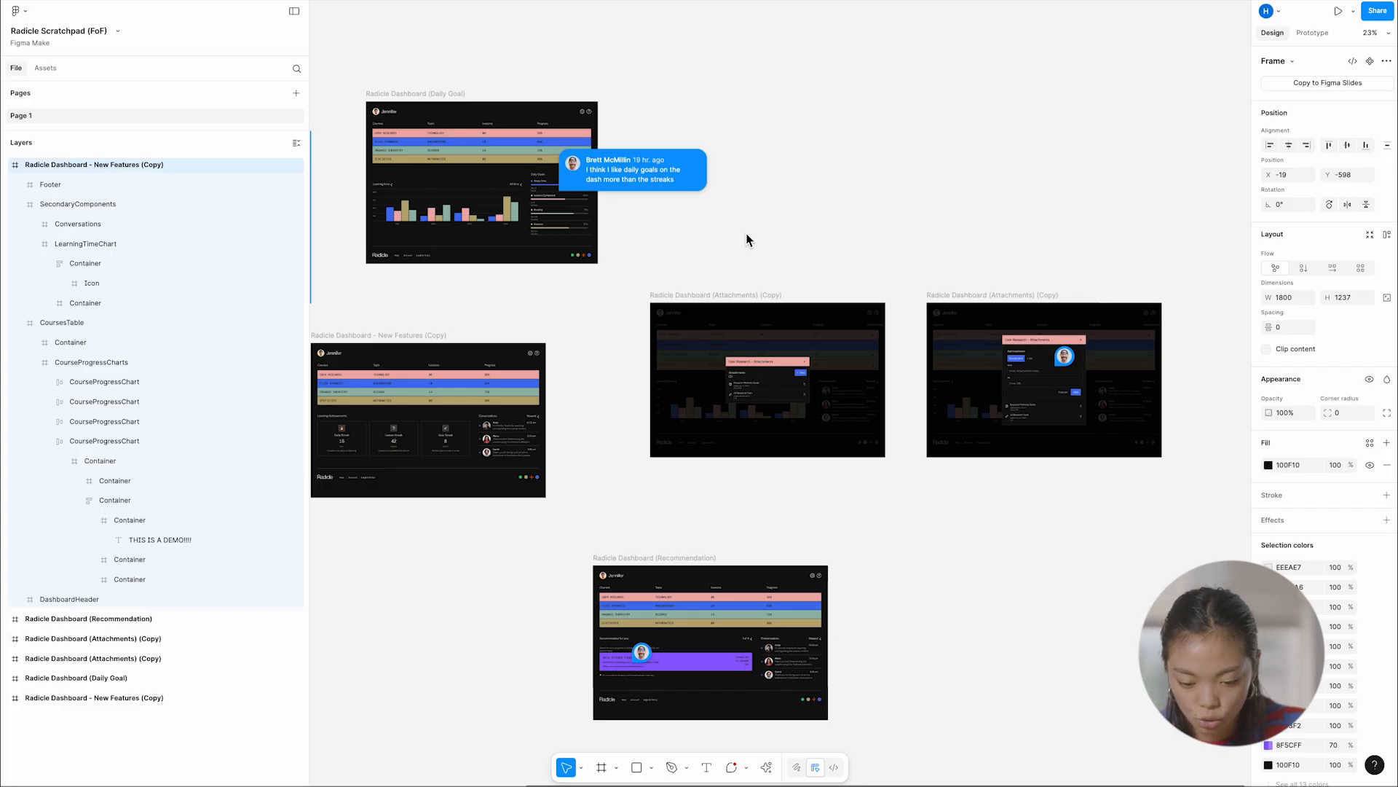
pyautogui.moveTo(1070, 366)
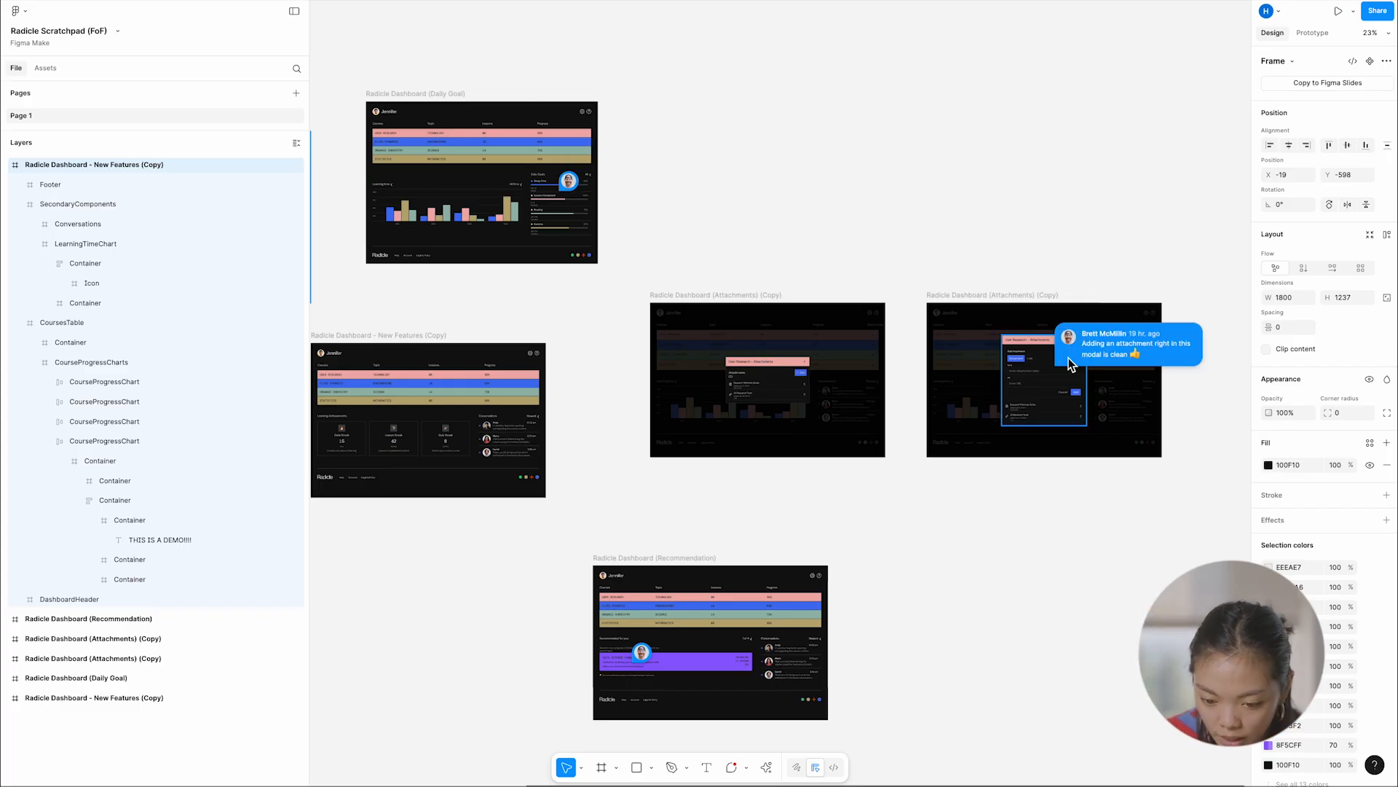
pyautogui.moveTo(820, 265)
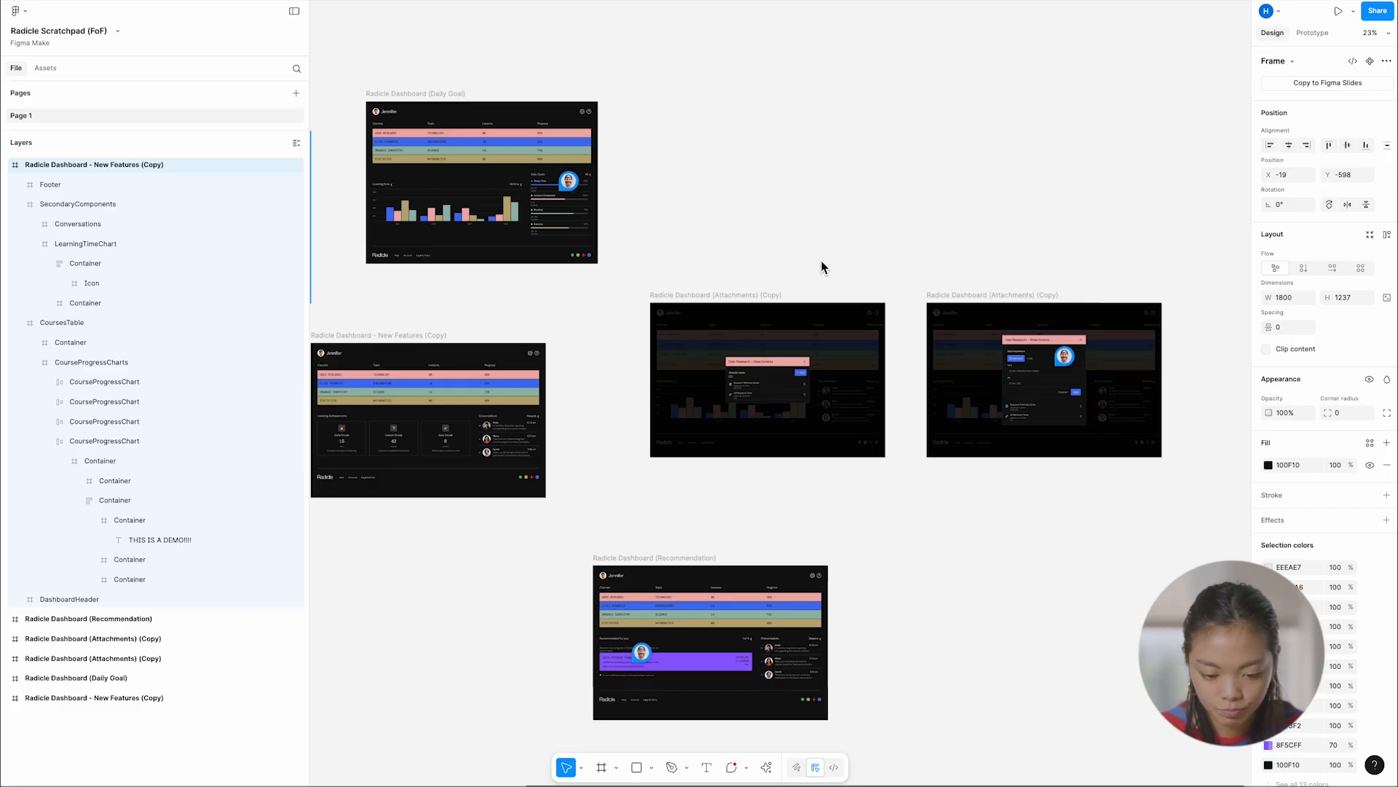